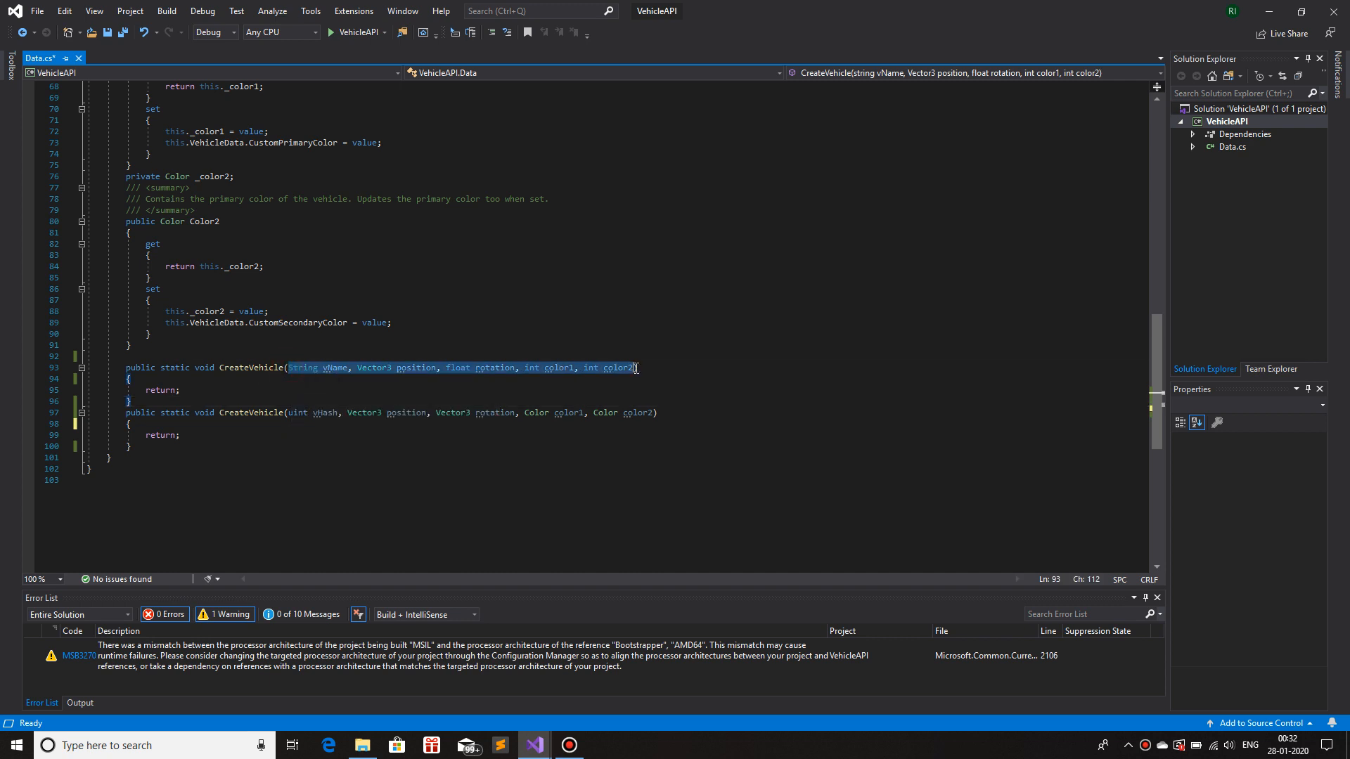
- Insert a blank line after the Color2 property, above the first CreateVehicle overload
click(360, 367)
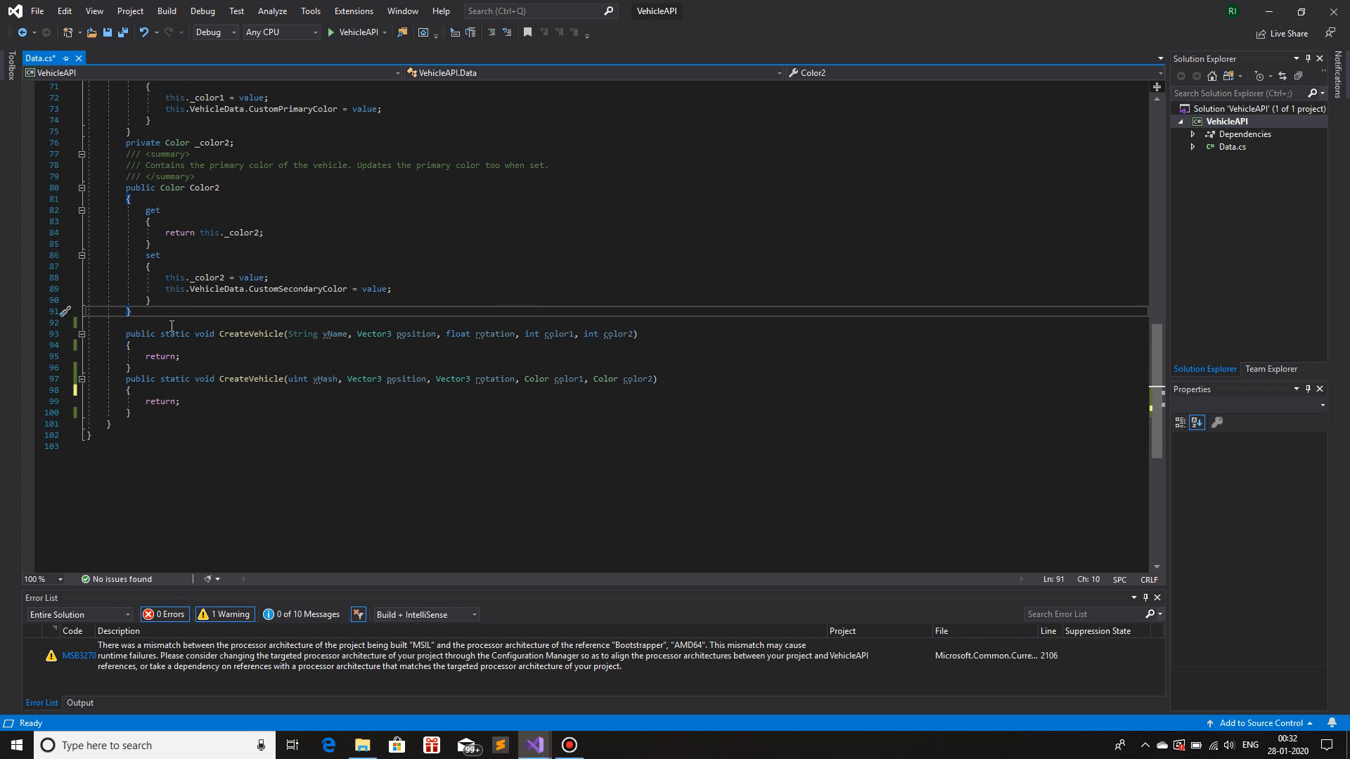
click(168, 323)
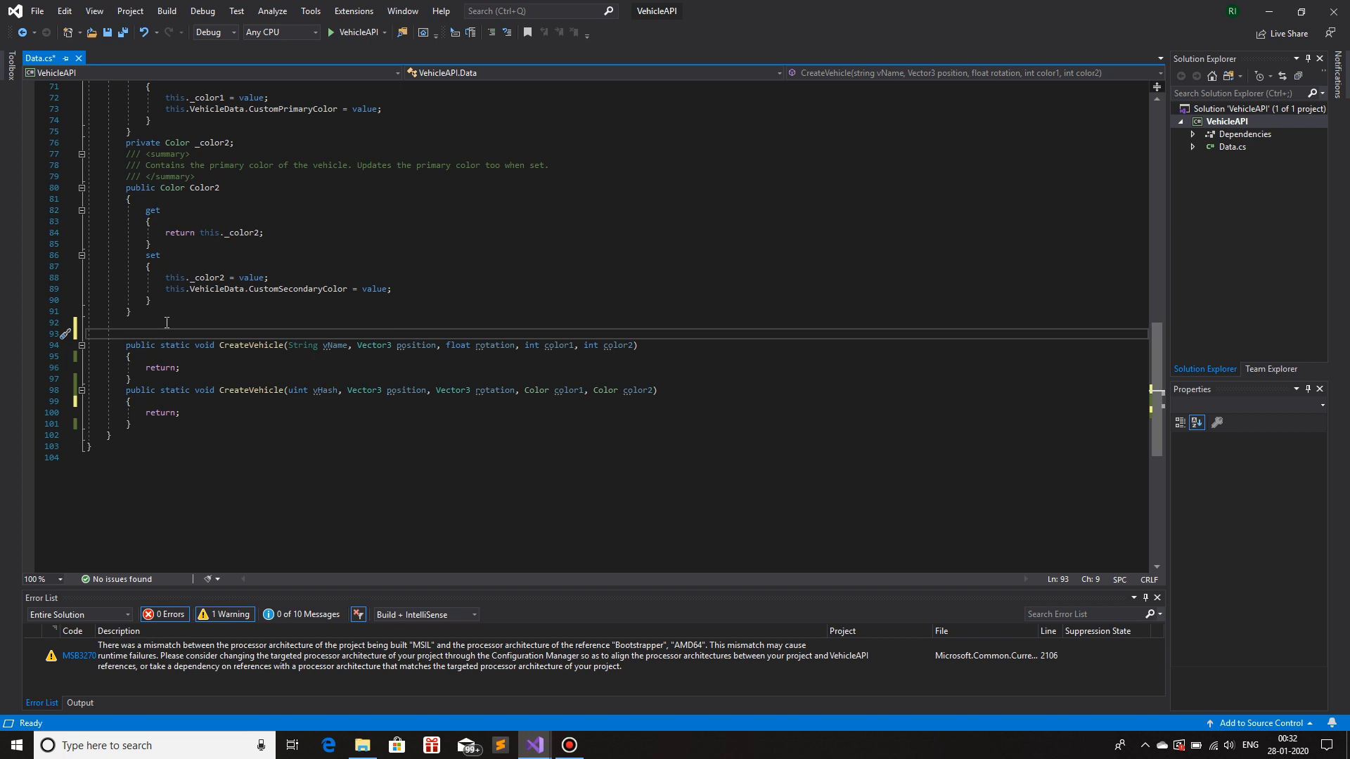
- Create a Data( constructor taking CreateVehicle's vName, position, rotation, color1 and color2 parameters
text(Data)
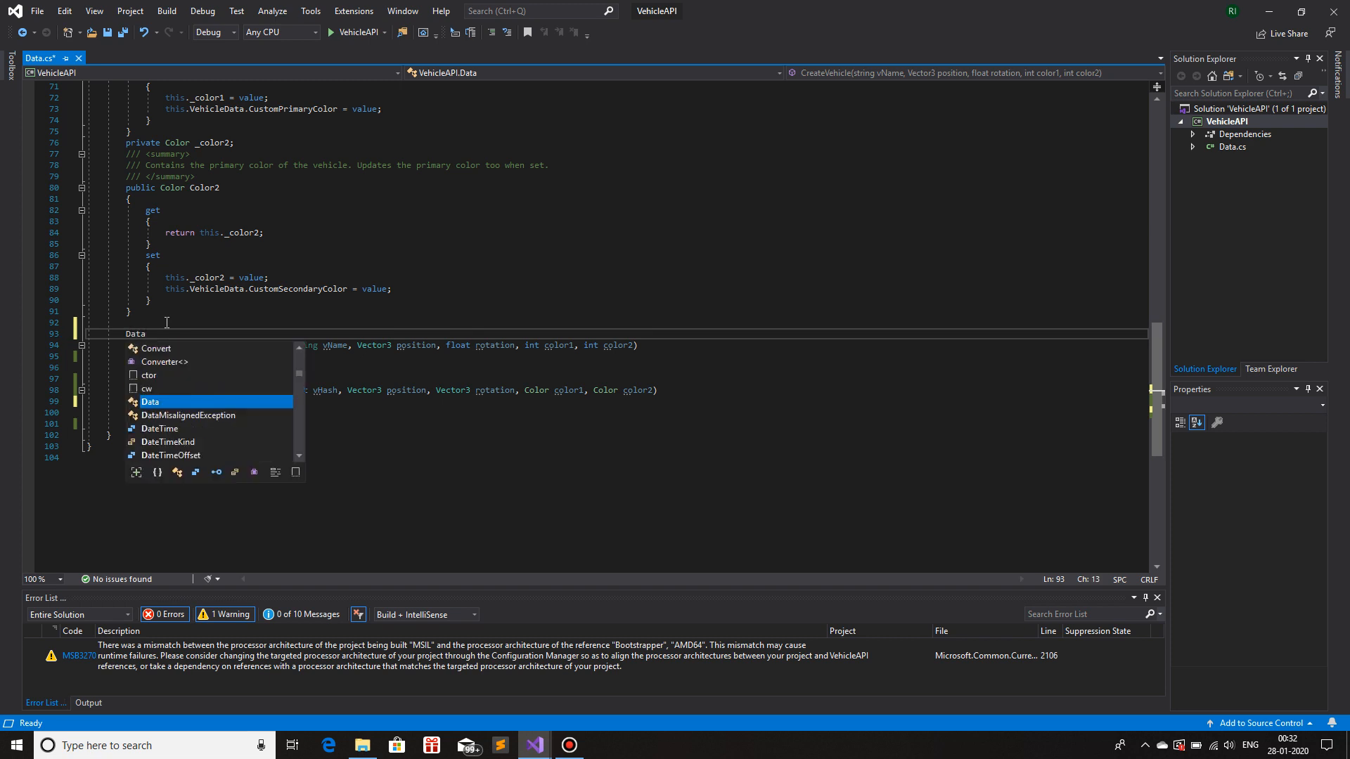
text(()
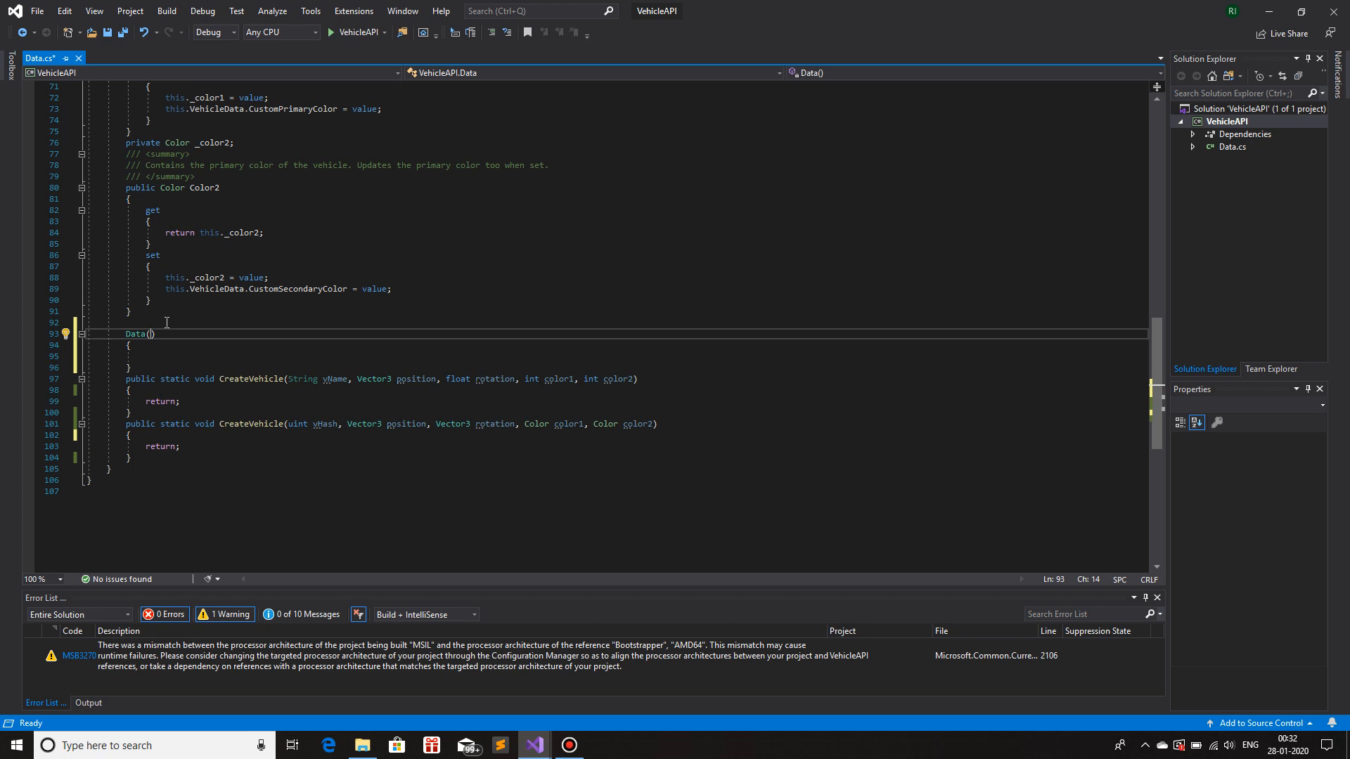
mouse_move(143, 413)
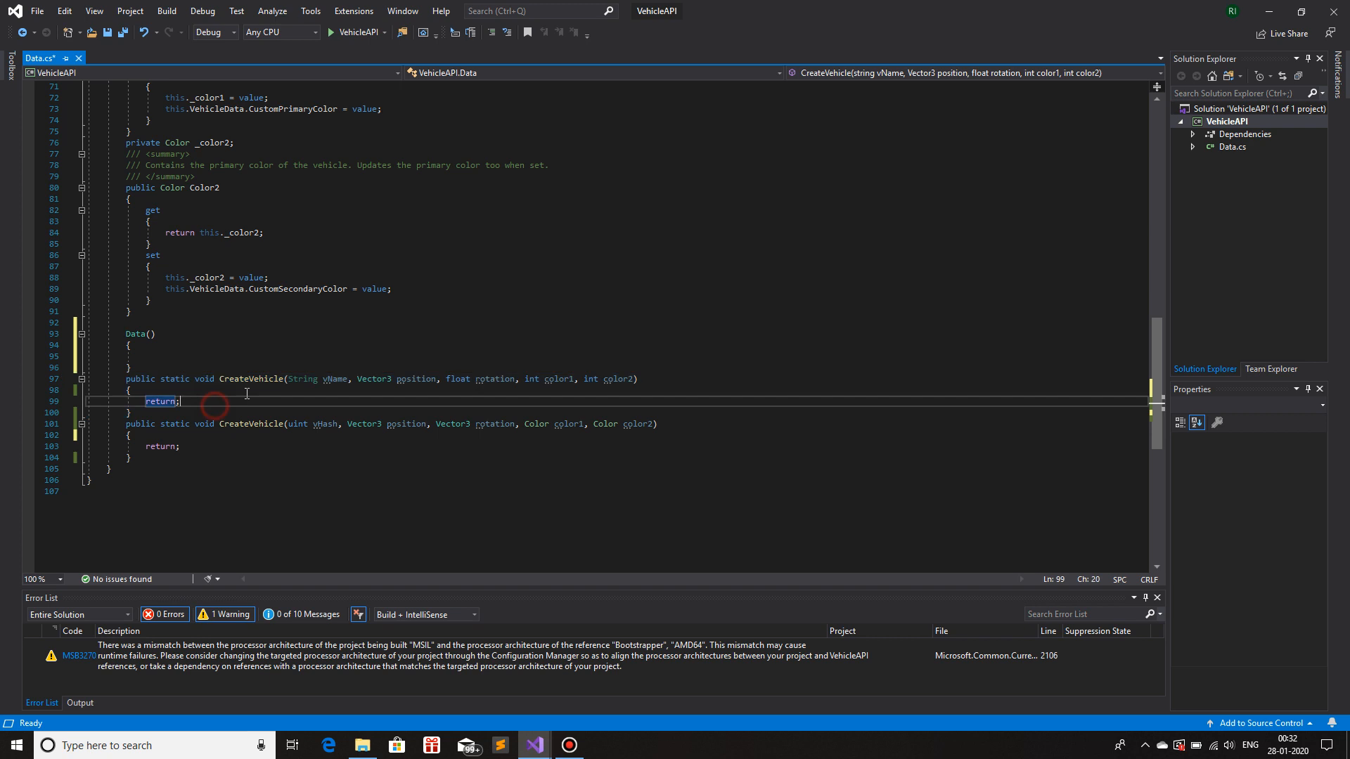
double_click(250, 379)
text(String vName, Vector3 position, float rotation, int color1, int color2)
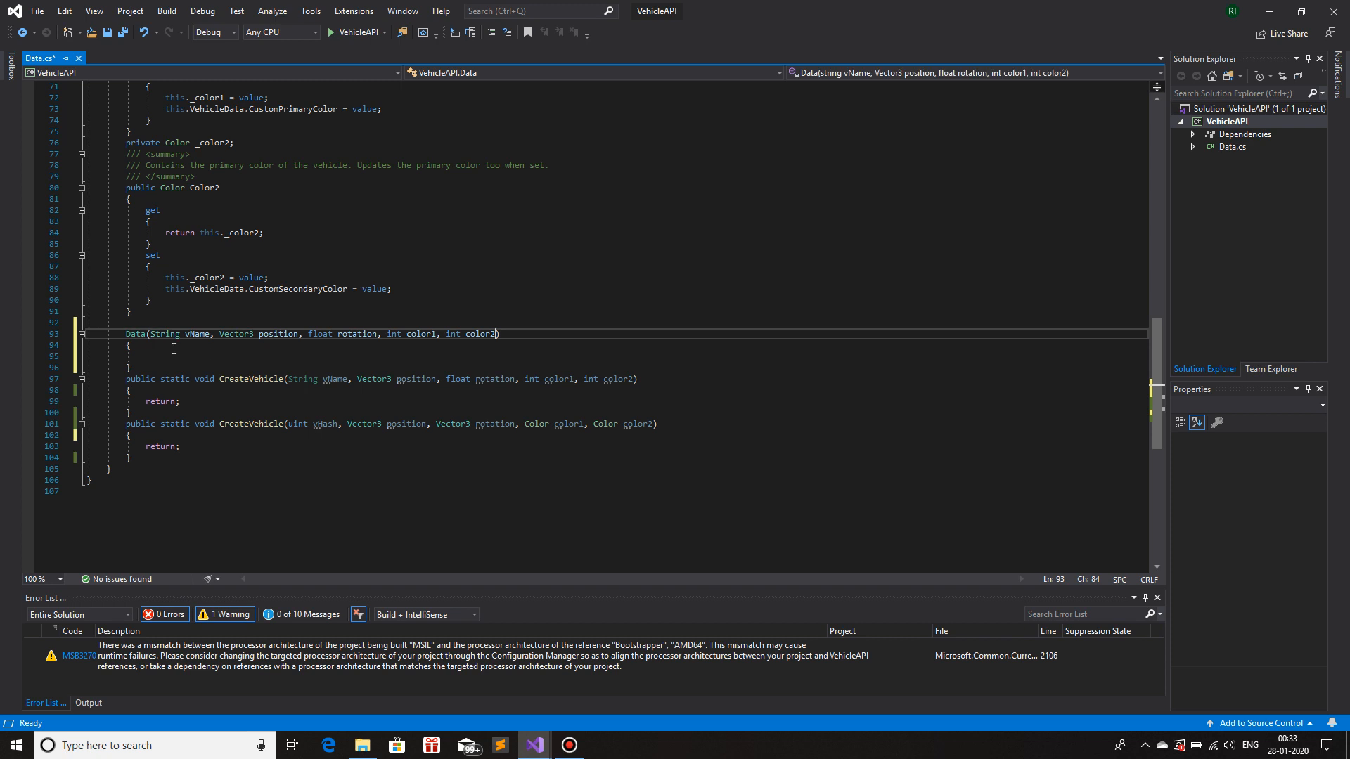
click(151, 356)
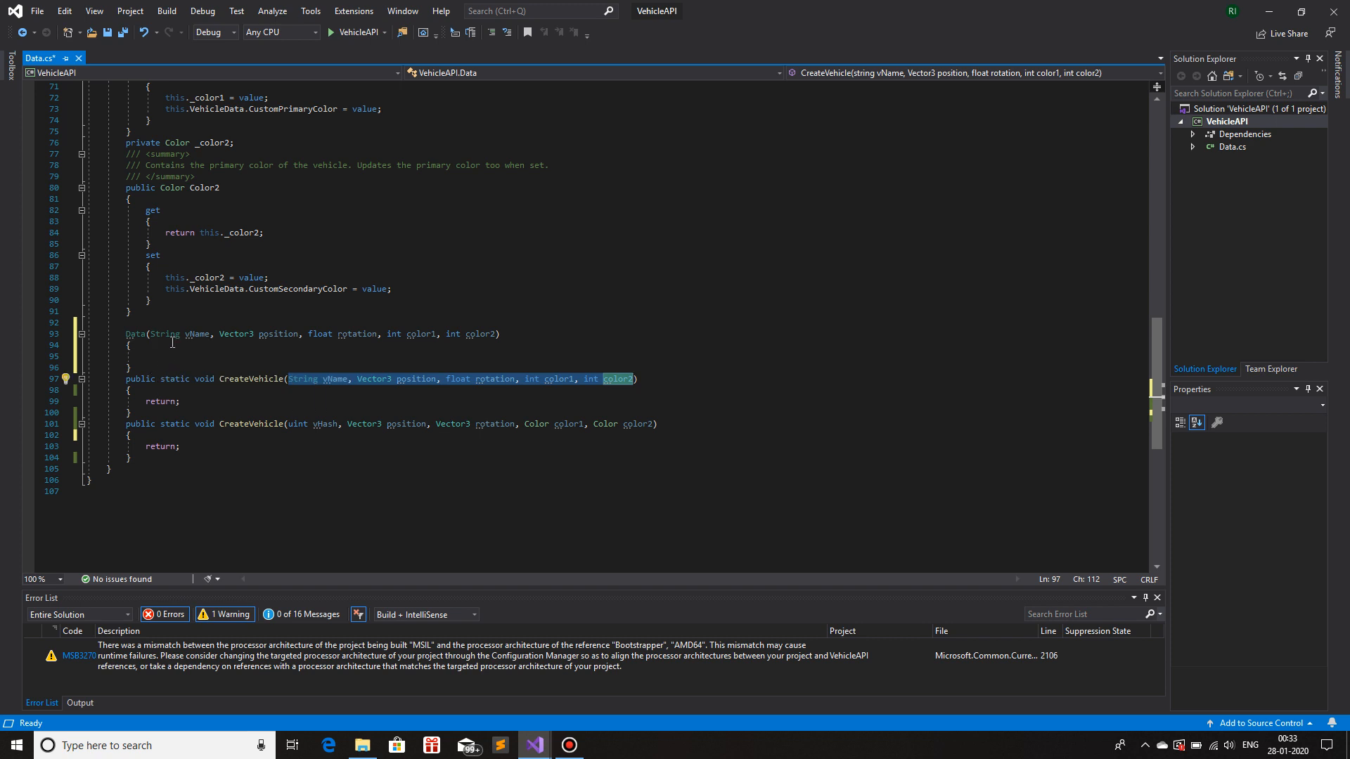
double_click(197, 334)
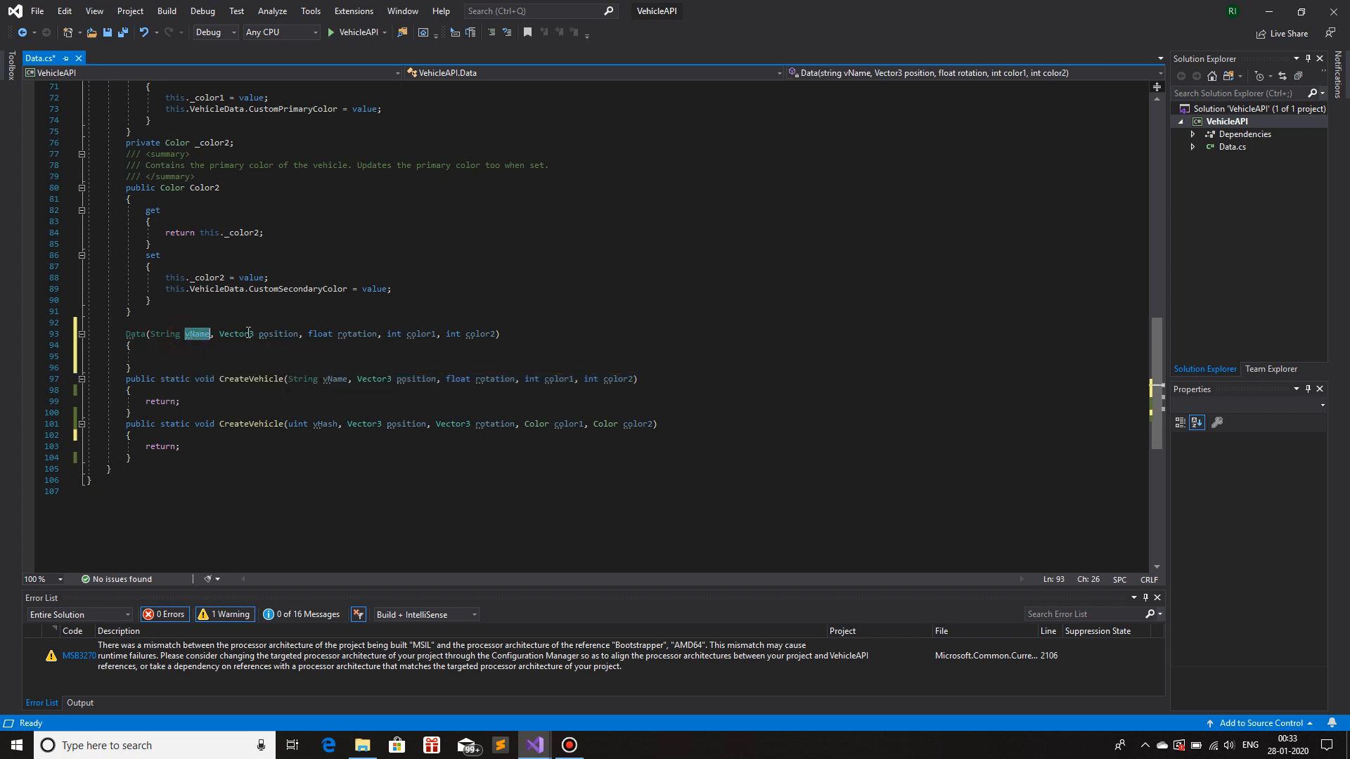
click(499, 334)
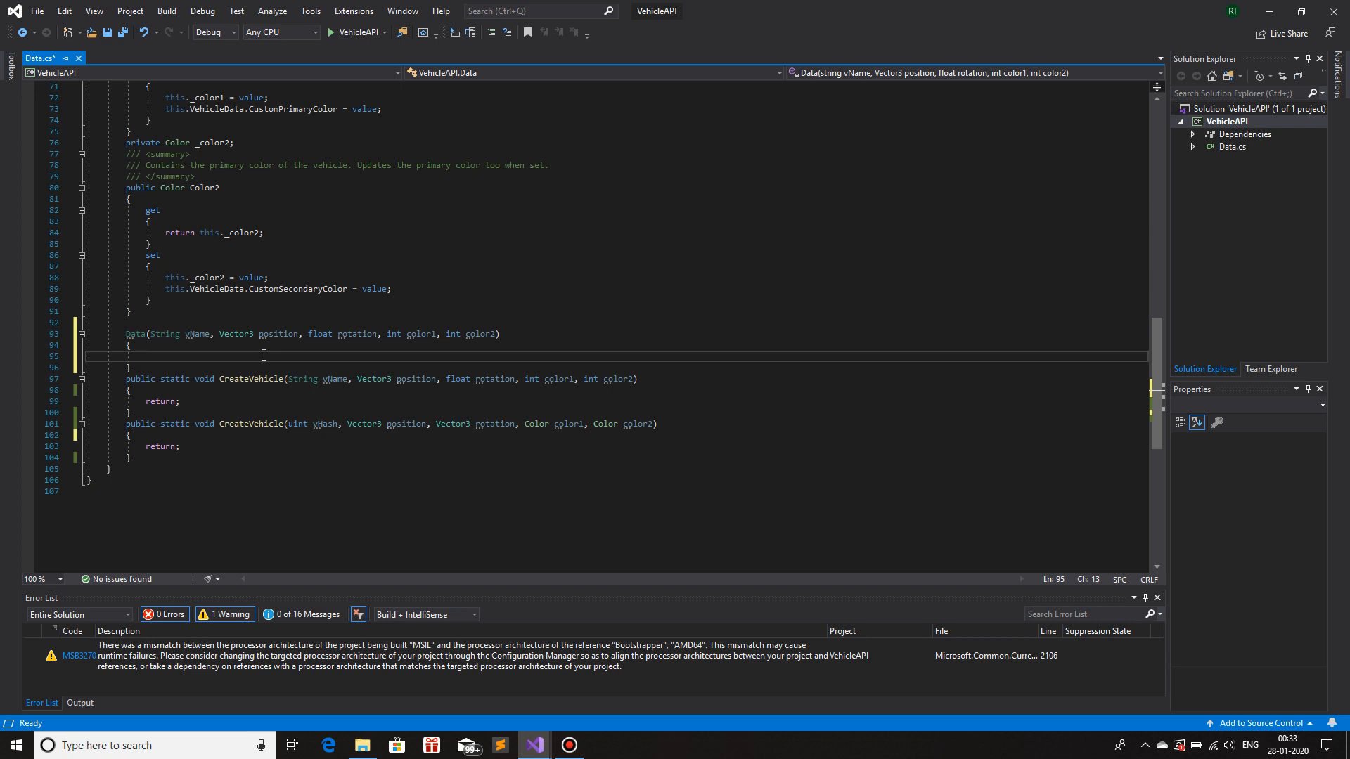
mouse_move(203, 407)
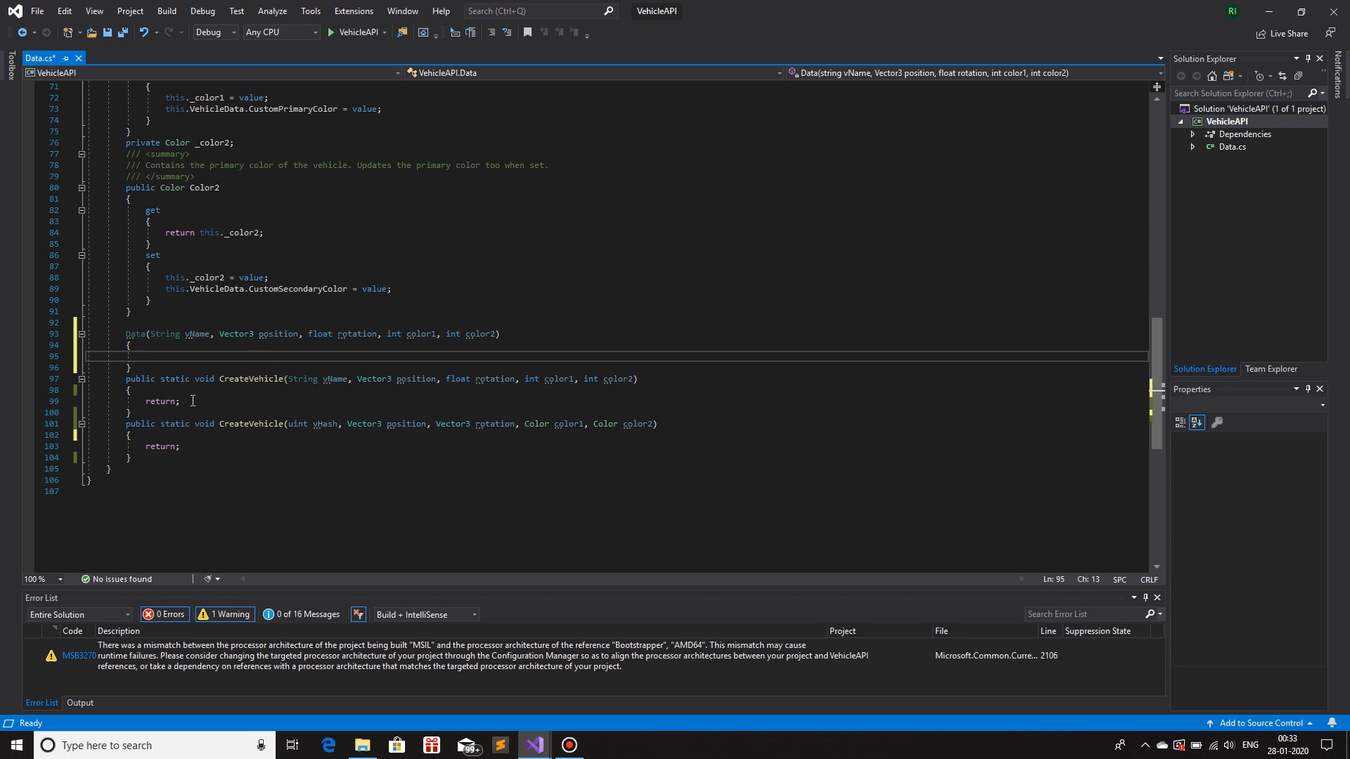
click(241, 379)
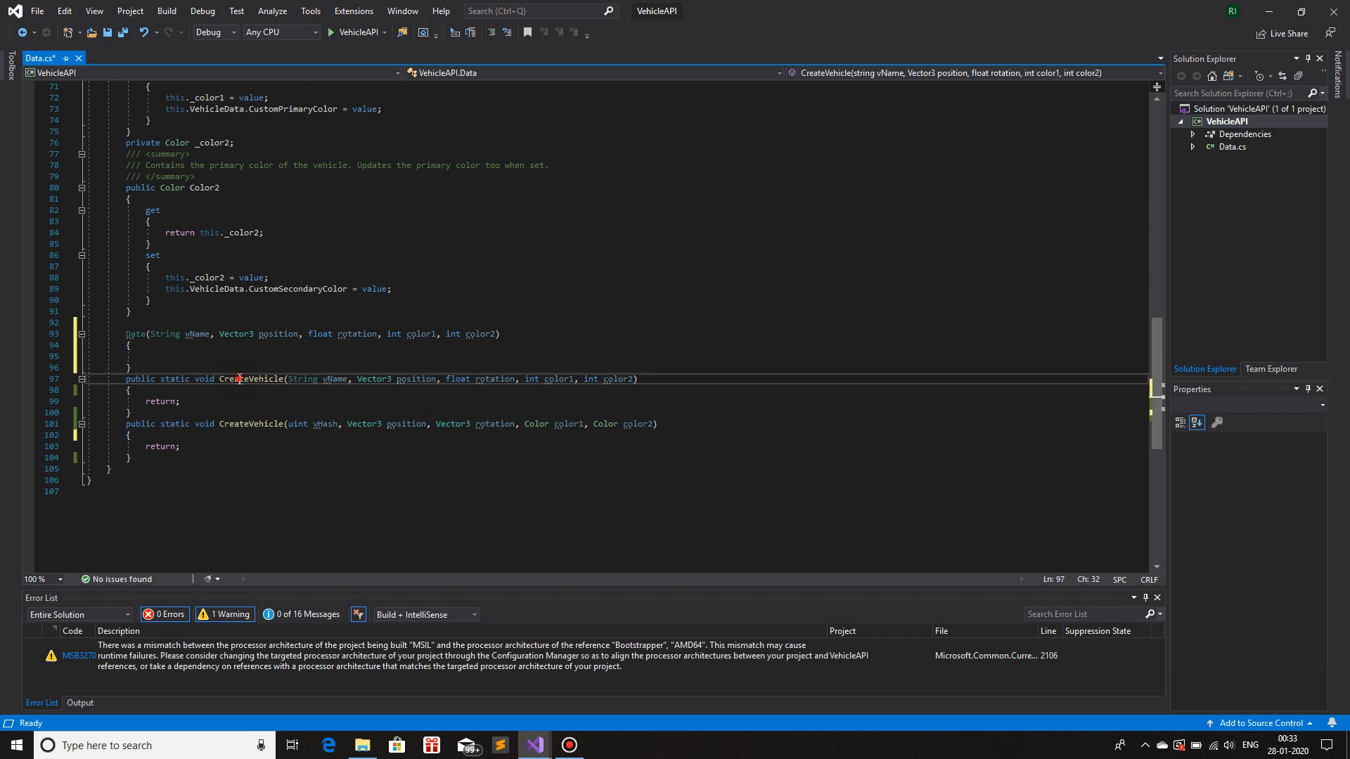
double_click(250, 379)
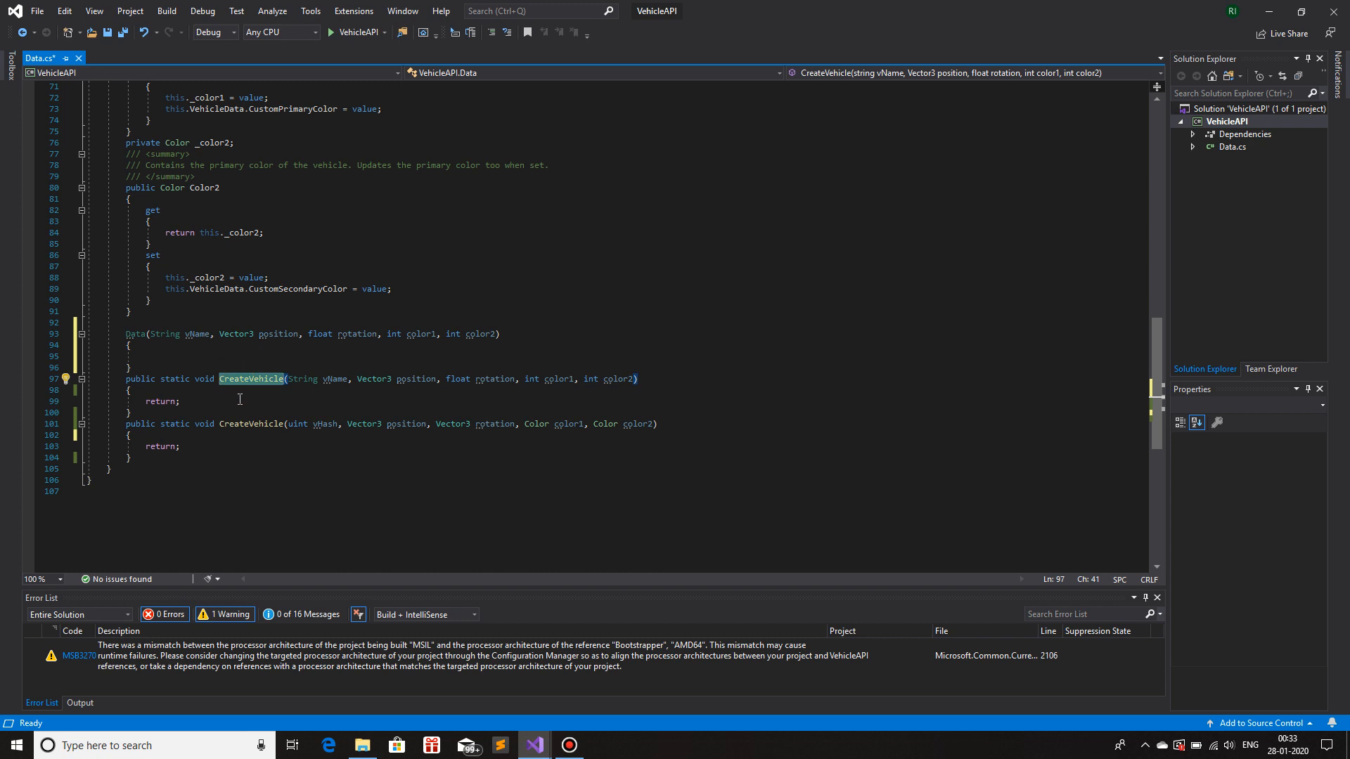
click(151, 356)
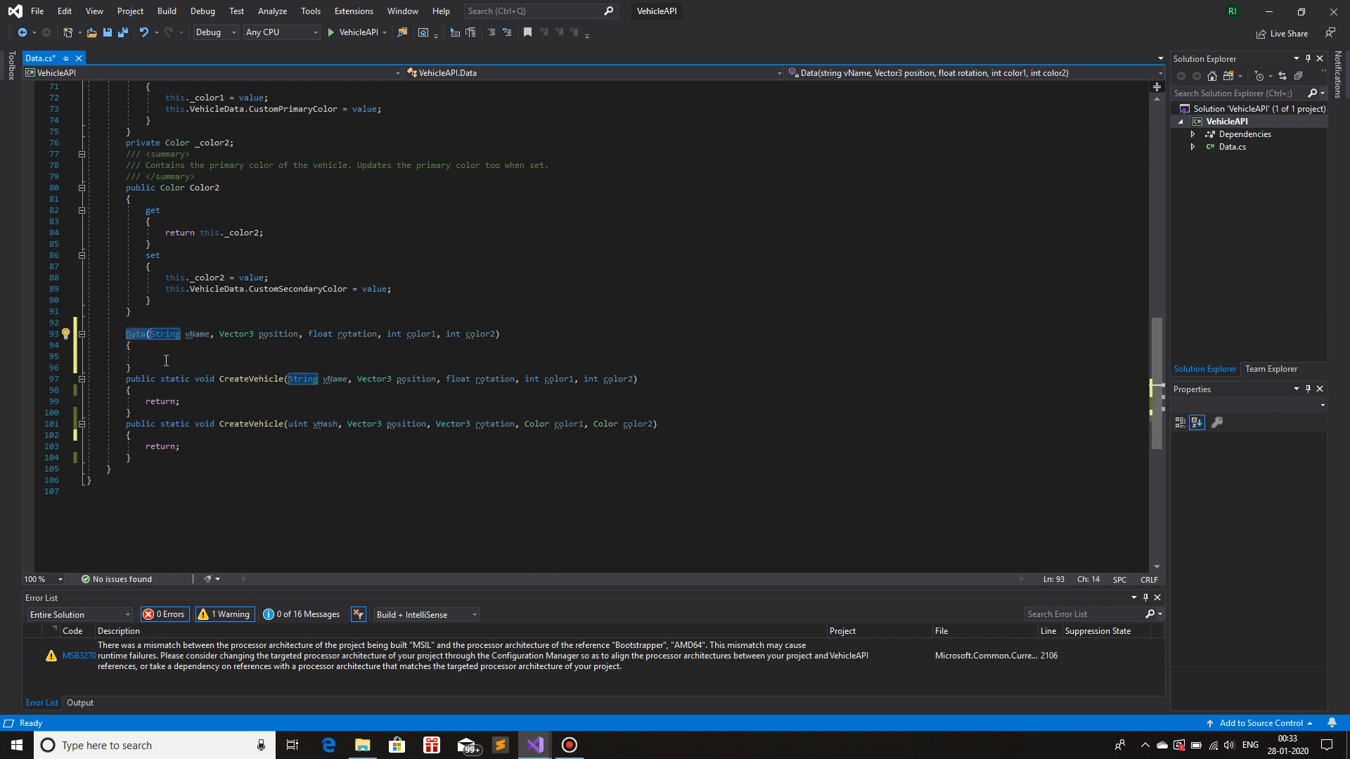
mouse_move(322, 262)
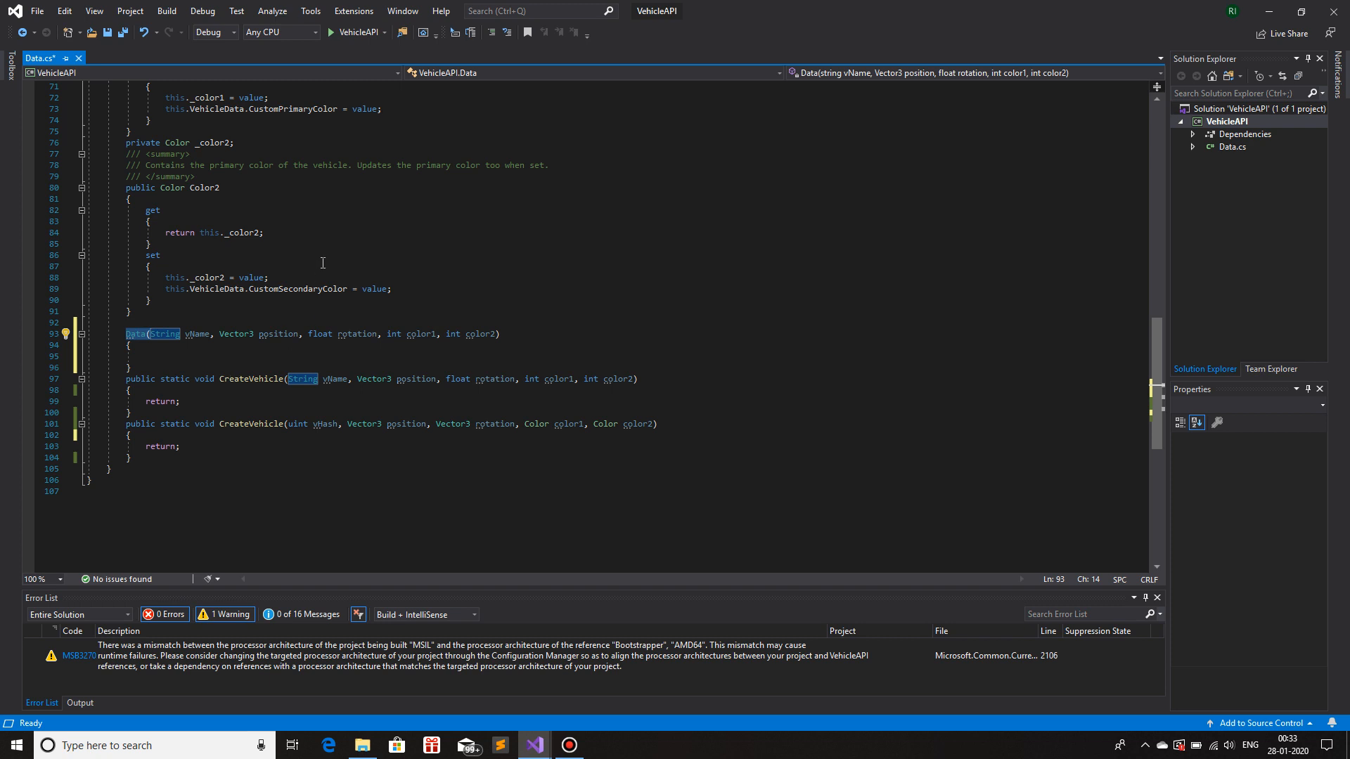
mouse_move(303, 247)
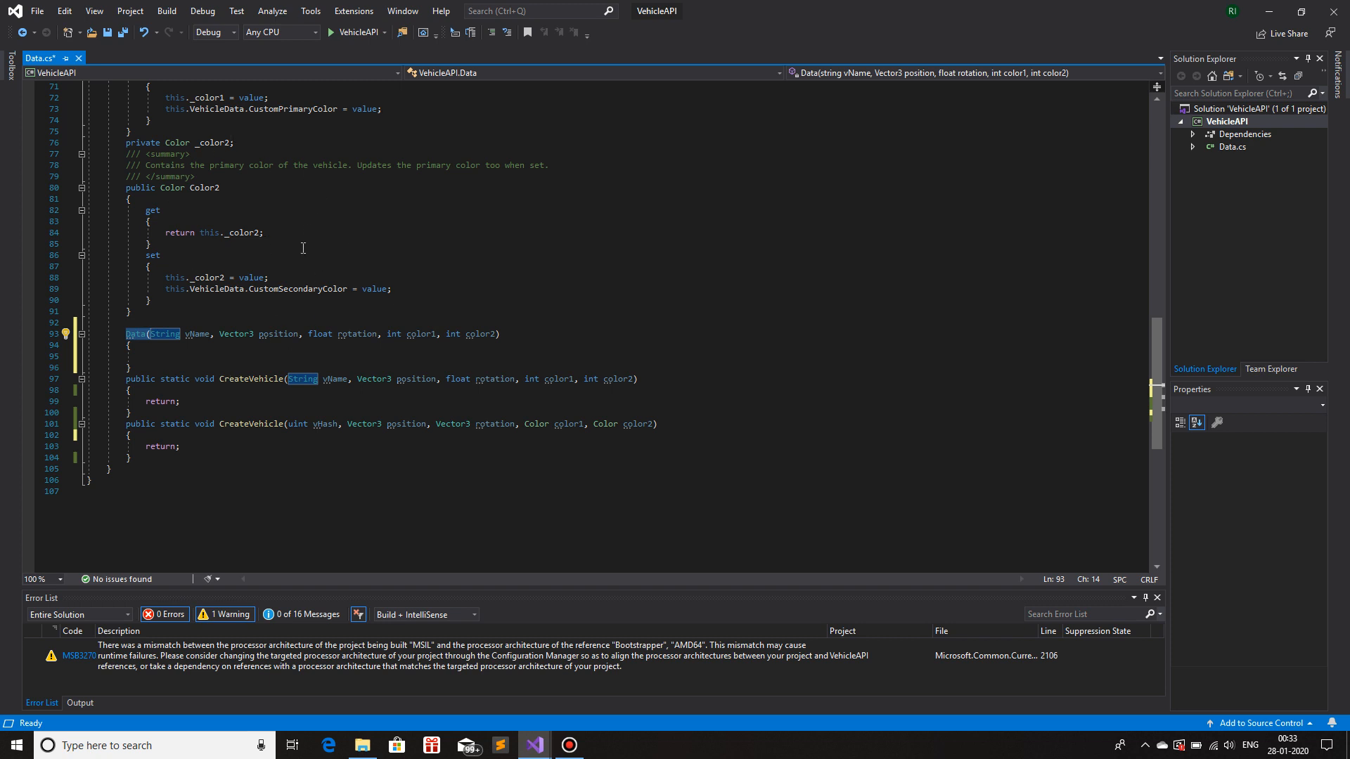
click(178, 356)
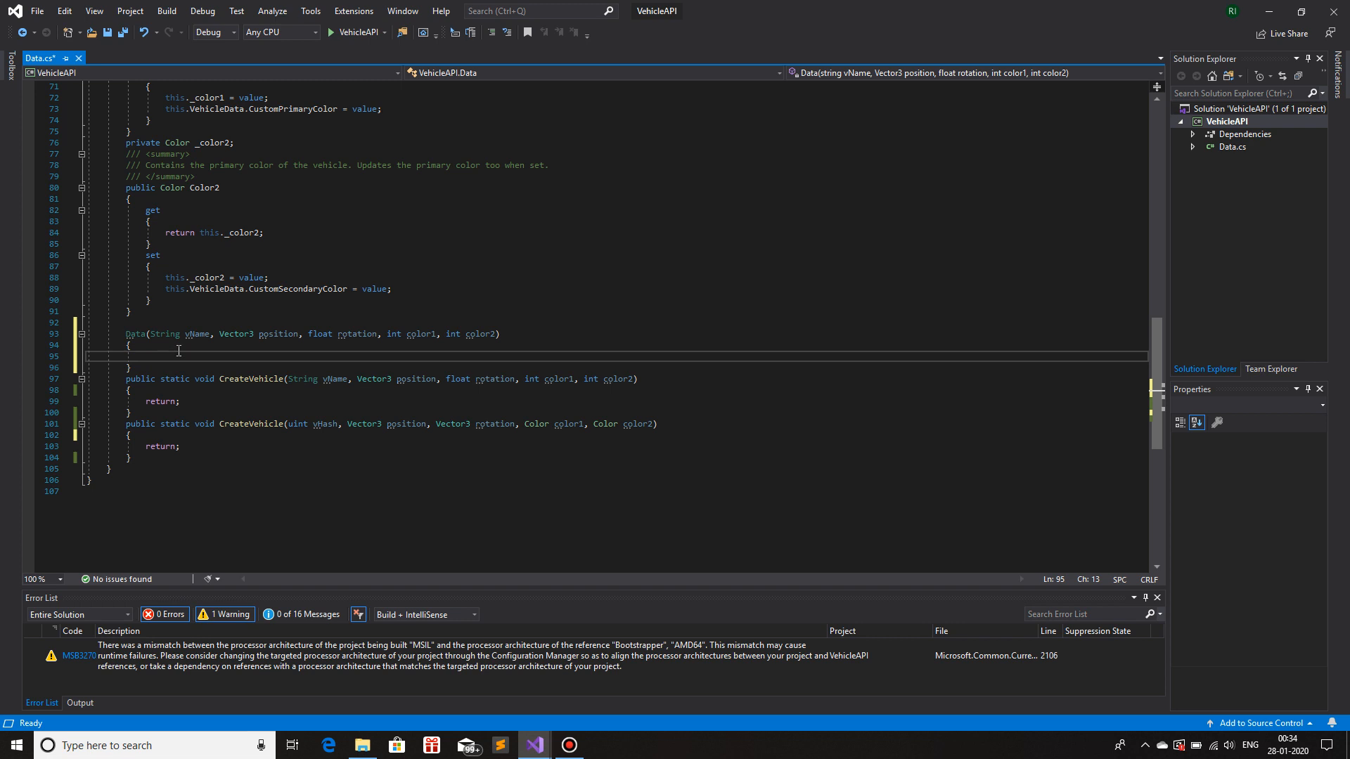
mouse_move(249, 303)
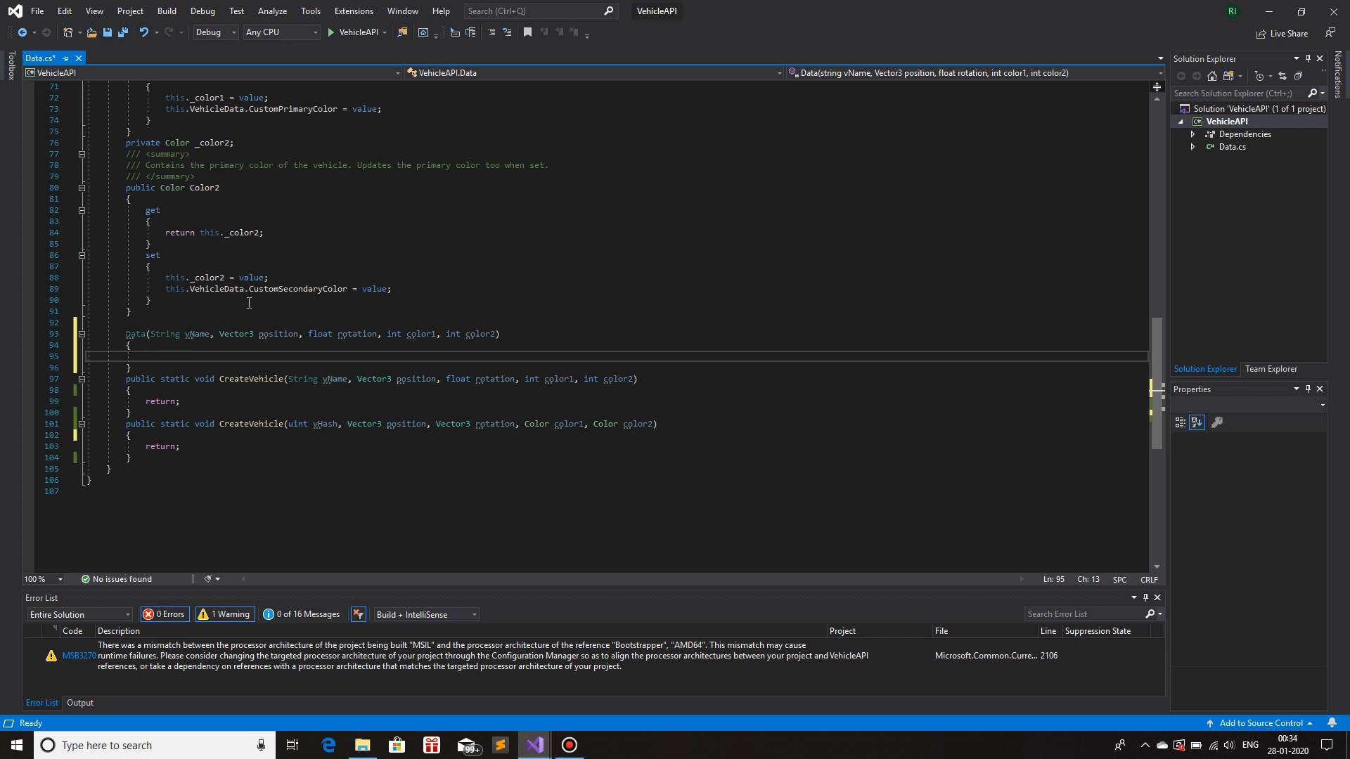
- Type uint vHash = NAPI.Util.GetHashKey(vName); in the constructor body
text(uint vHs)
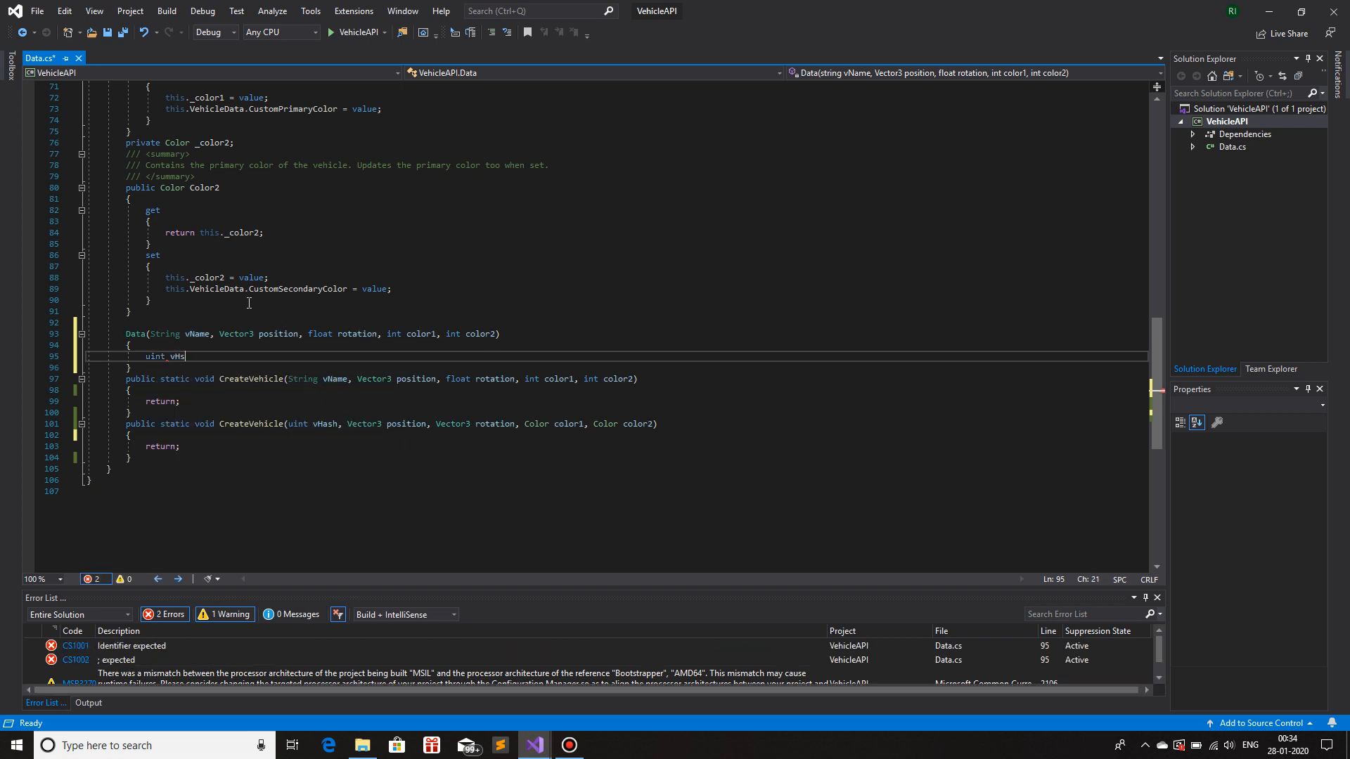
text(ash =)
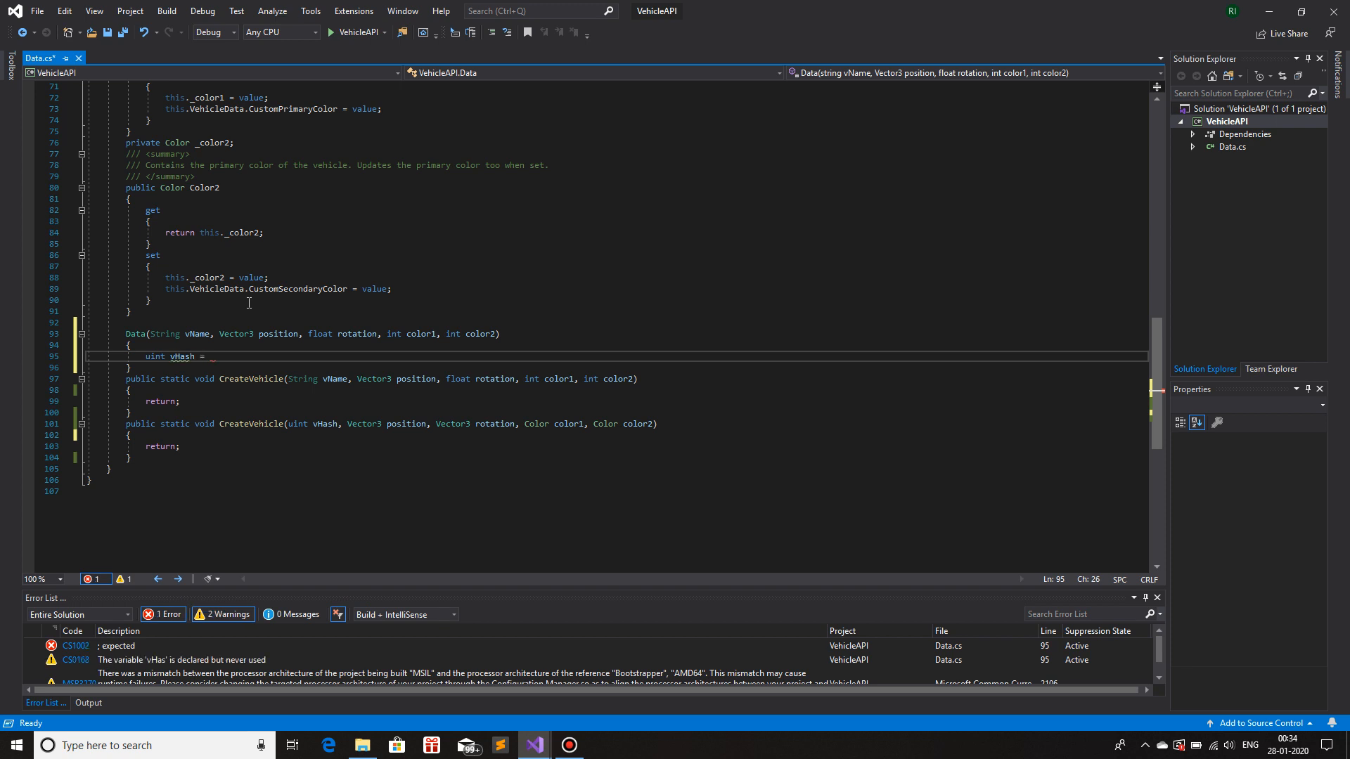
text(NAPI.Util)
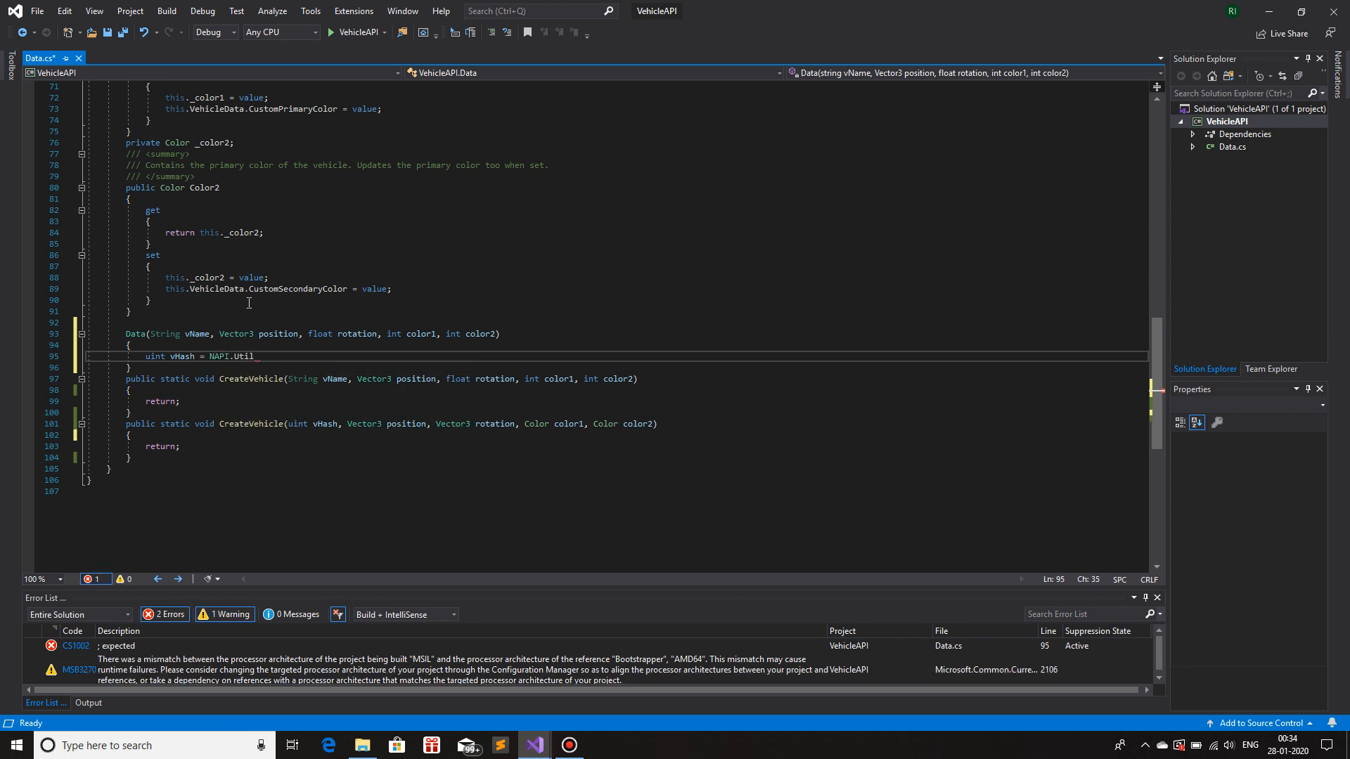
text(GetHashKey)
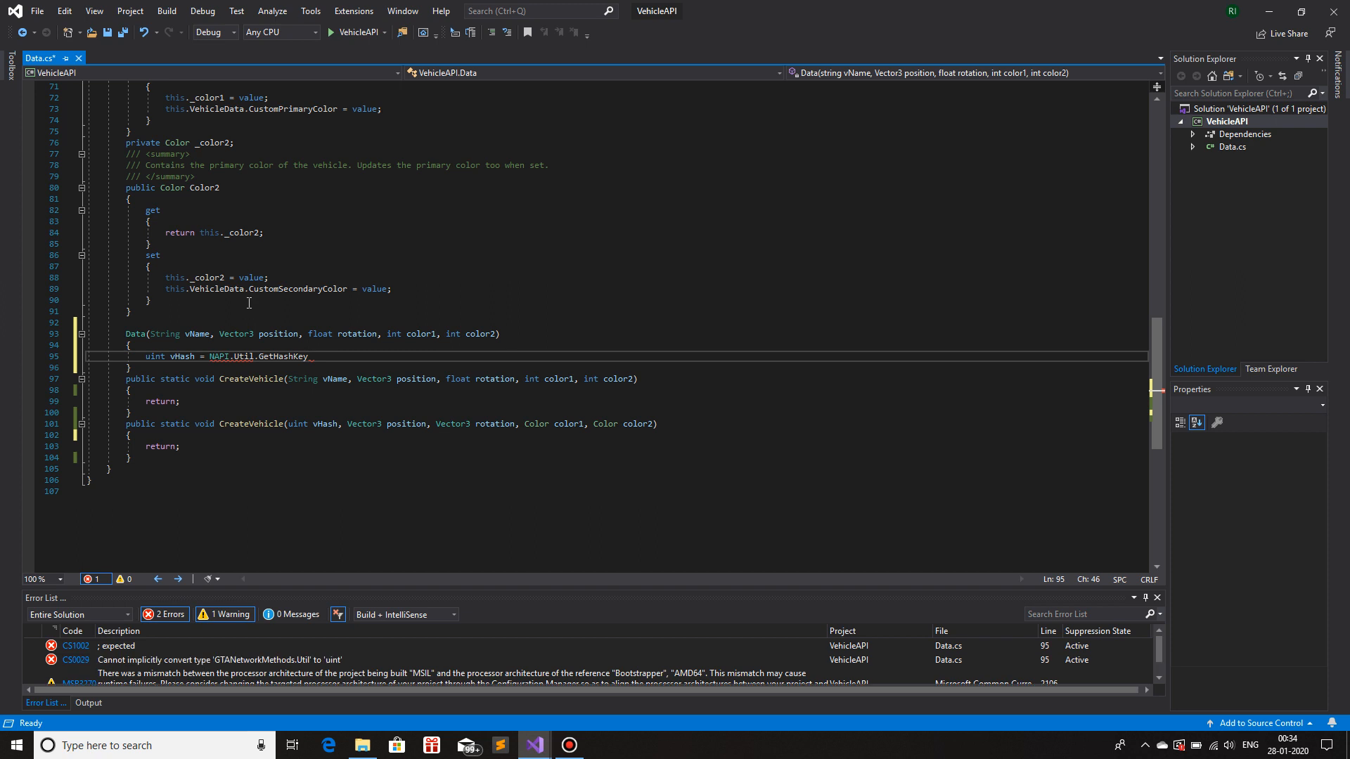
text(();)
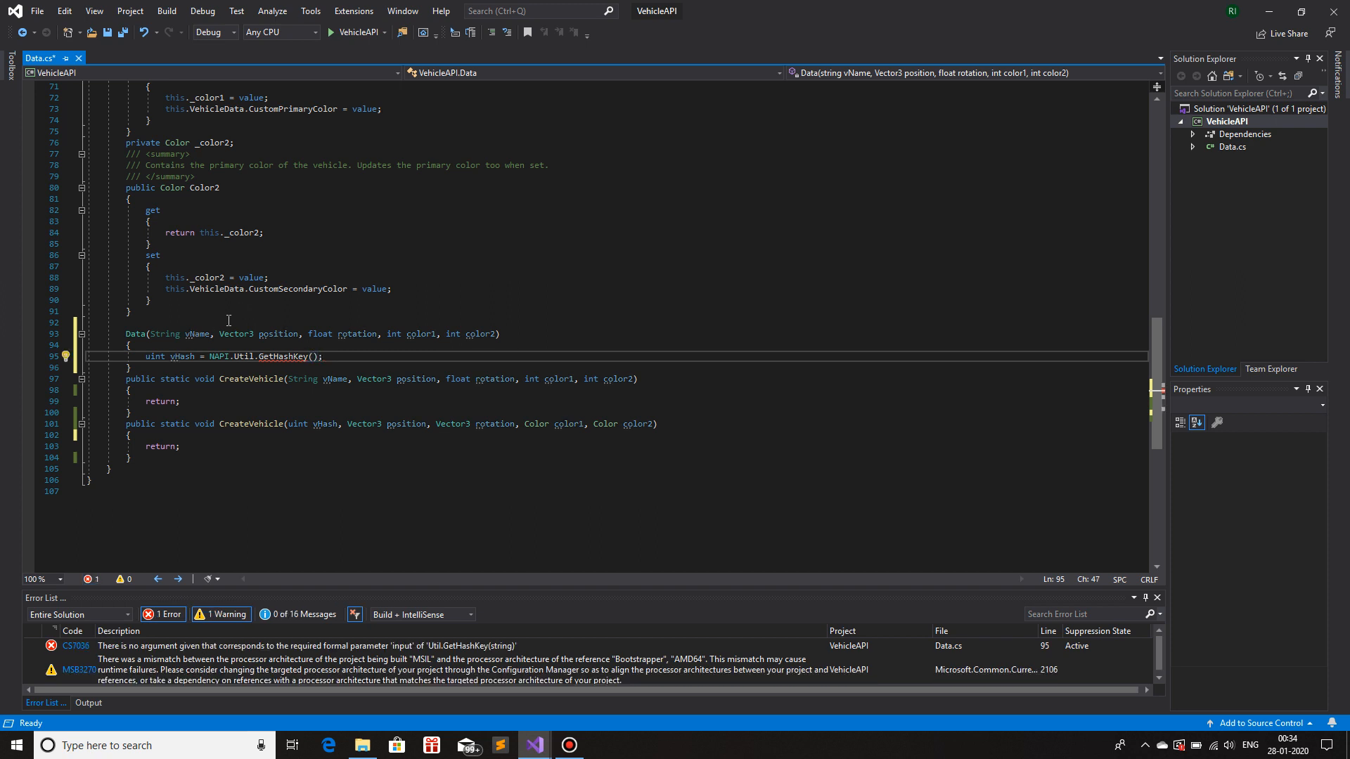
text(vname)
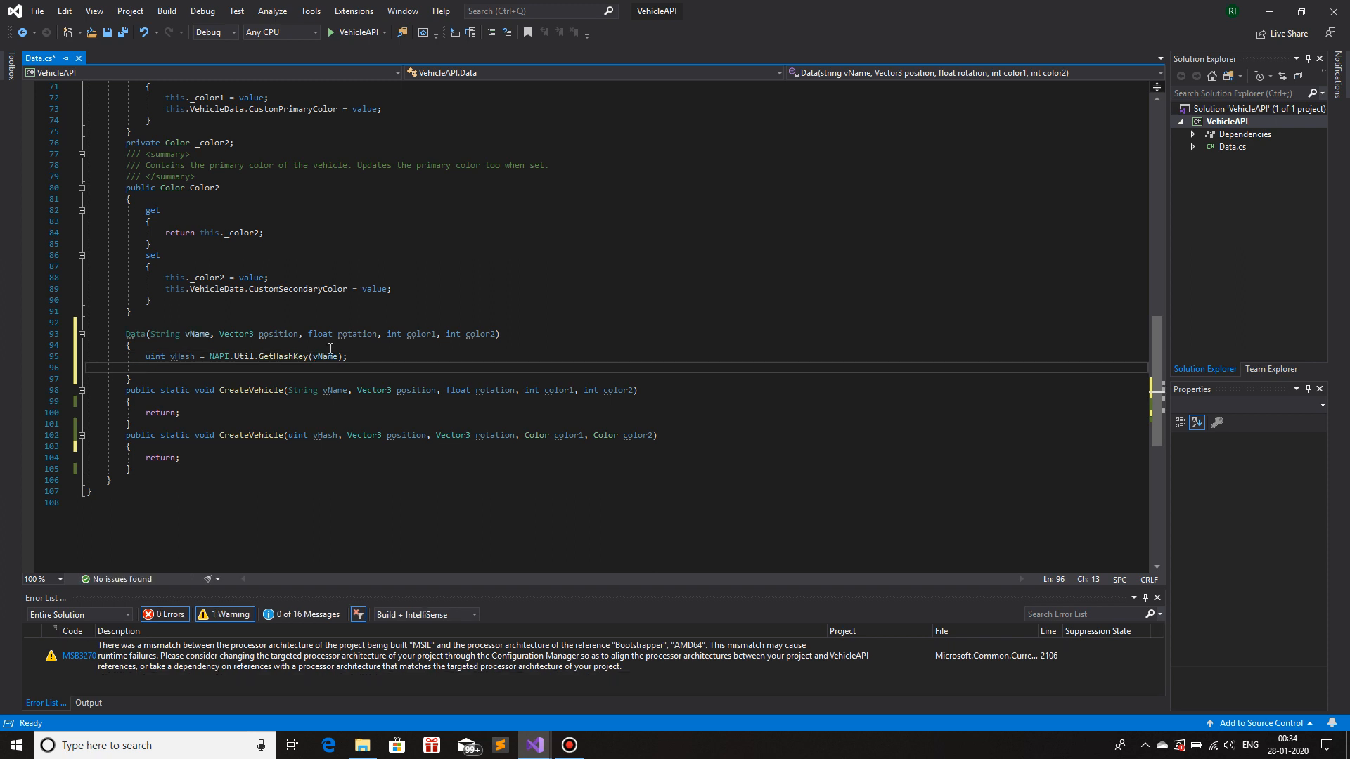
mouse_move(467, 289)
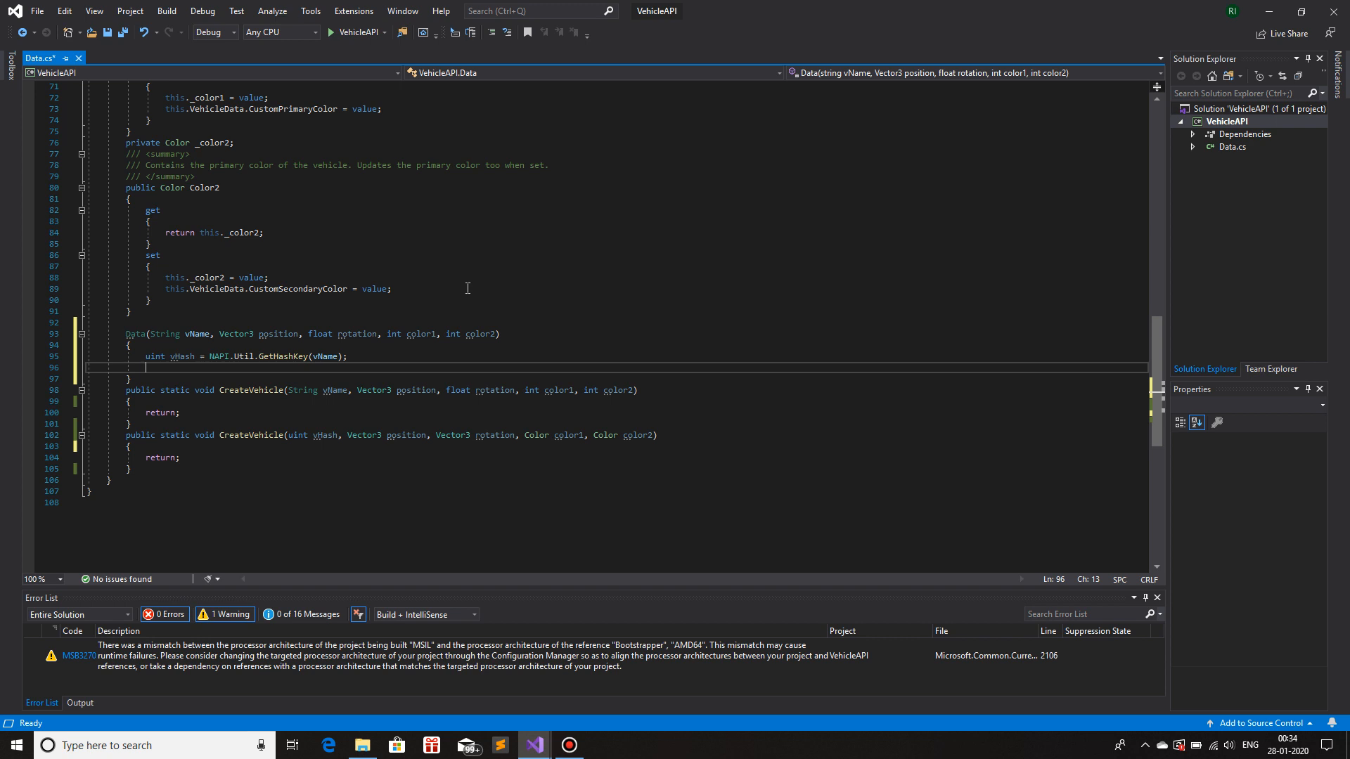
- Type a NAPI.Vehicle.CreateVehicle() call in the Data constructor
text(NAPI.)
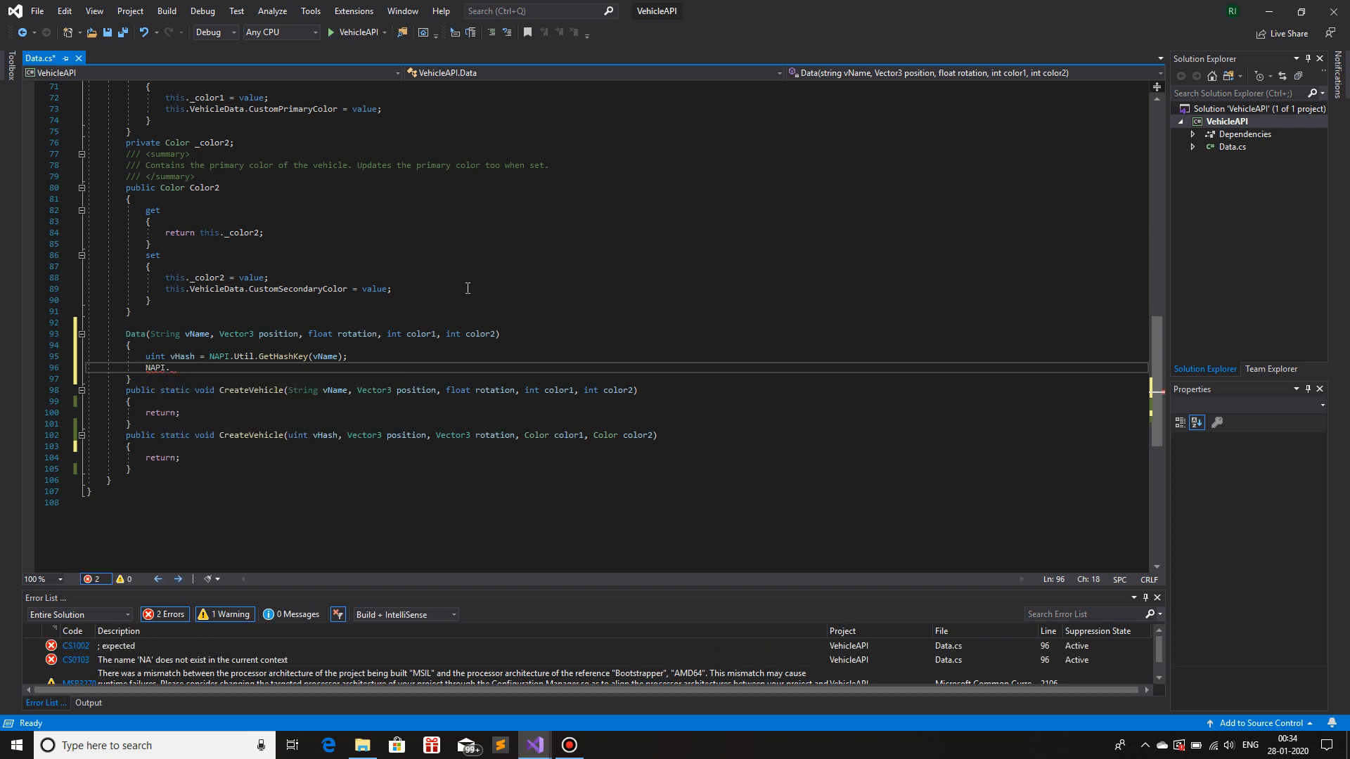
text(Vehicle.createVehicle();)
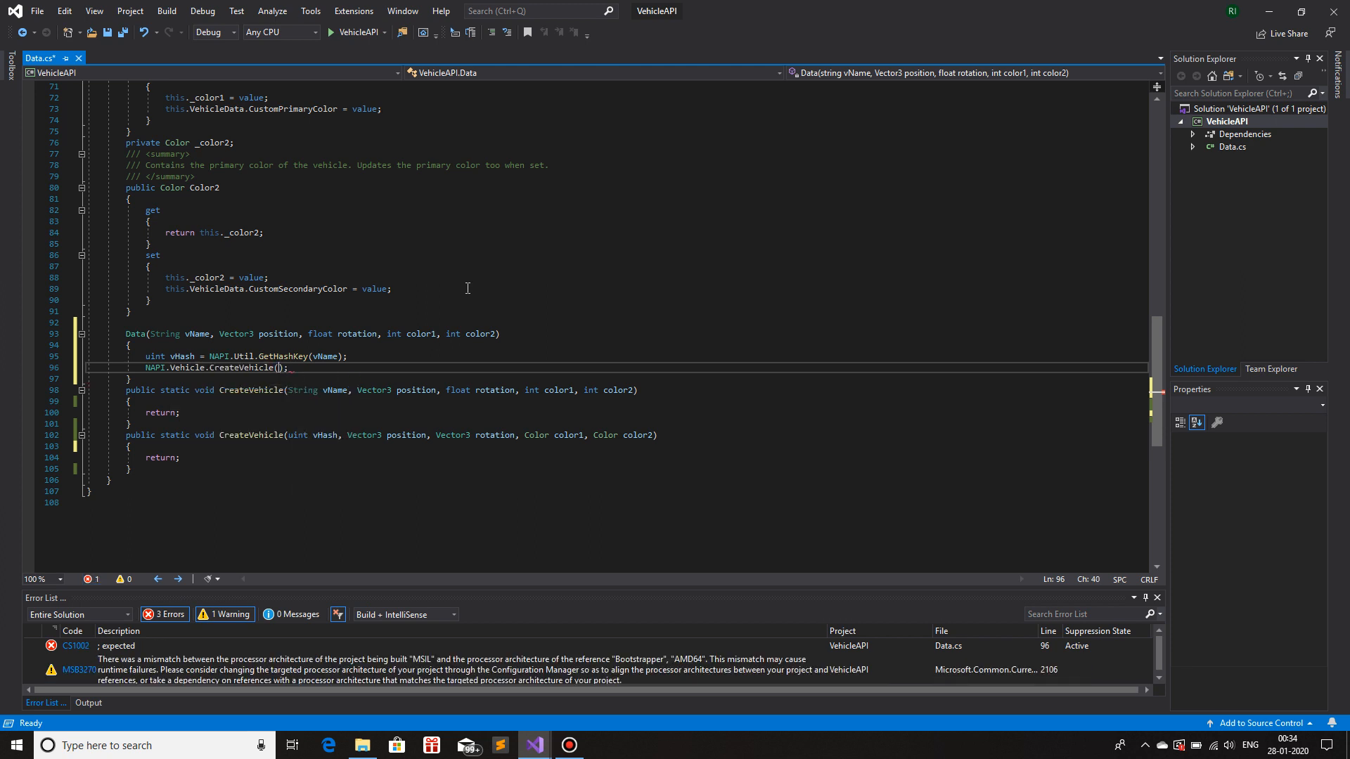
click(276, 368)
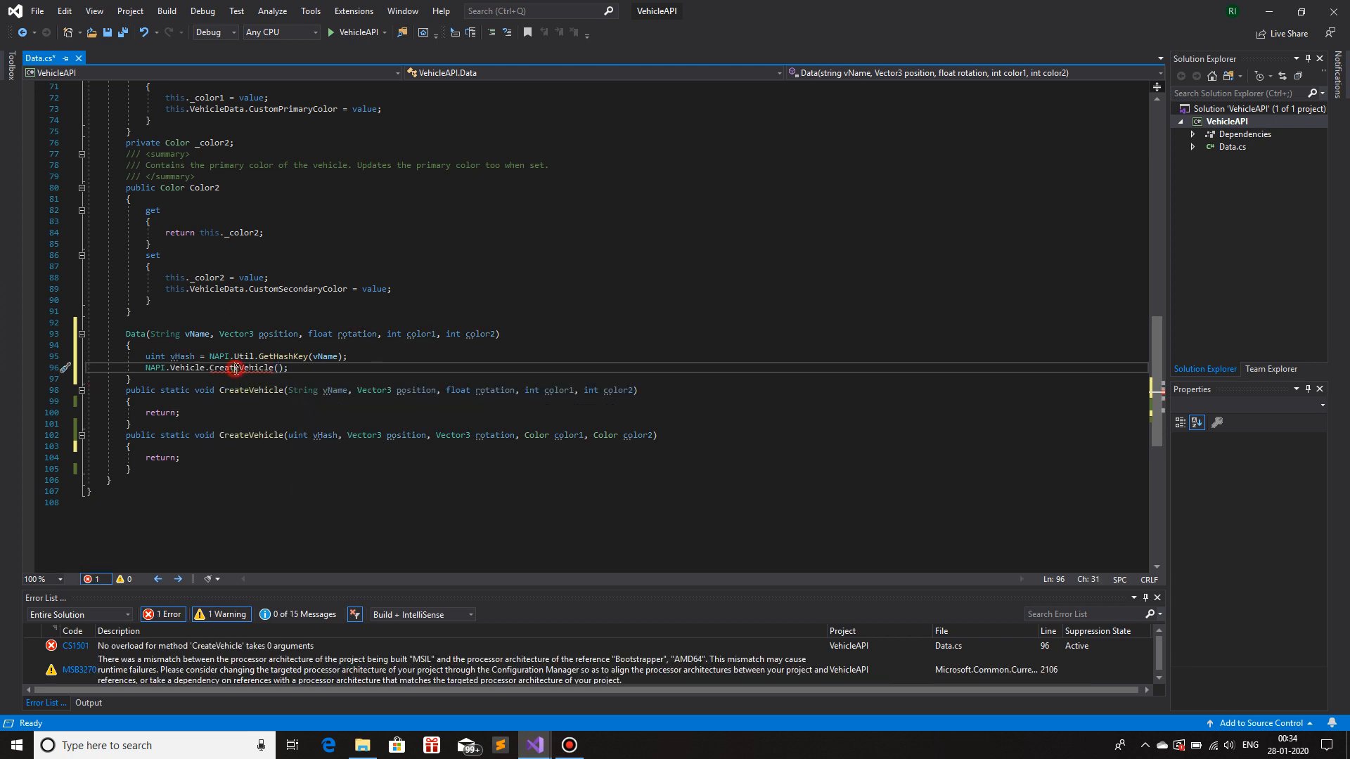
double_click(243, 368)
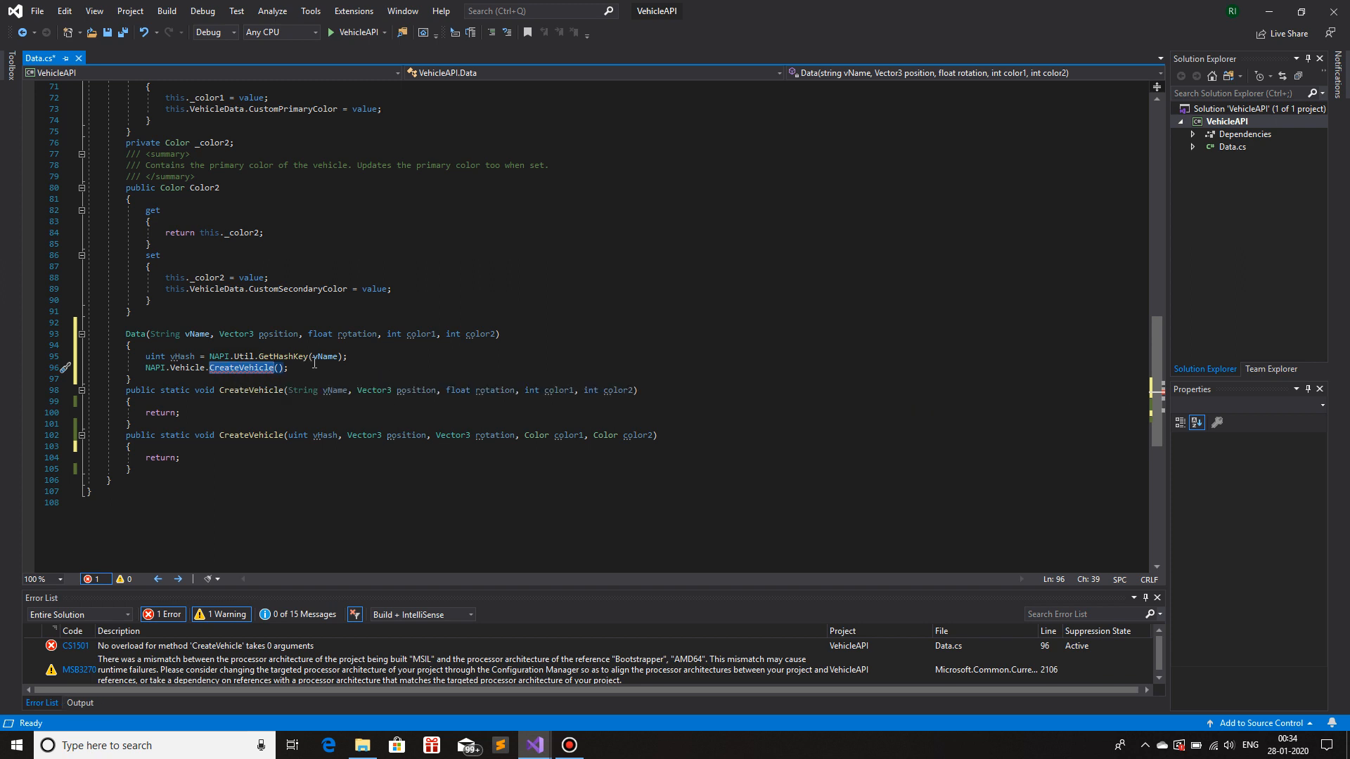
click(317, 368)
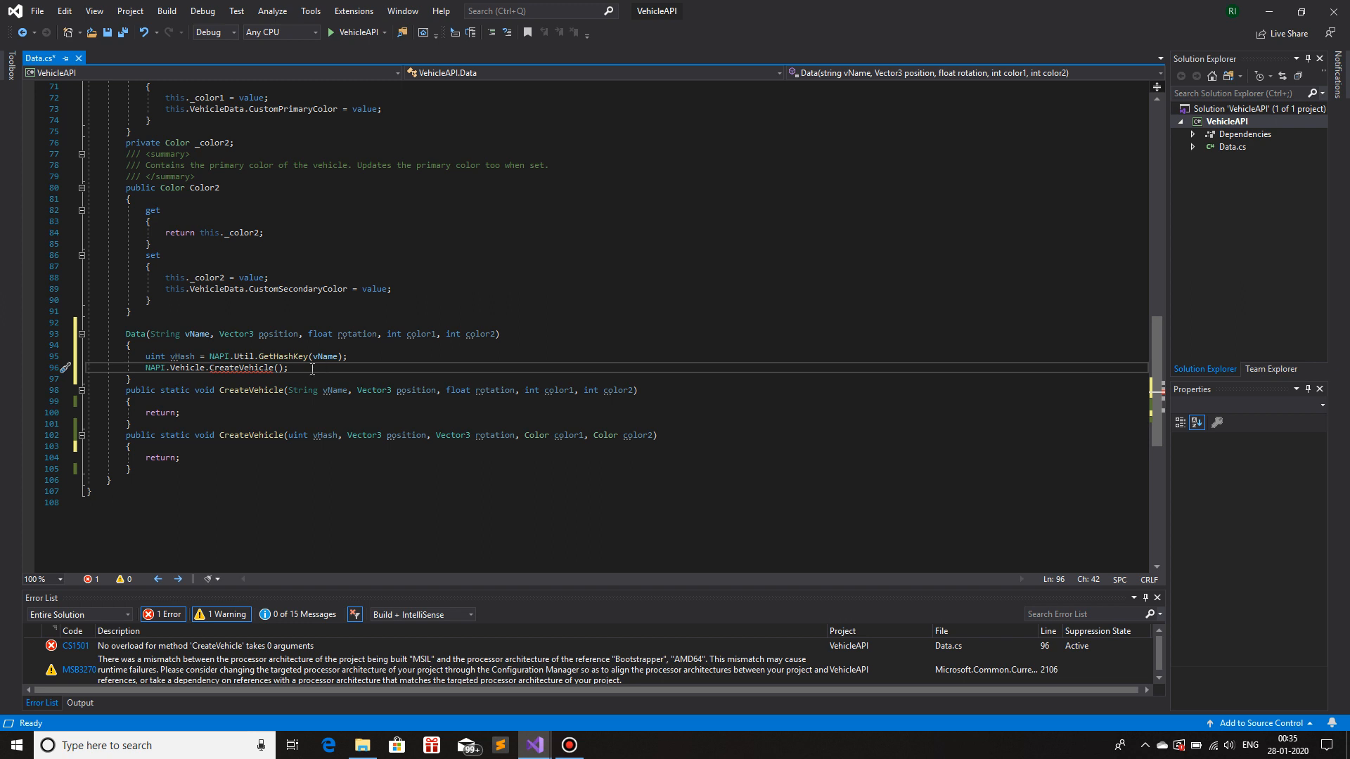
click(281, 368)
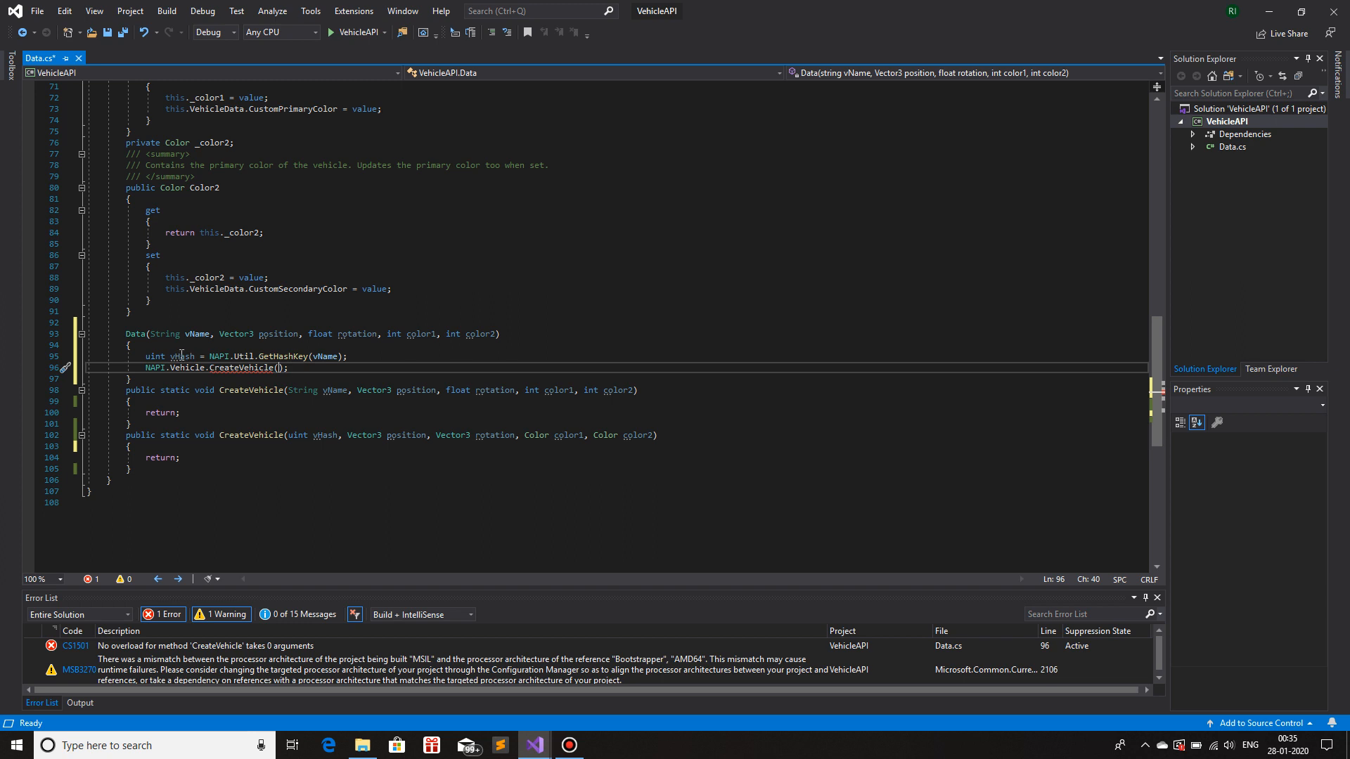
- Pass vHash, position, rotation, color1, color2 and store the result in Vehicle veh
text(vHash,)
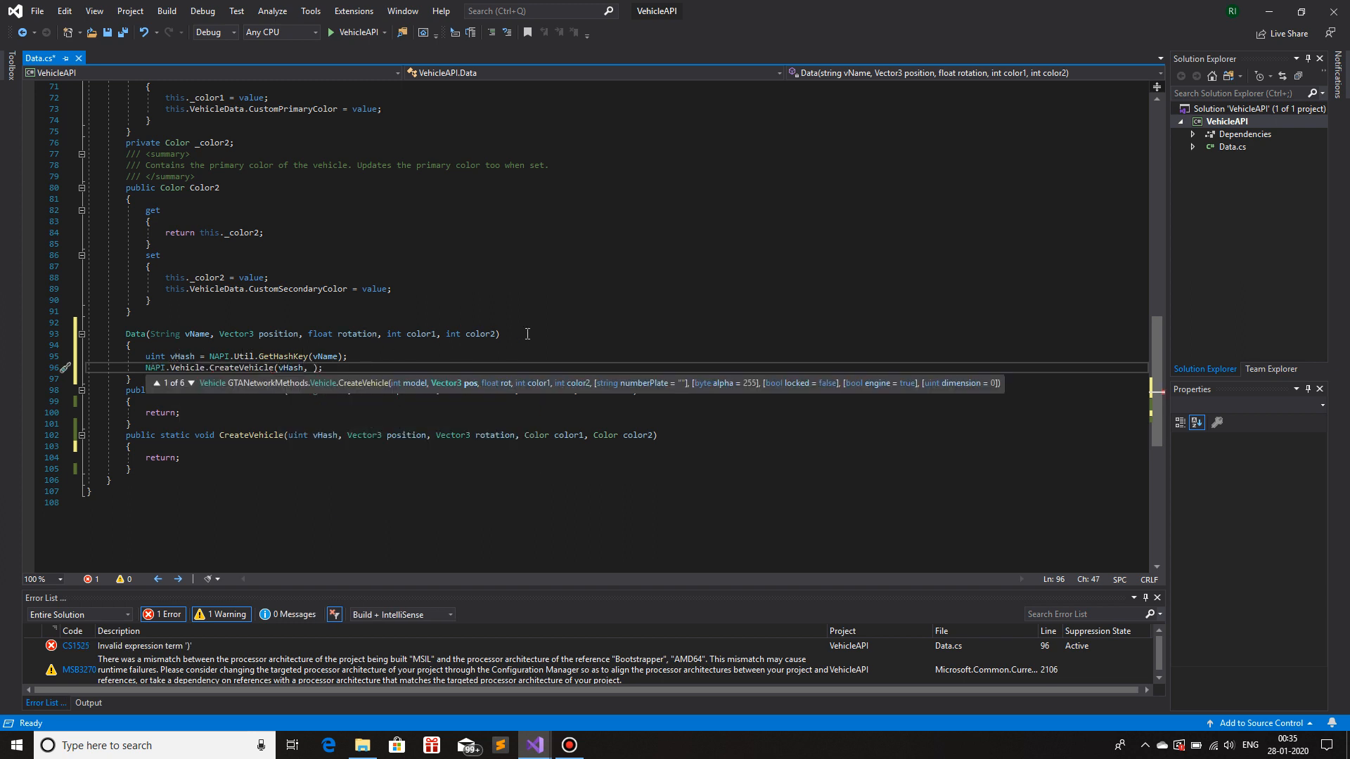
mouse_move(277, 334)
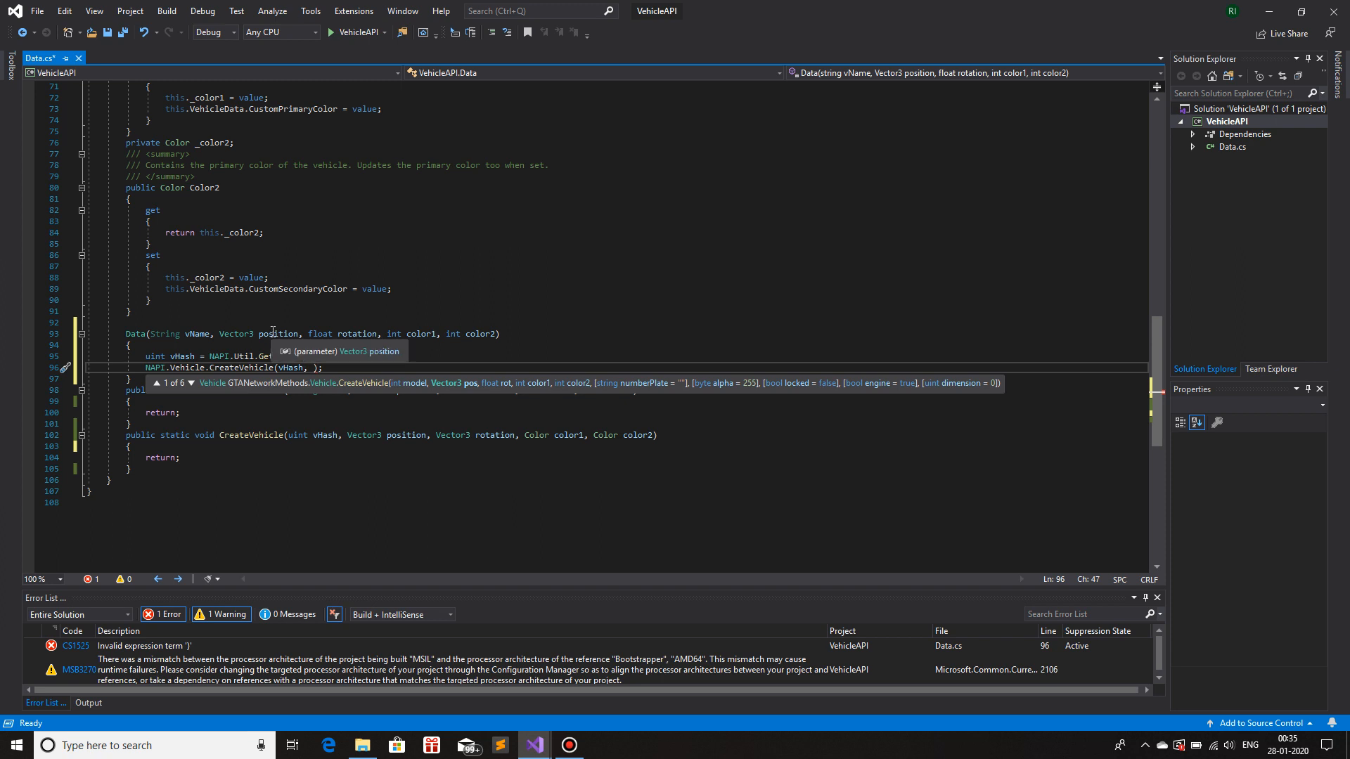
text(position,)
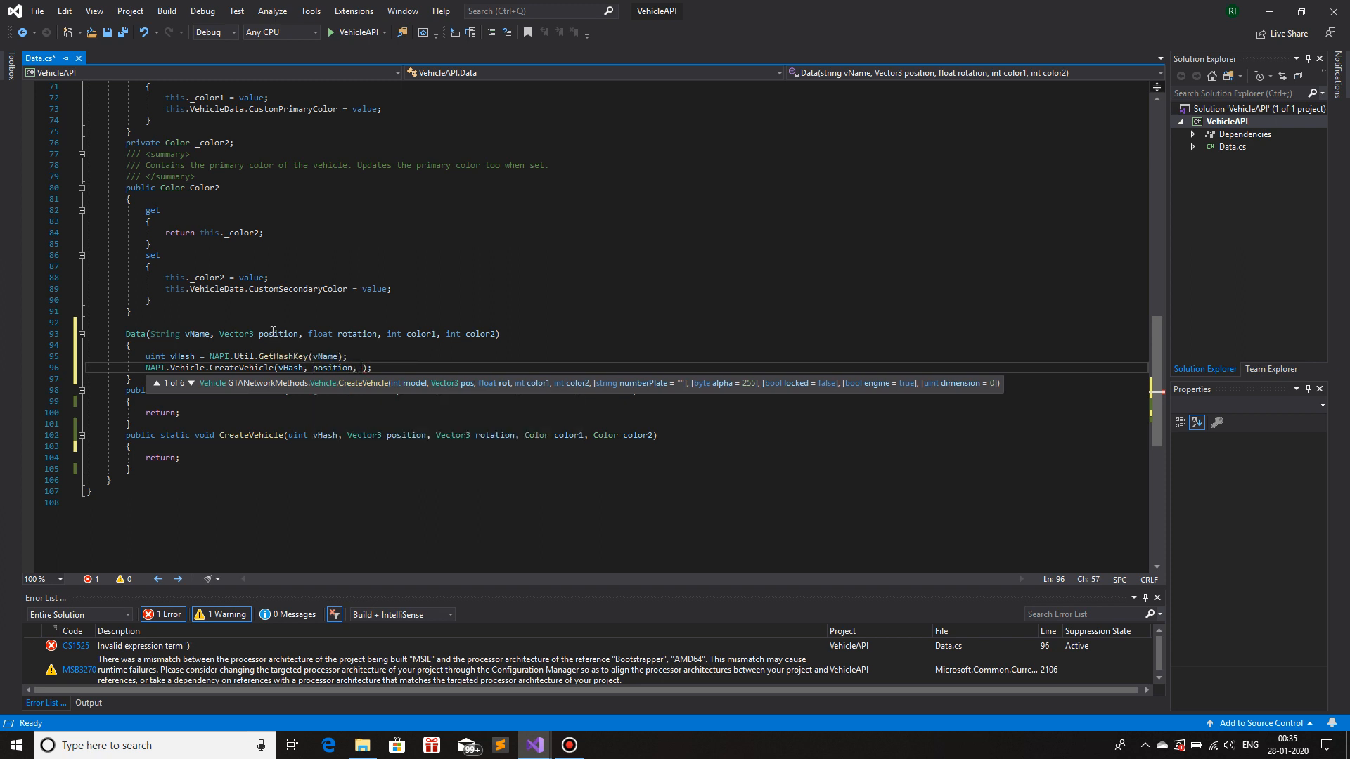
mouse_move(422, 311)
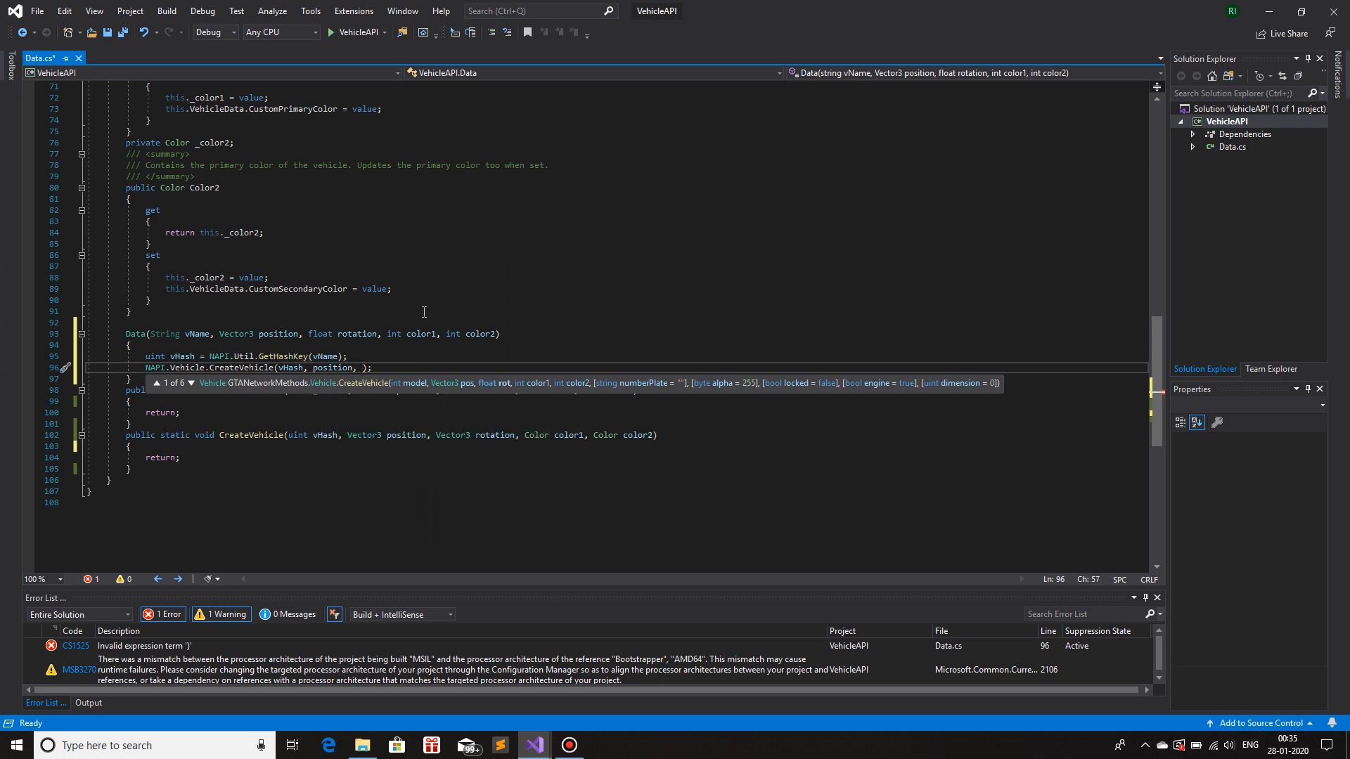
text(rotation, color1, color2)
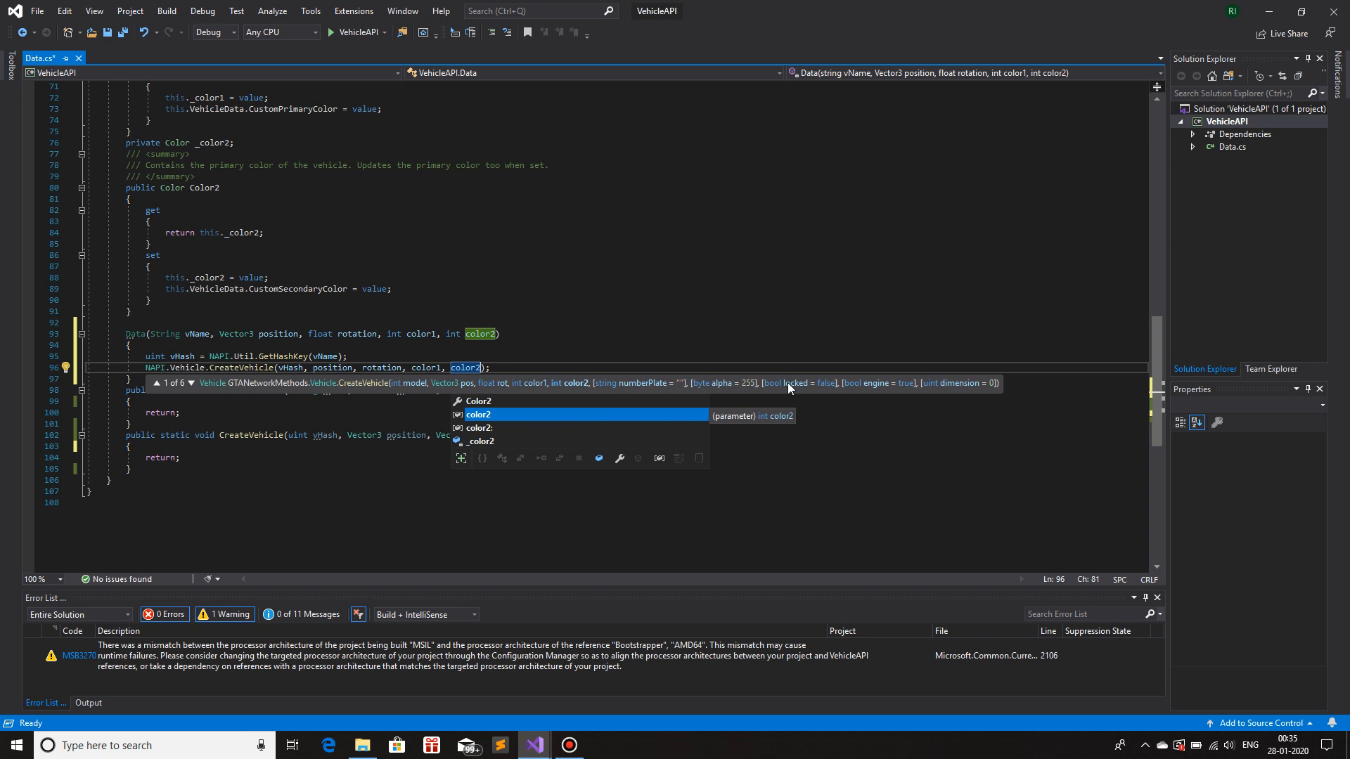
mouse_move(797, 346)
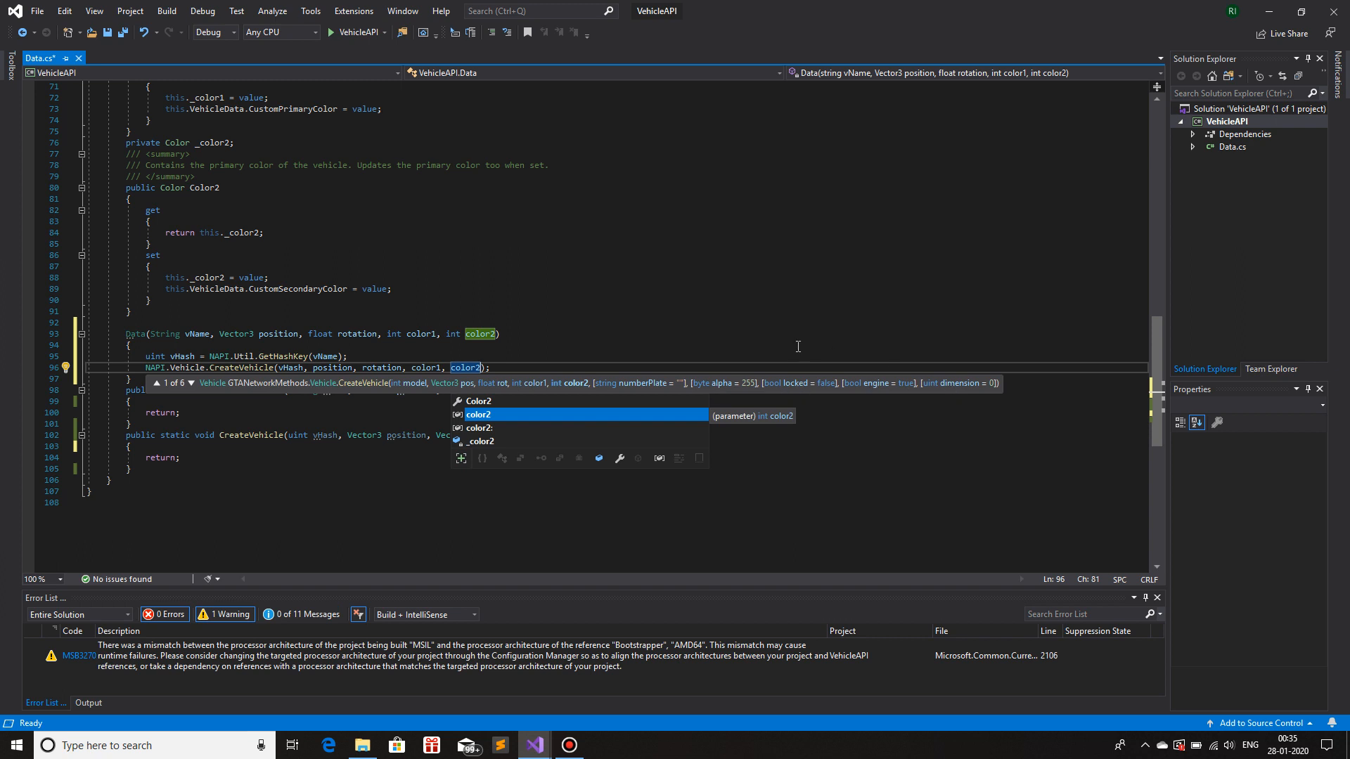
mouse_move(728, 342)
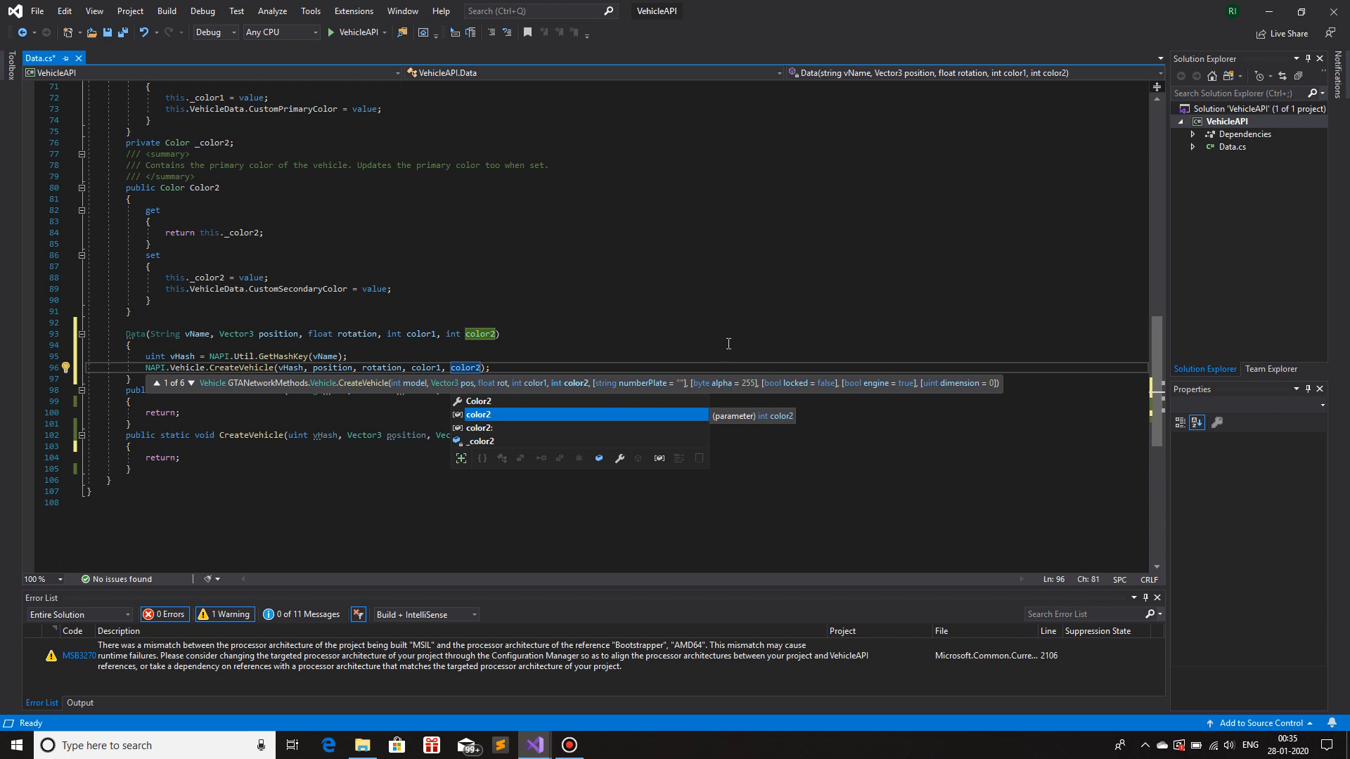
mouse_move(515, 380)
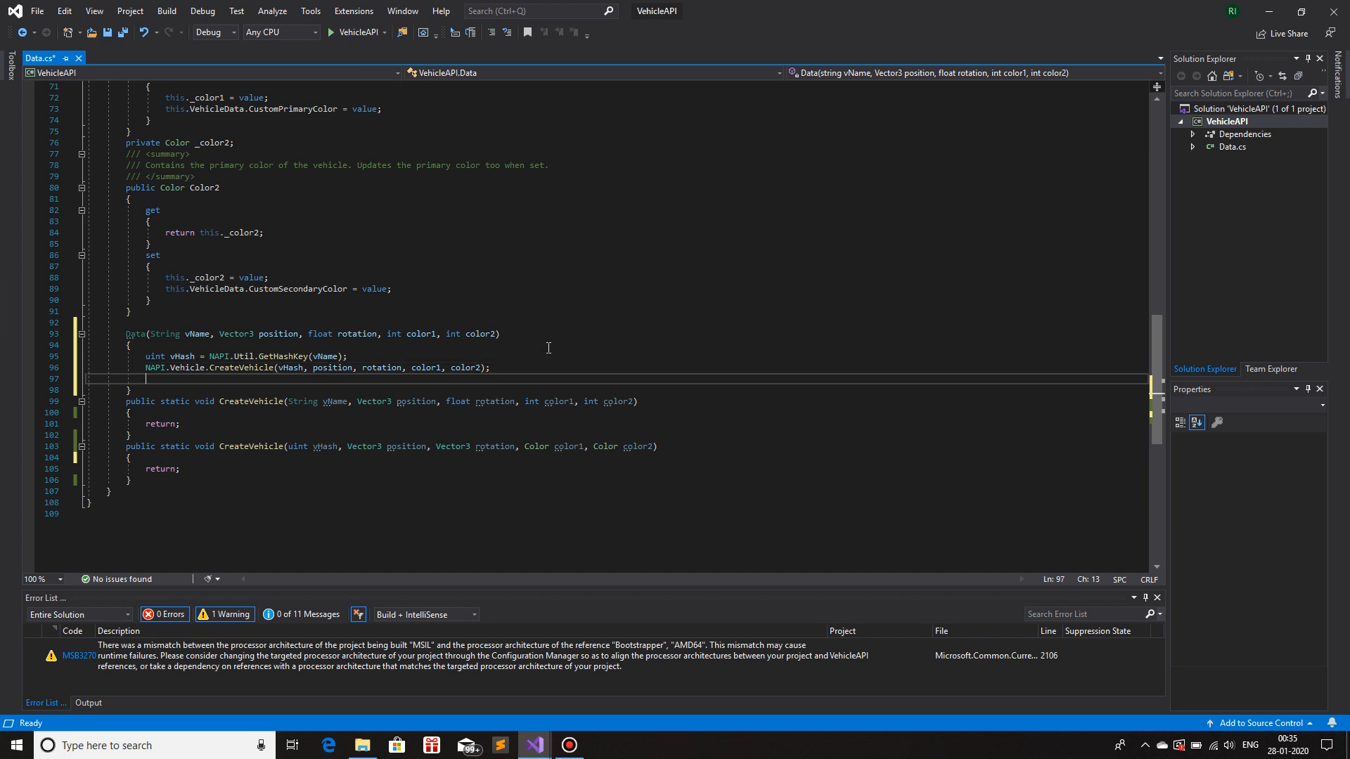
mouse_move(155, 368)
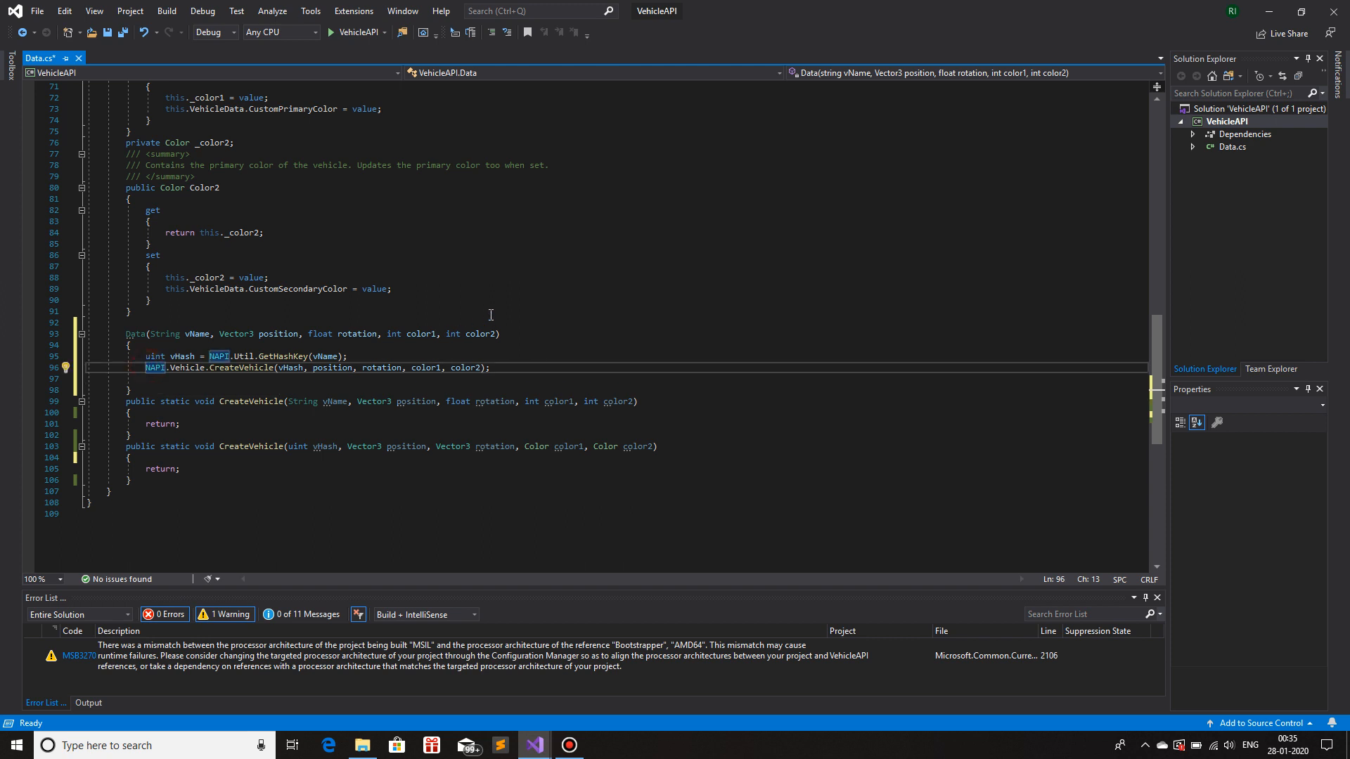
text(Vechiel)
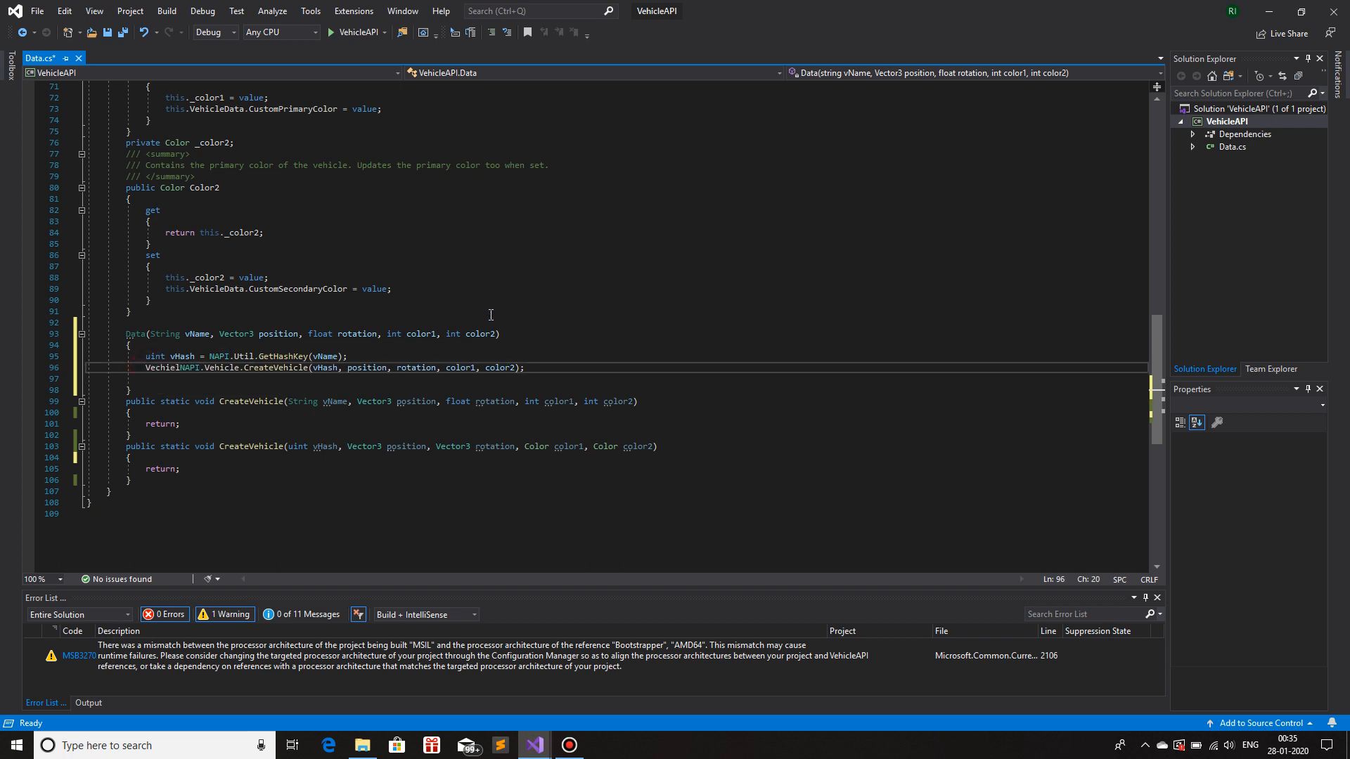
key(Backspace)
text( veh = )
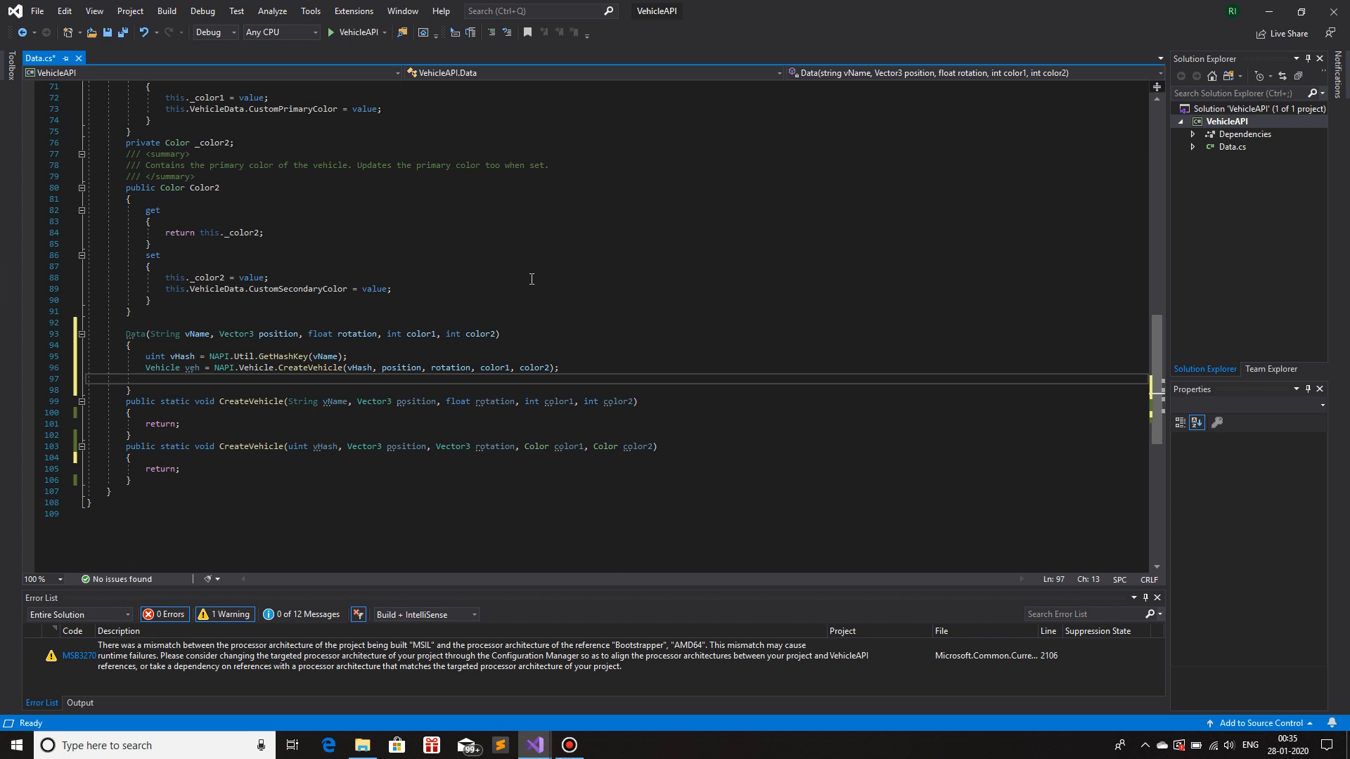
- Assign this.VehicleData = veh on line 97 of the constructor
click(570, 744)
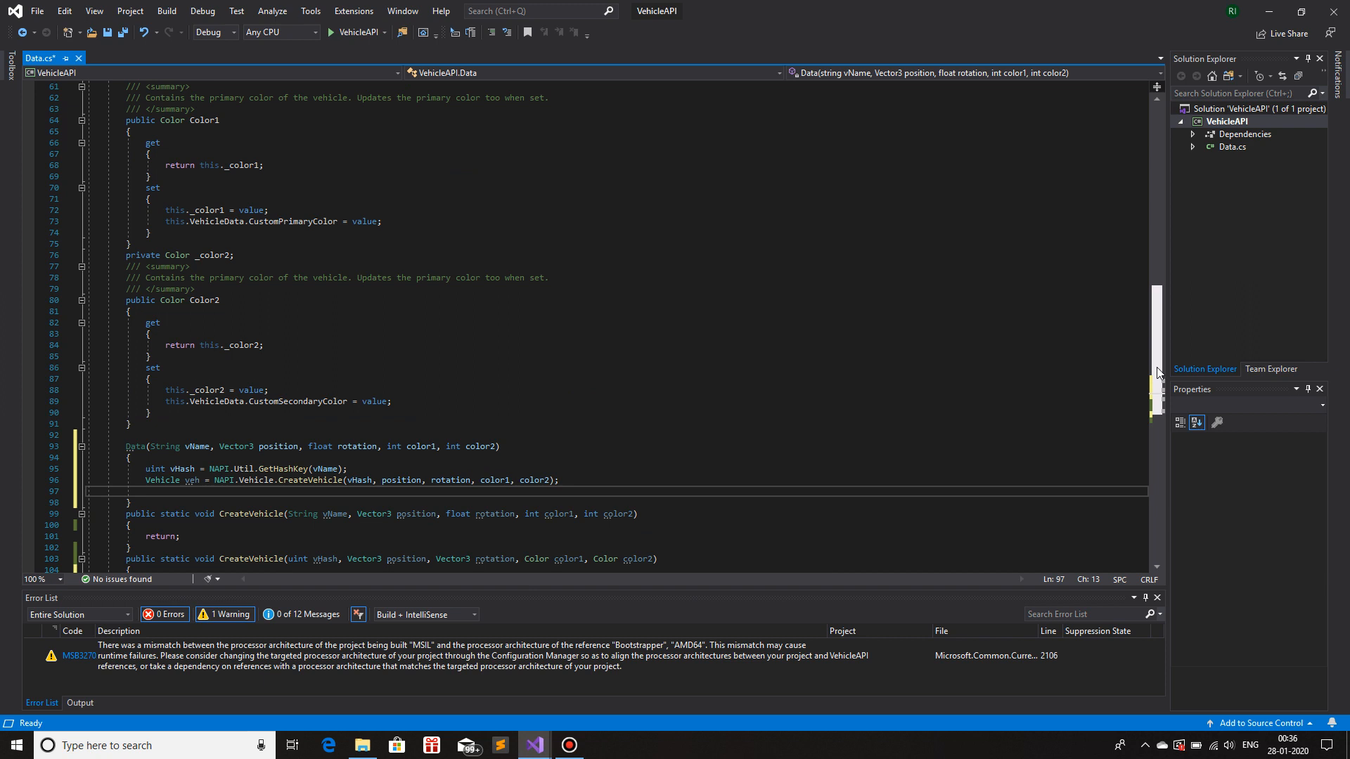
scroll(up, 3)
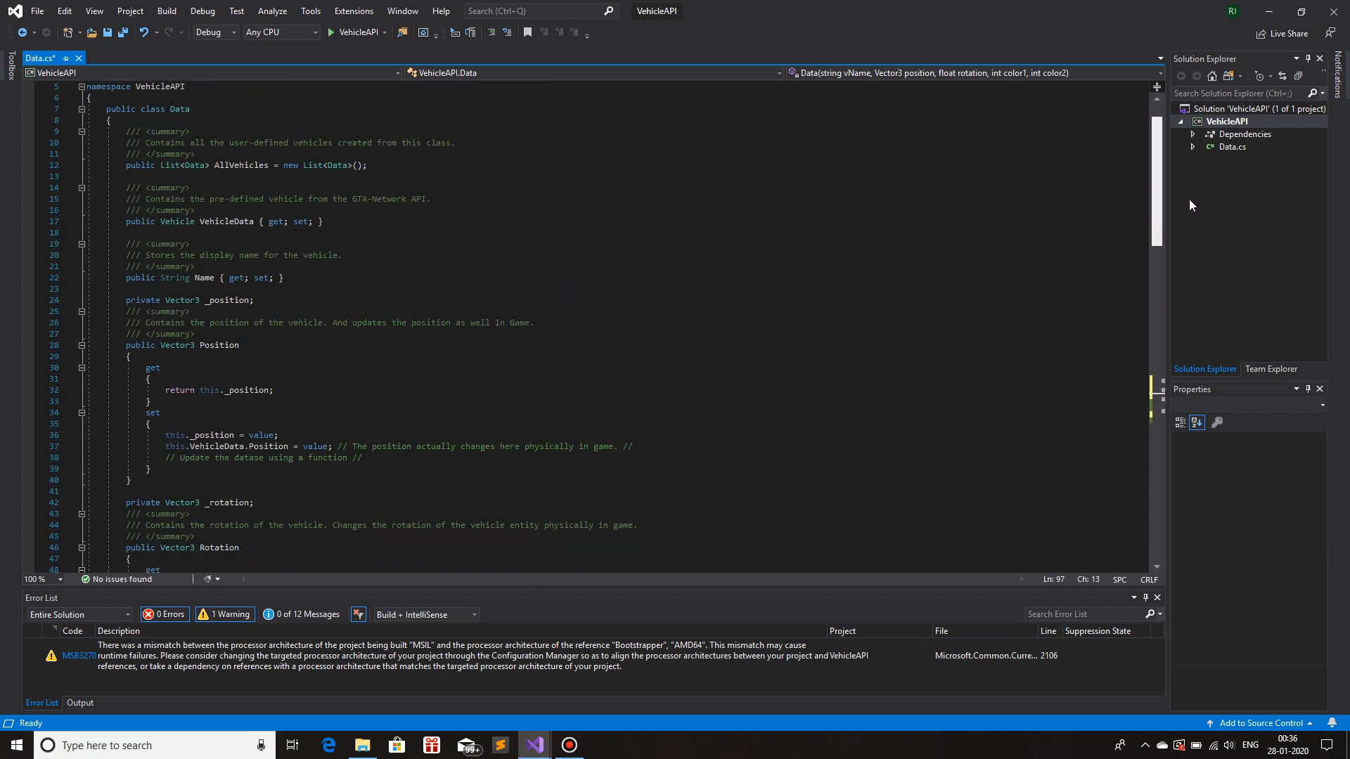
scroll(down, 3)
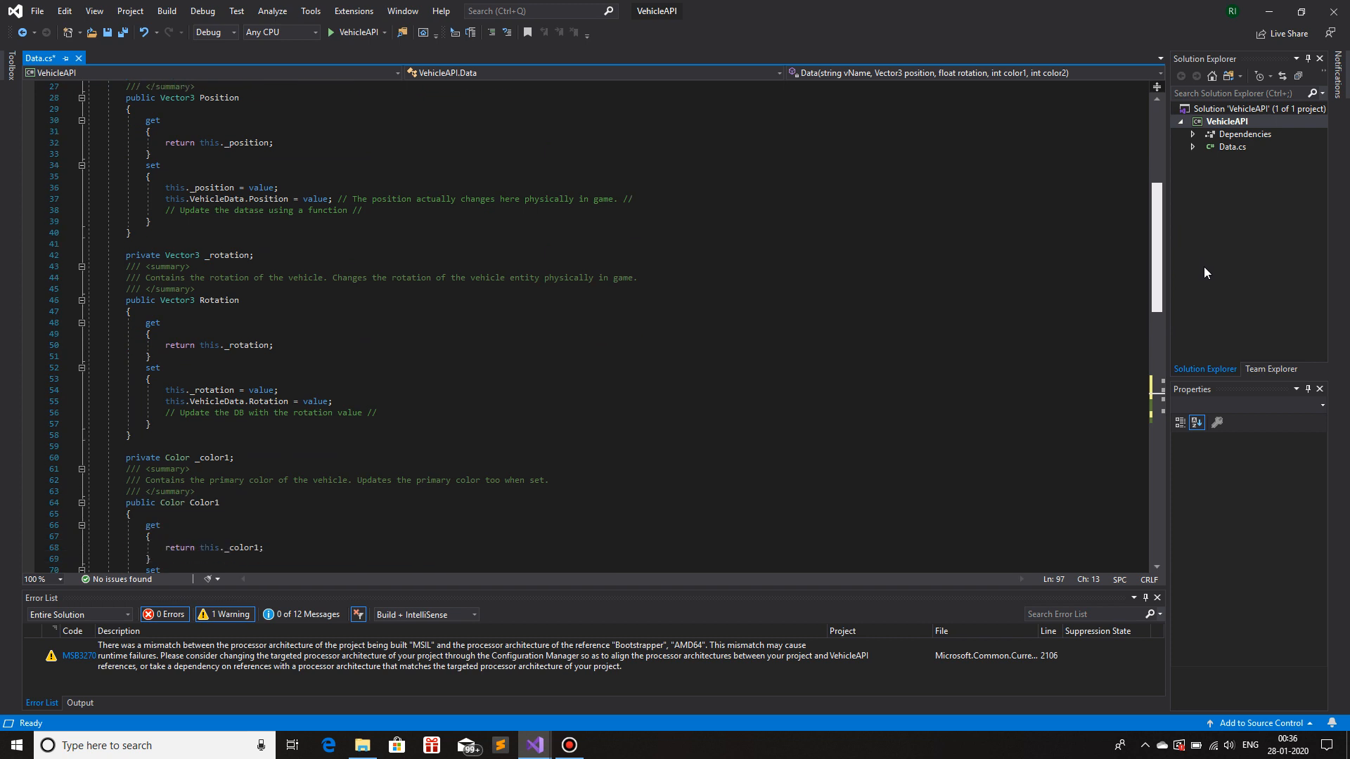
scroll(down, 3)
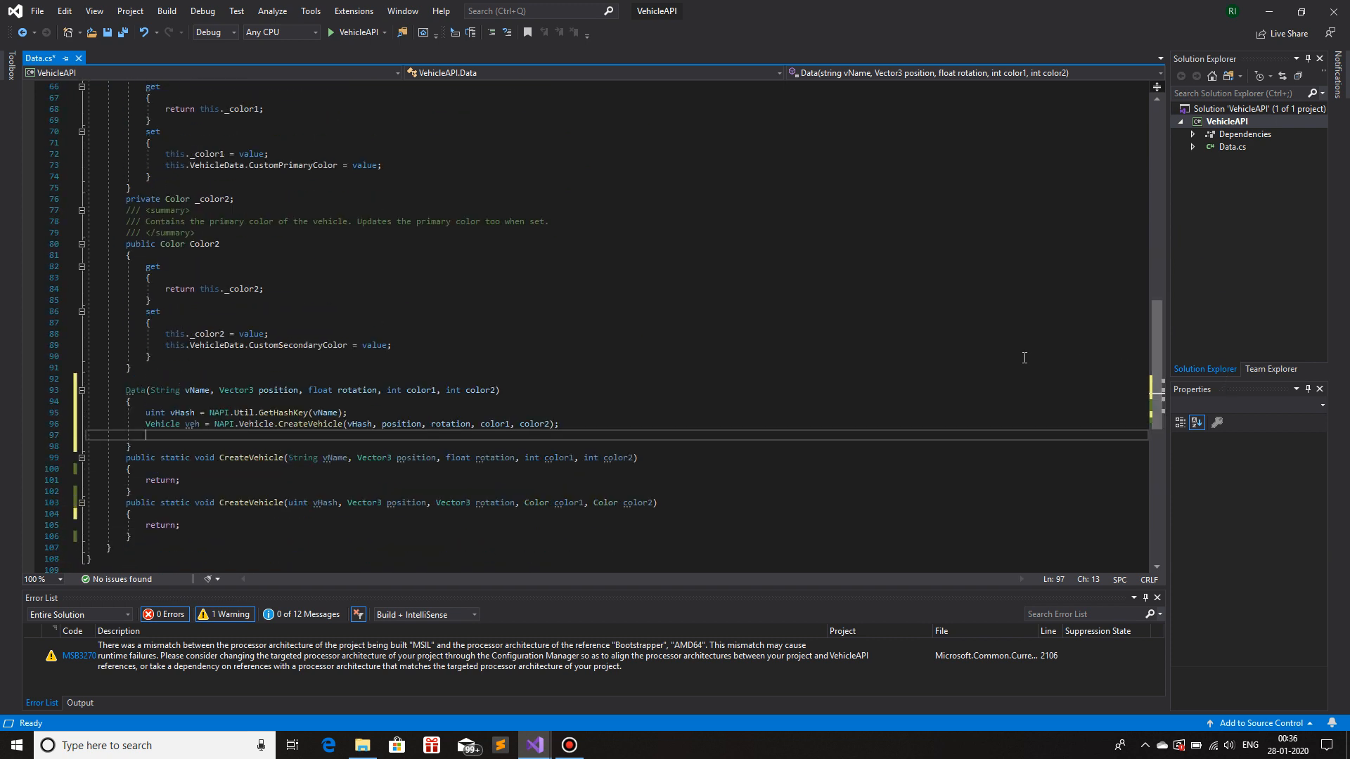
text(VehicleData)
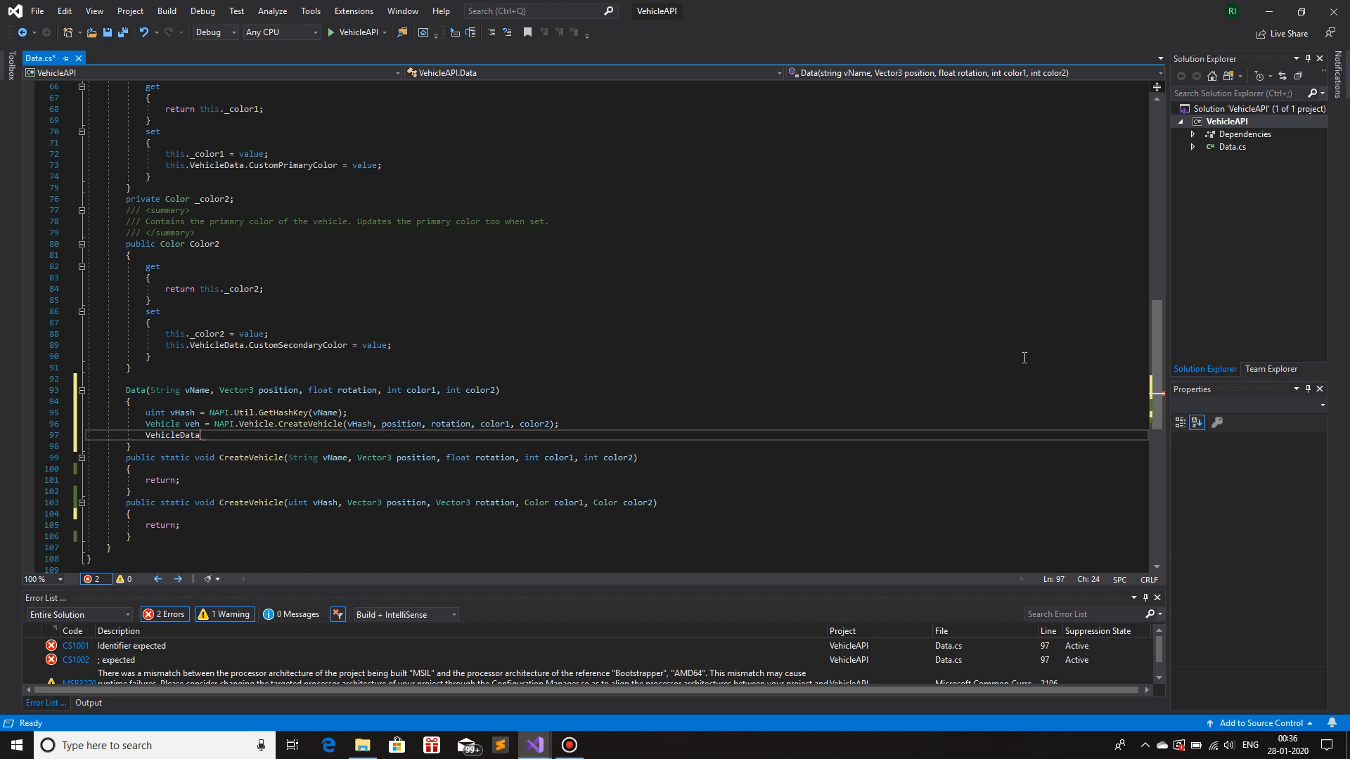
text(=)
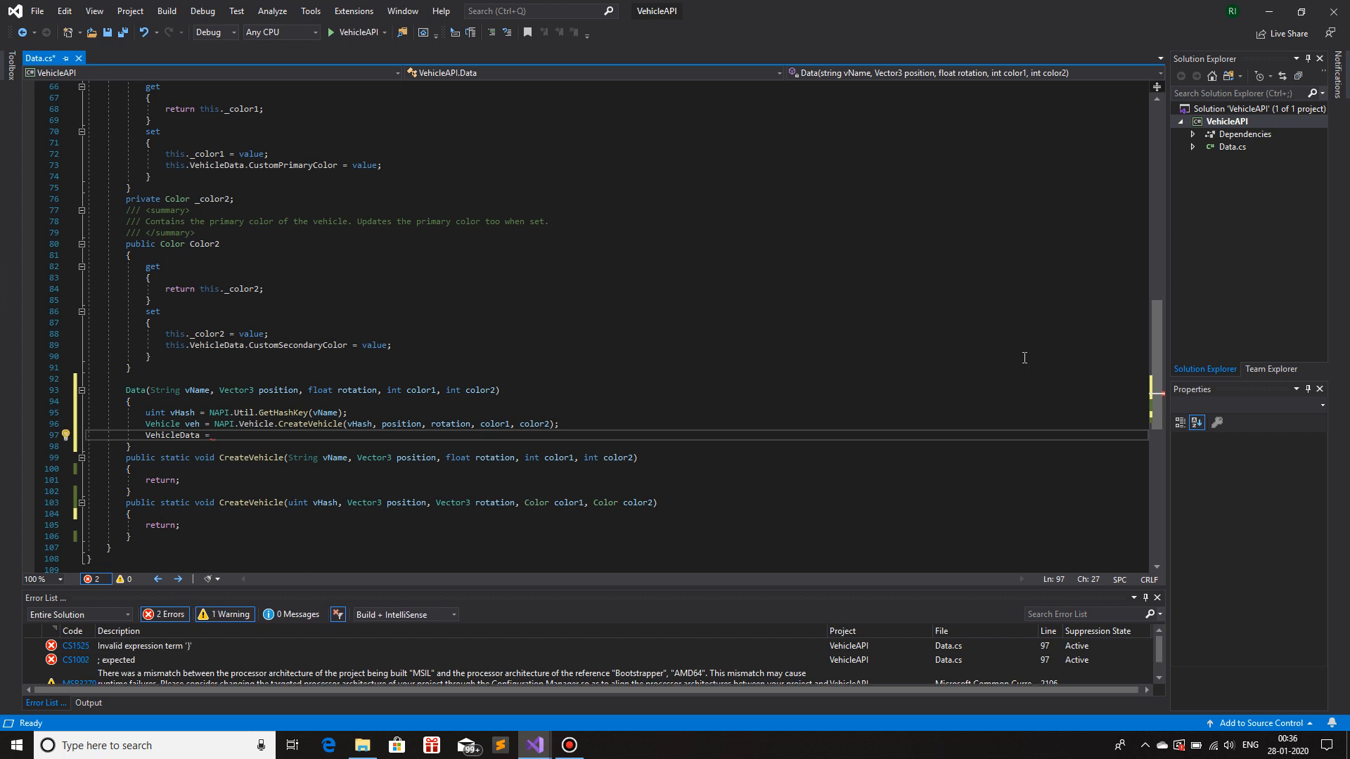
text(veh;)
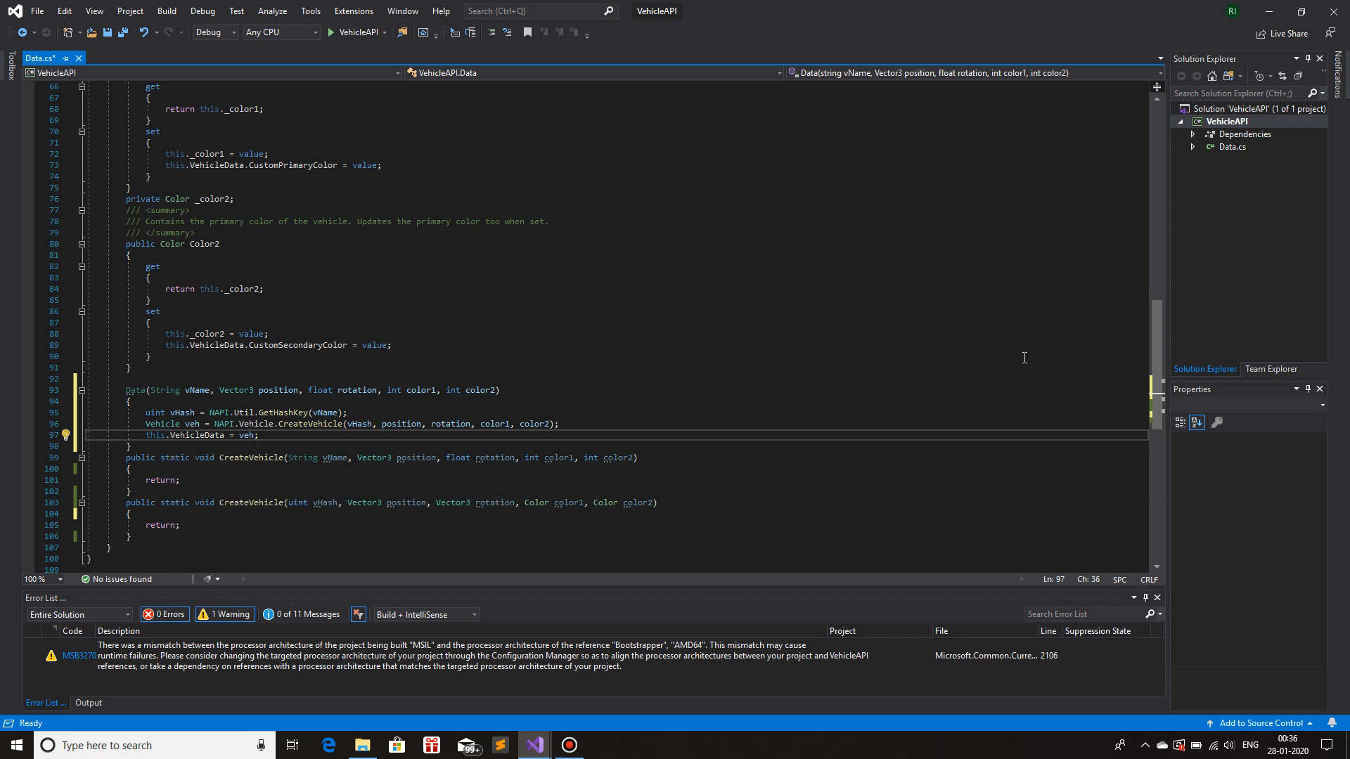
- Add this.Name = vName; and begin the next this. assignment
text(this)
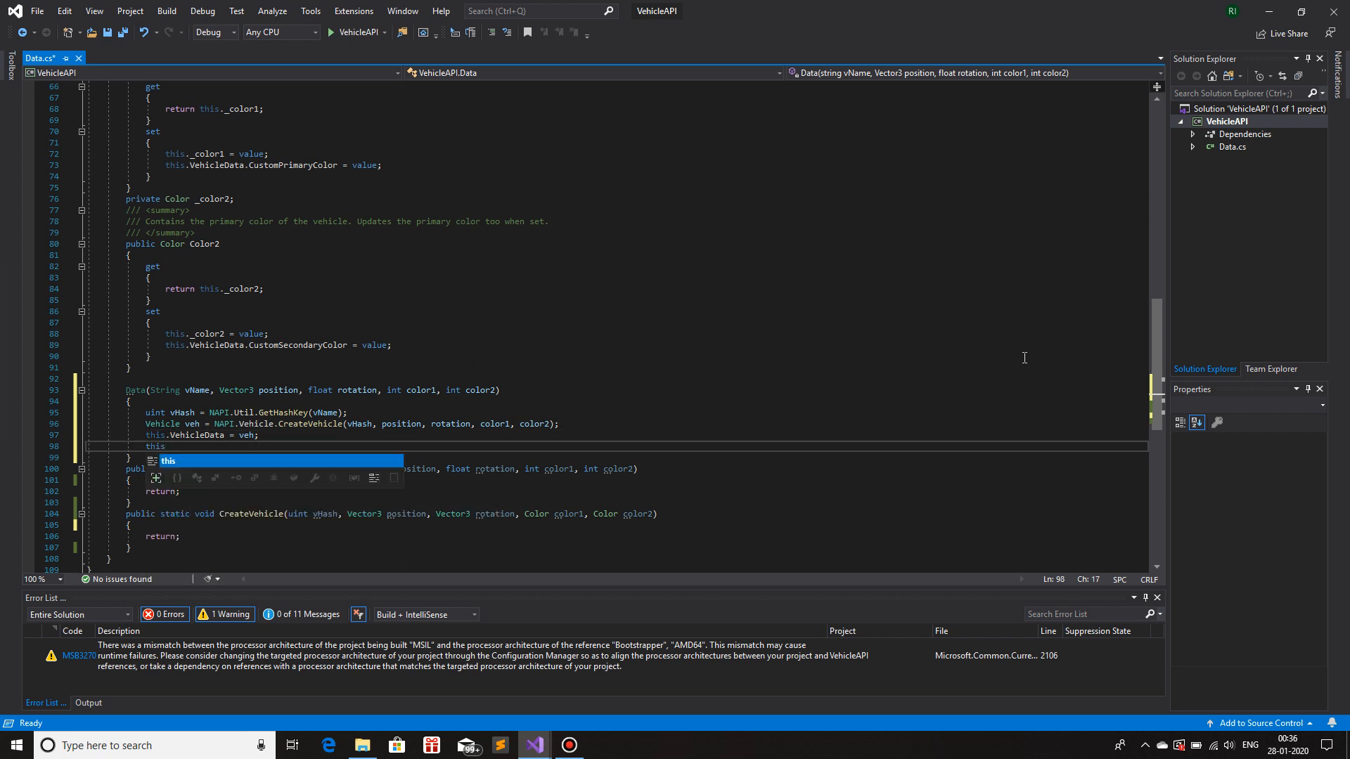
text(.Name =)
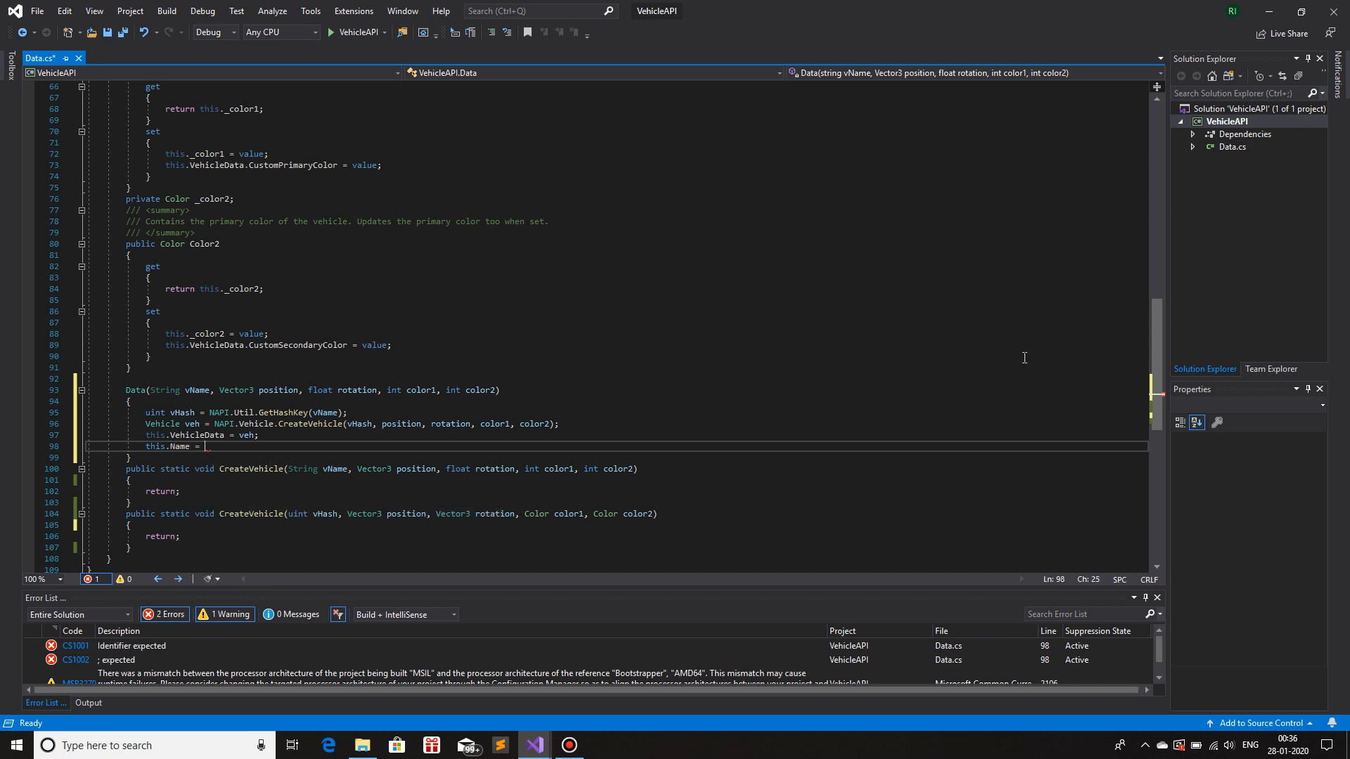
text(vName;)
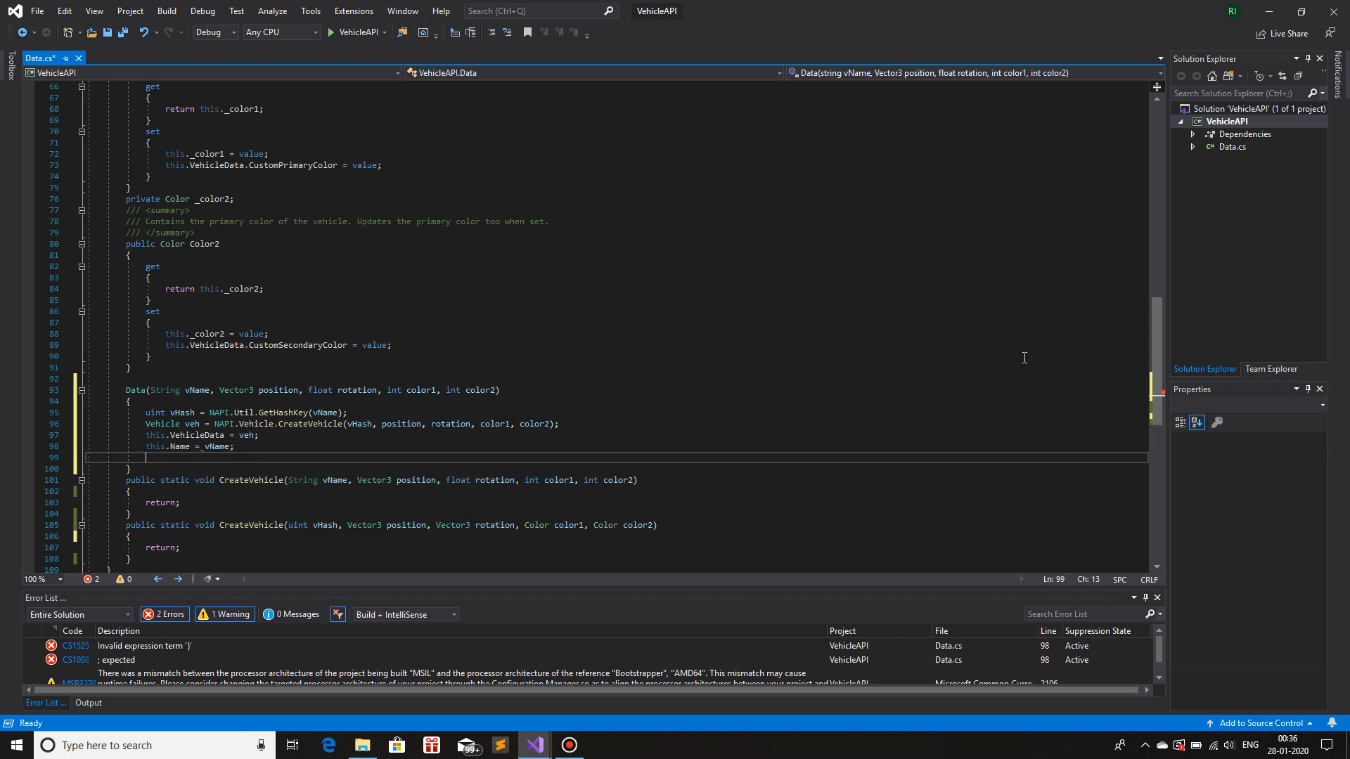
text(this.)
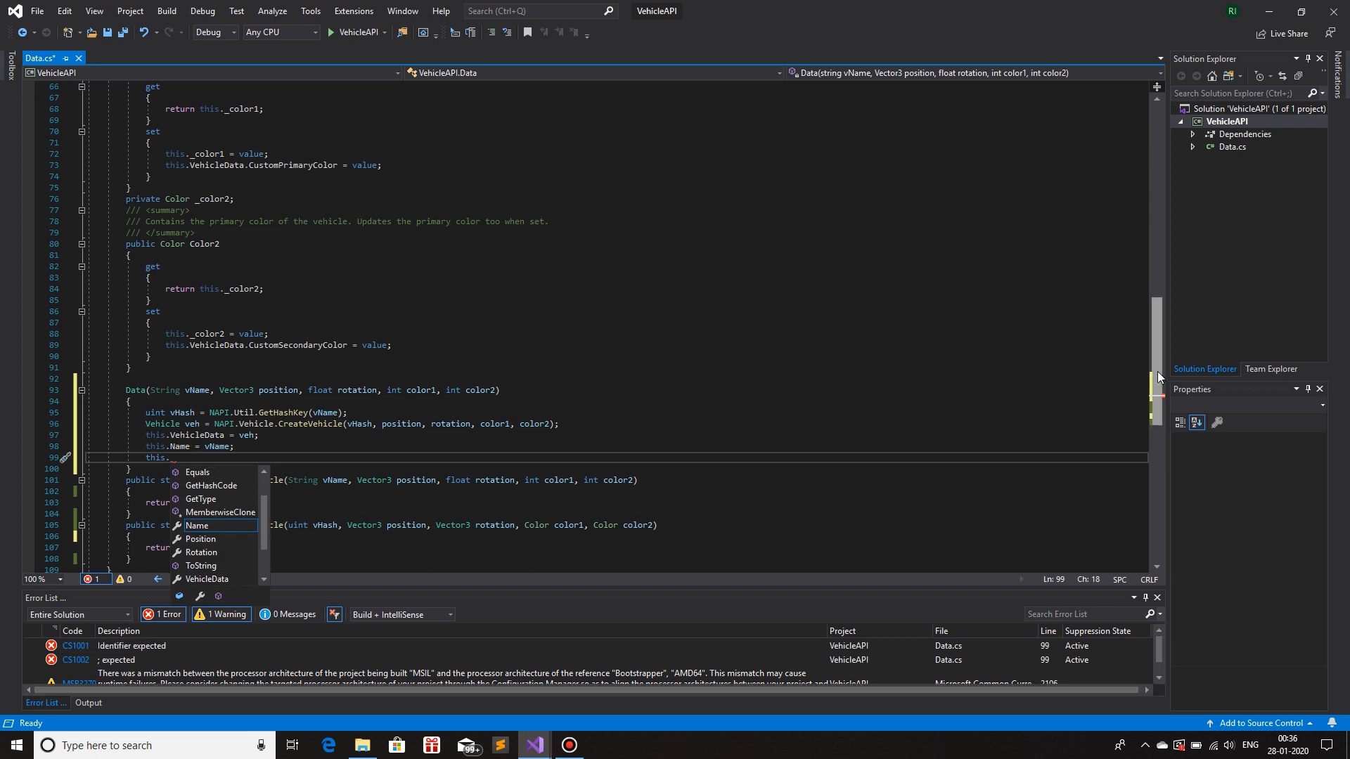
- Type this._position = position; on line 99, checking the _position field name
scroll(up, 3)
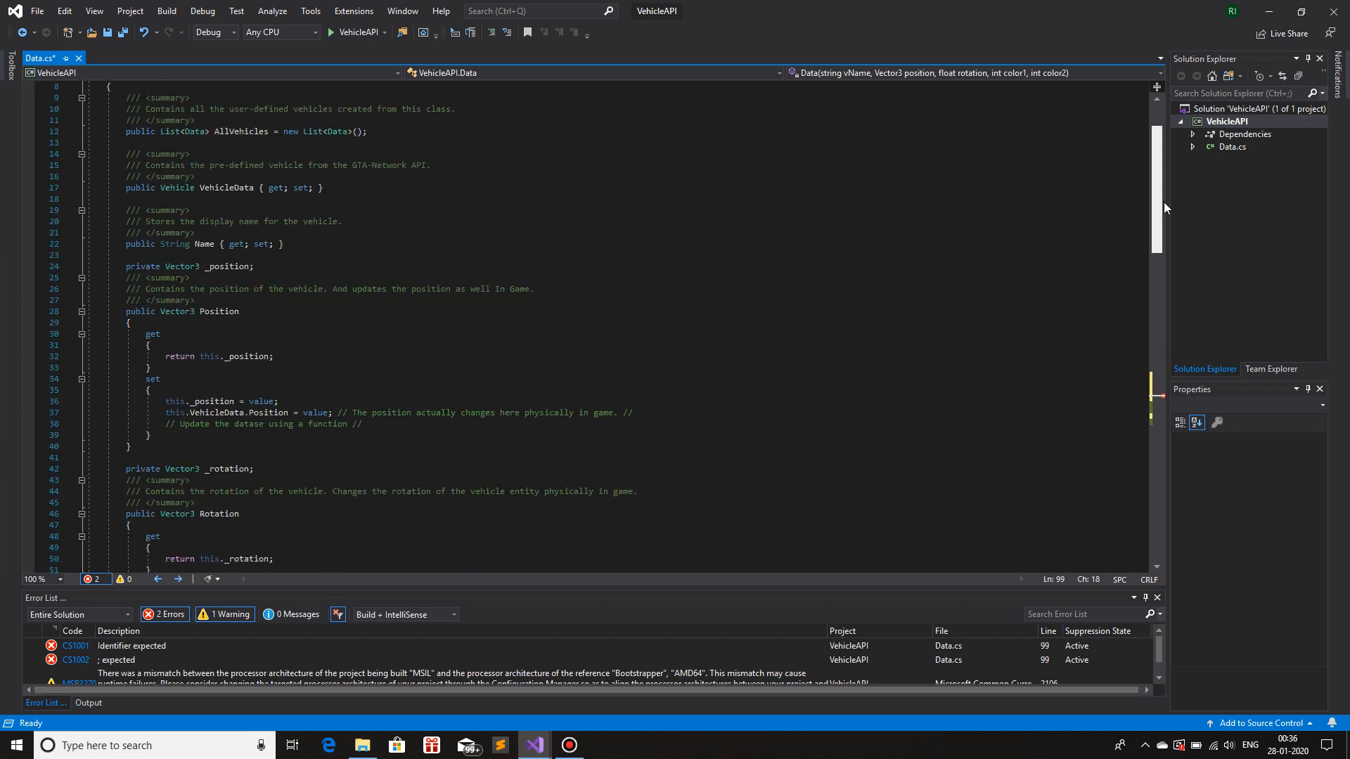
scroll(down, 3)
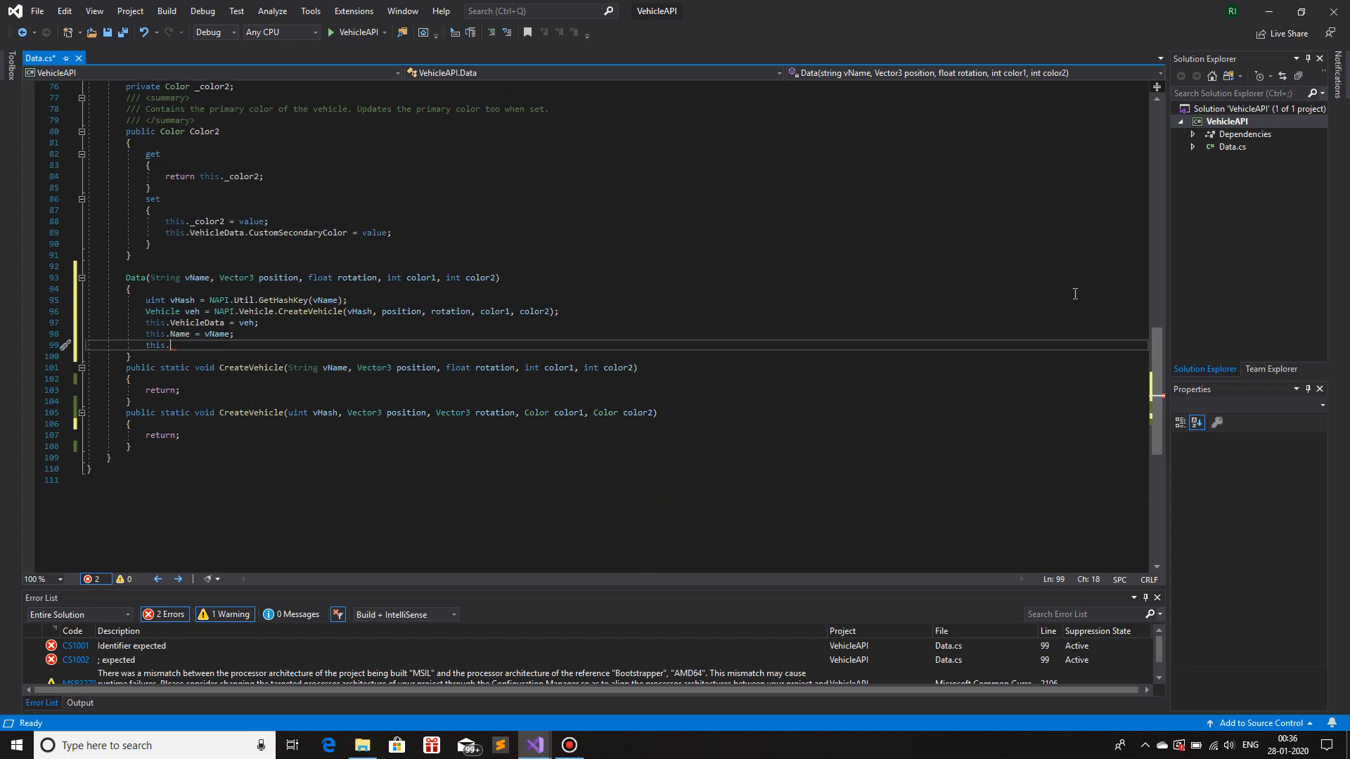
text(Position =)
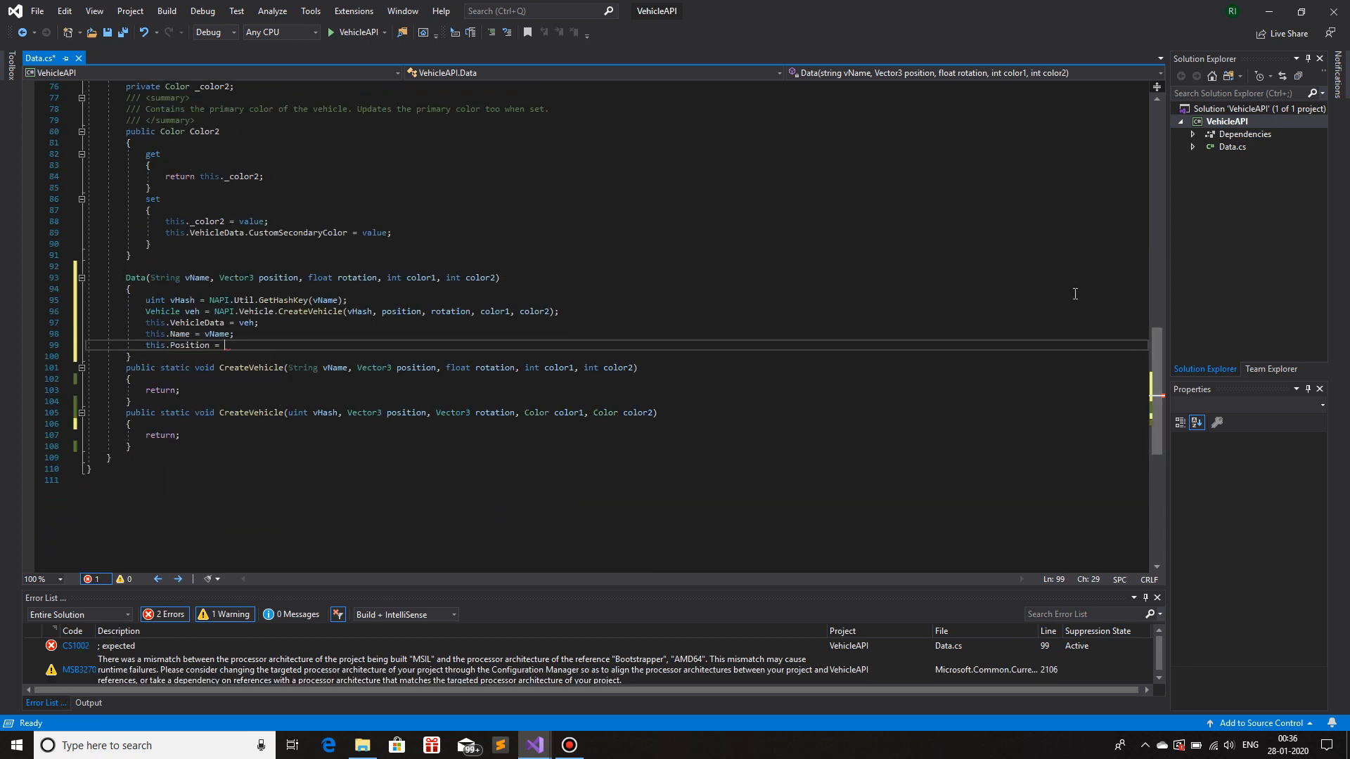
text(position;)
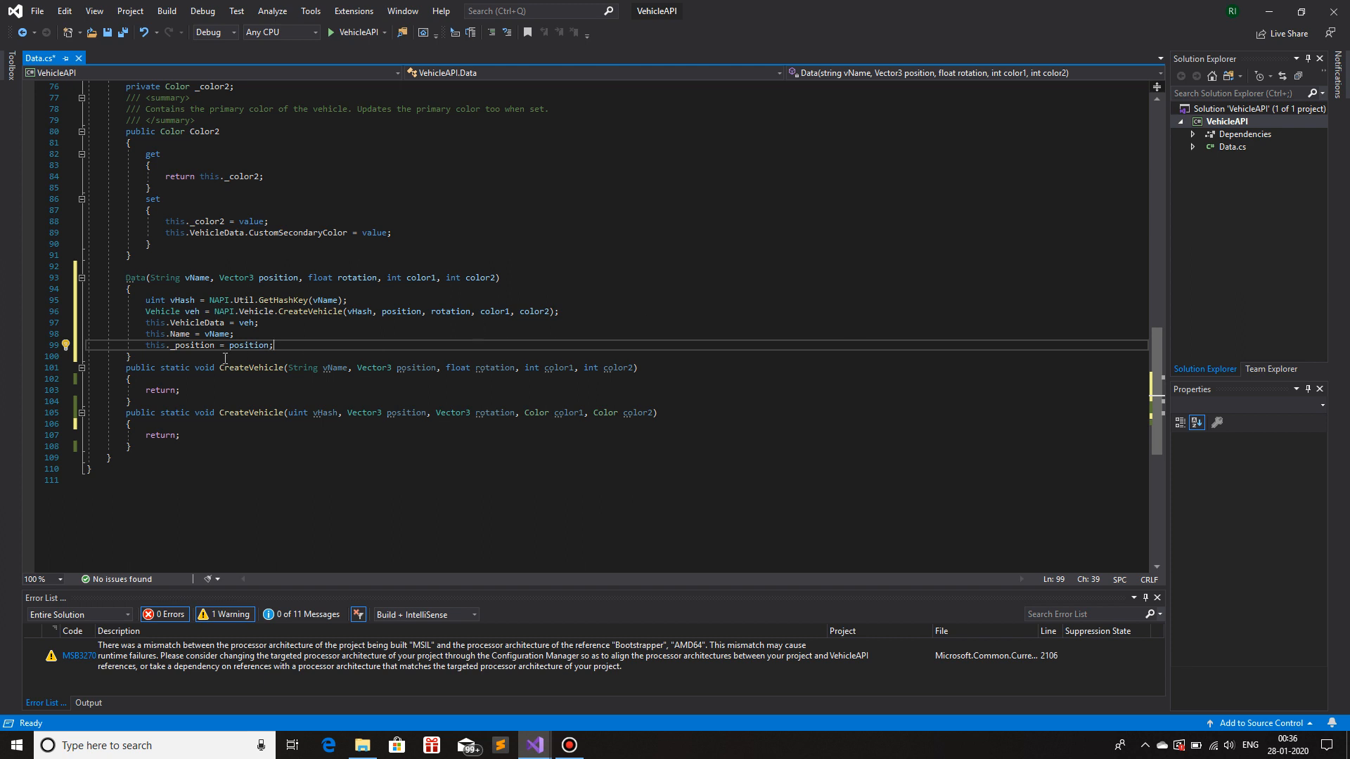
mouse_move(185, 345)
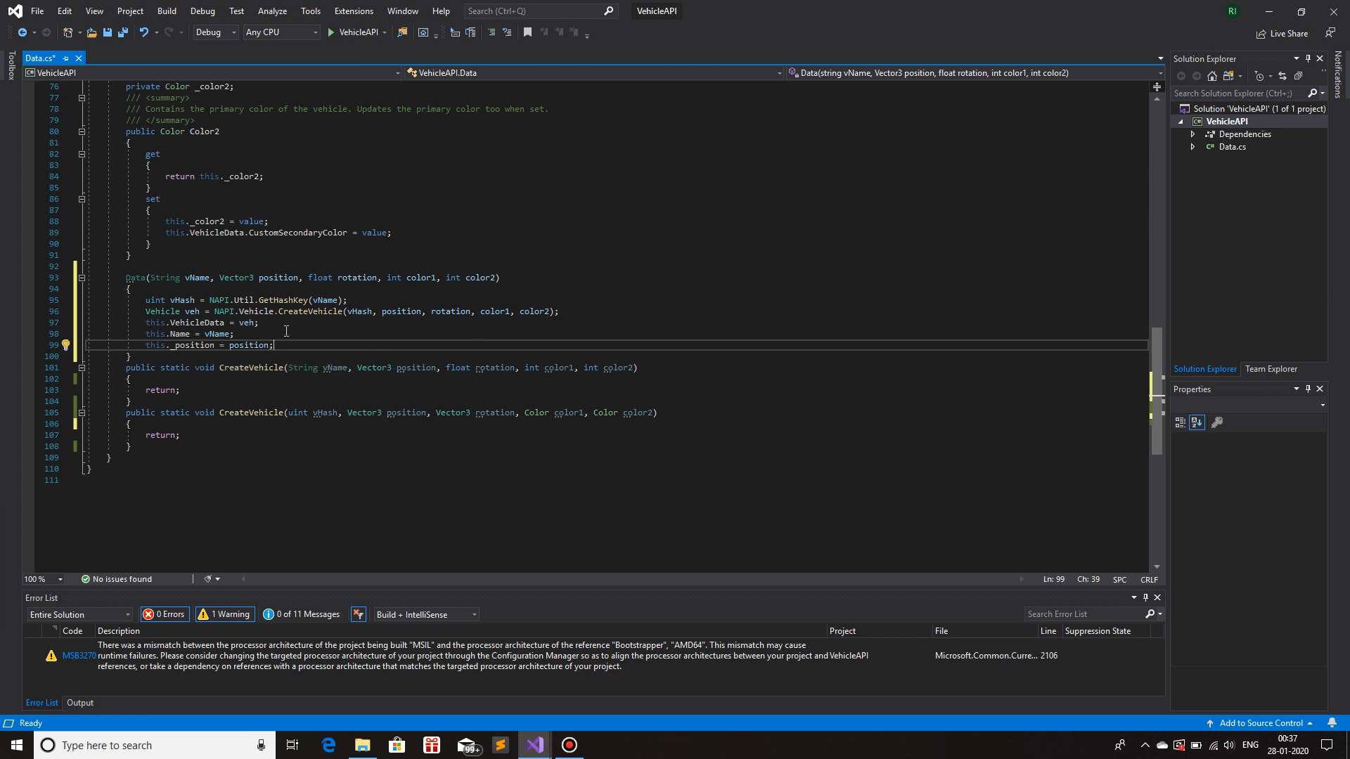
mouse_move(149, 303)
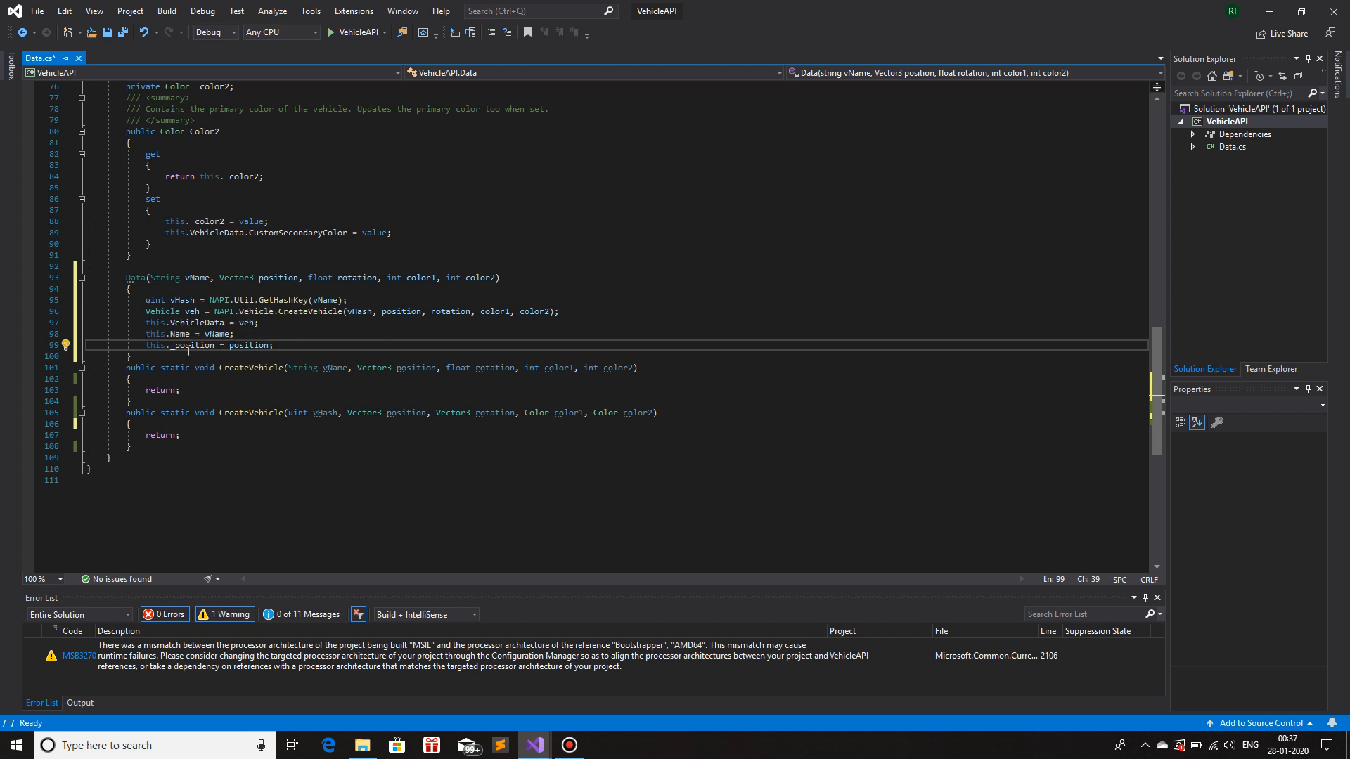
double_click(192, 345)
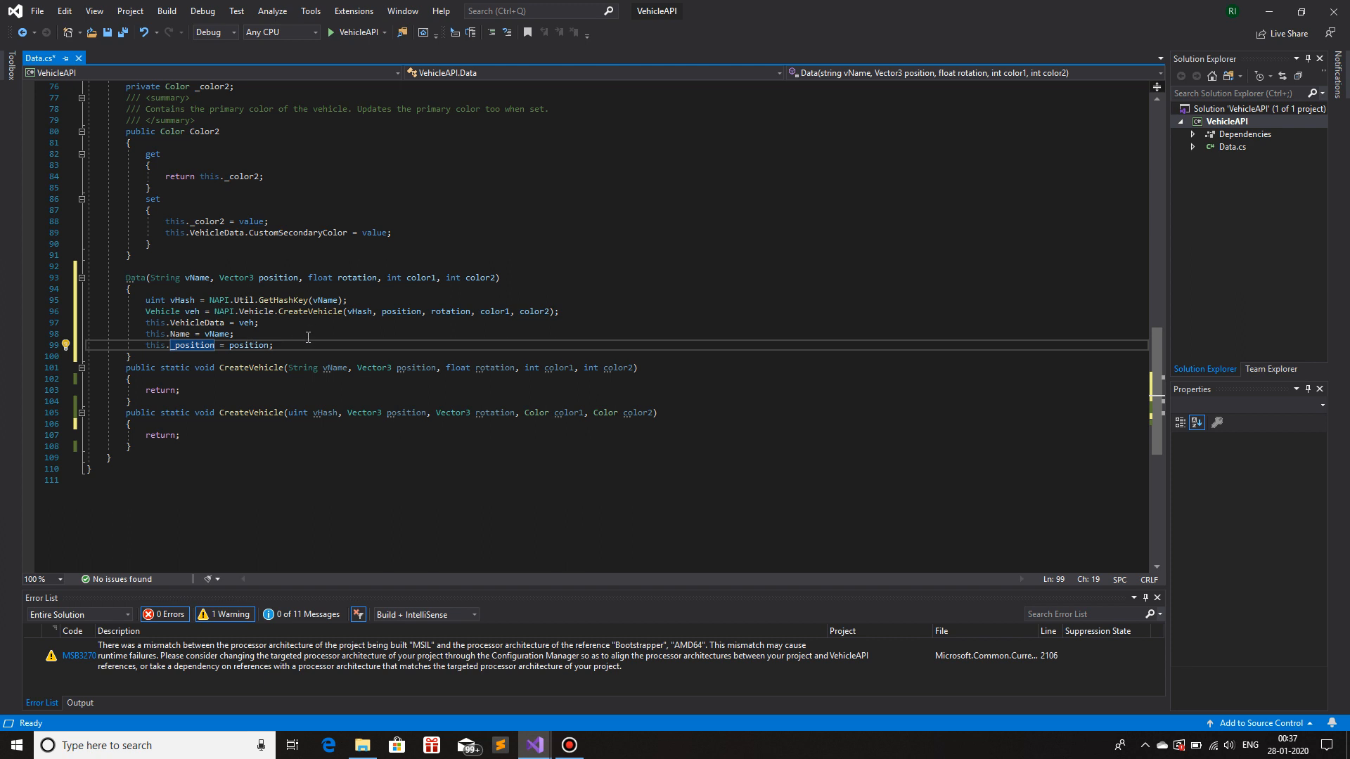
mouse_move(303, 340)
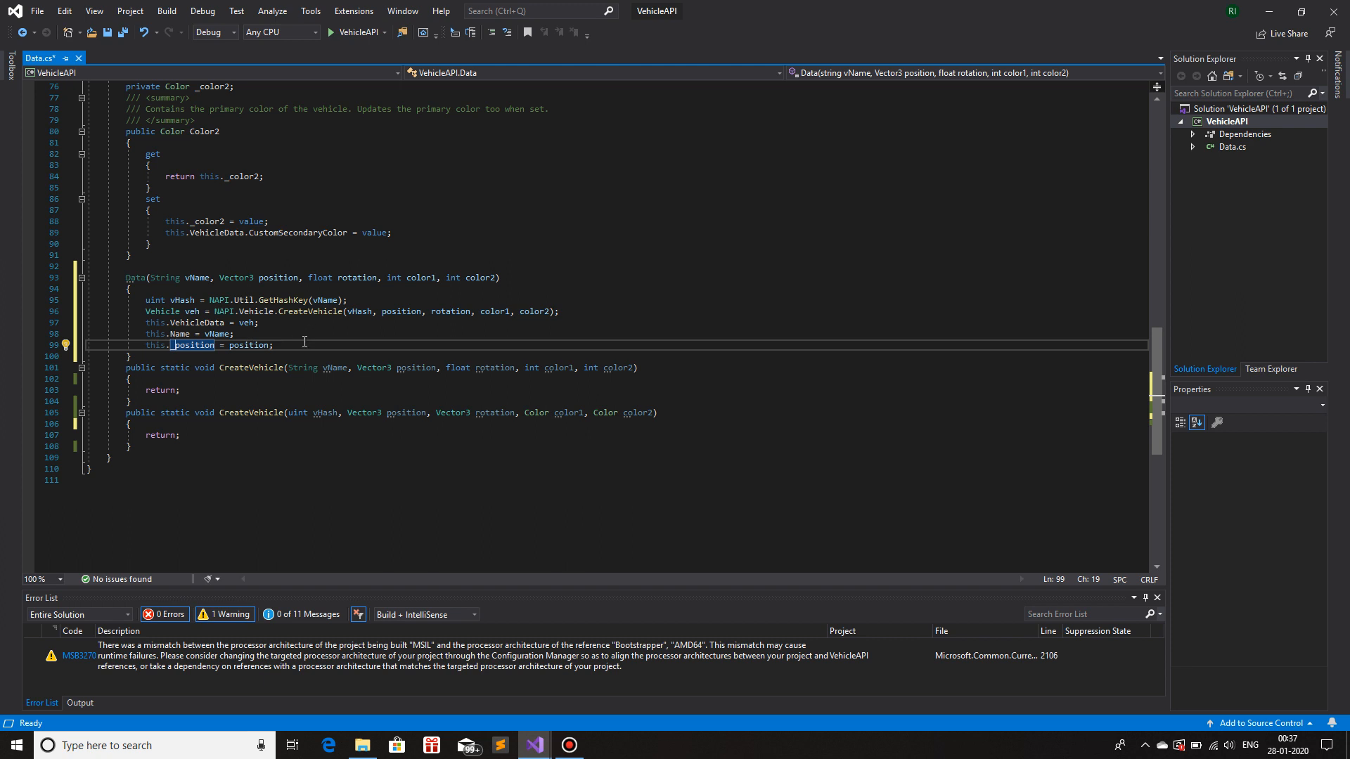
click(295, 344)
text(this.)
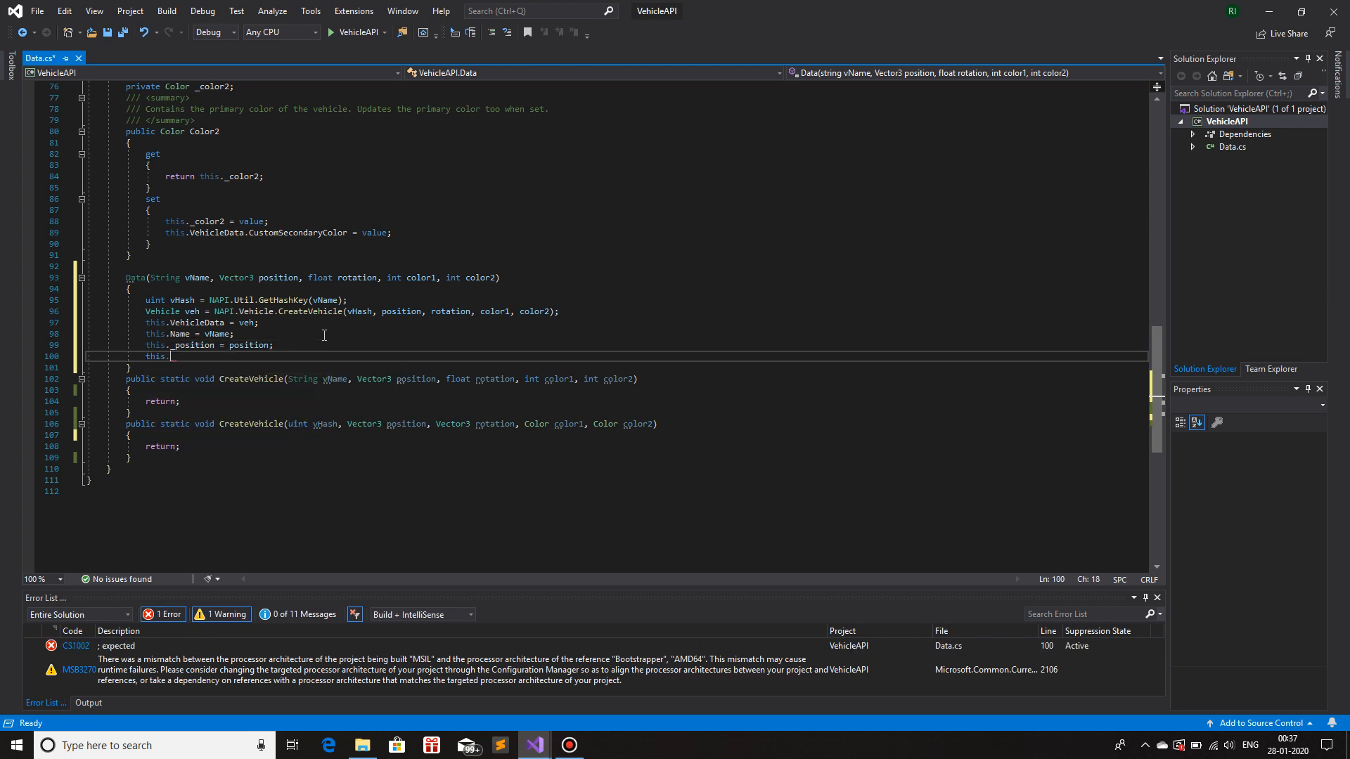
- Type this._rotation = new Vector3(0, 0, rotation); on line 100, removing the duplicated word
text(_rotation =rotation rotation;)
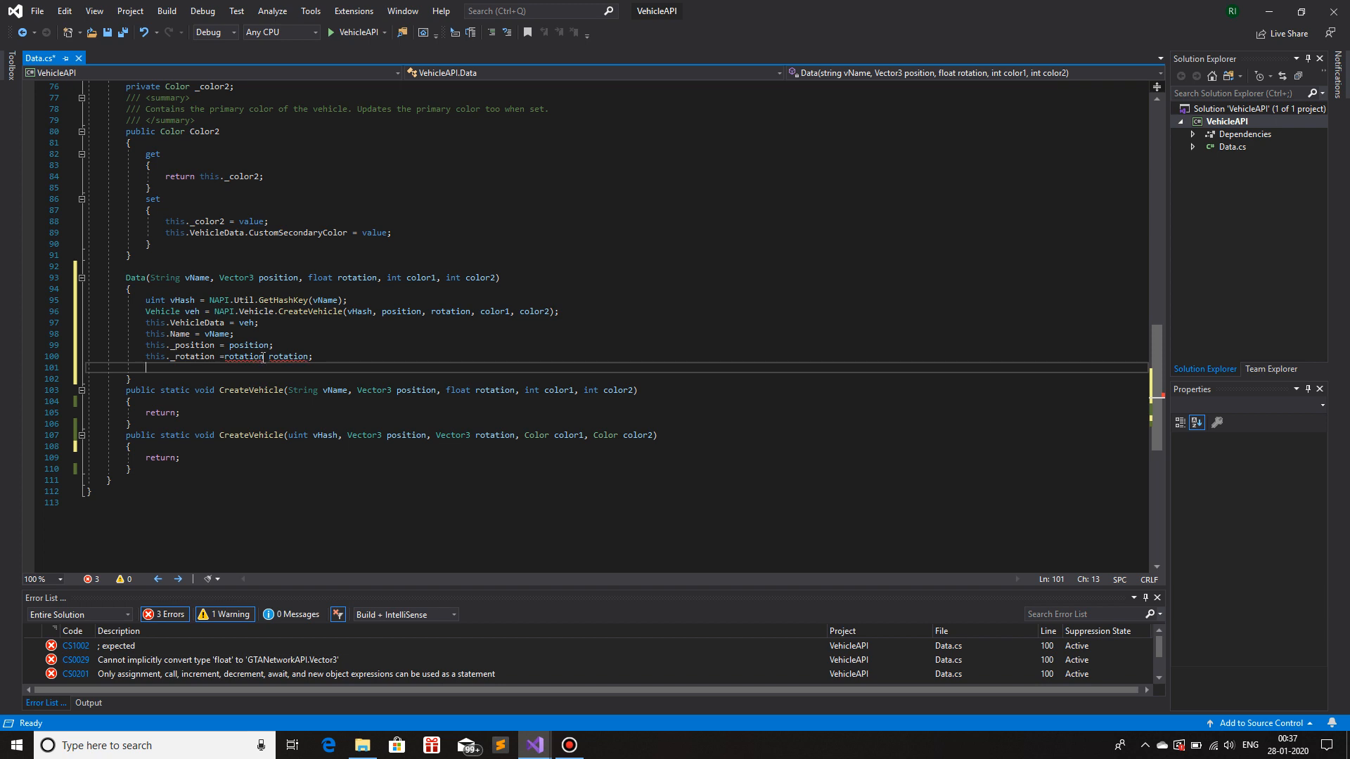
double_click(244, 355)
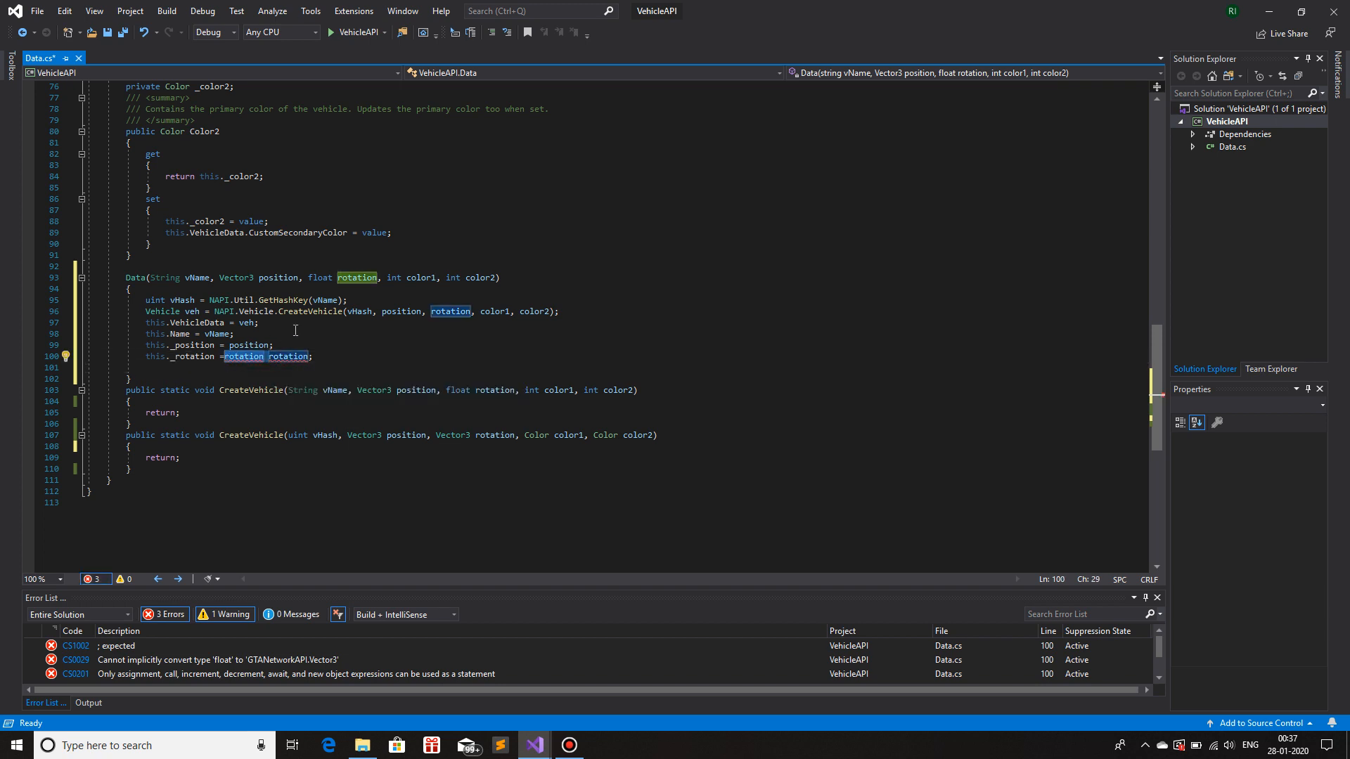
text(rotation)
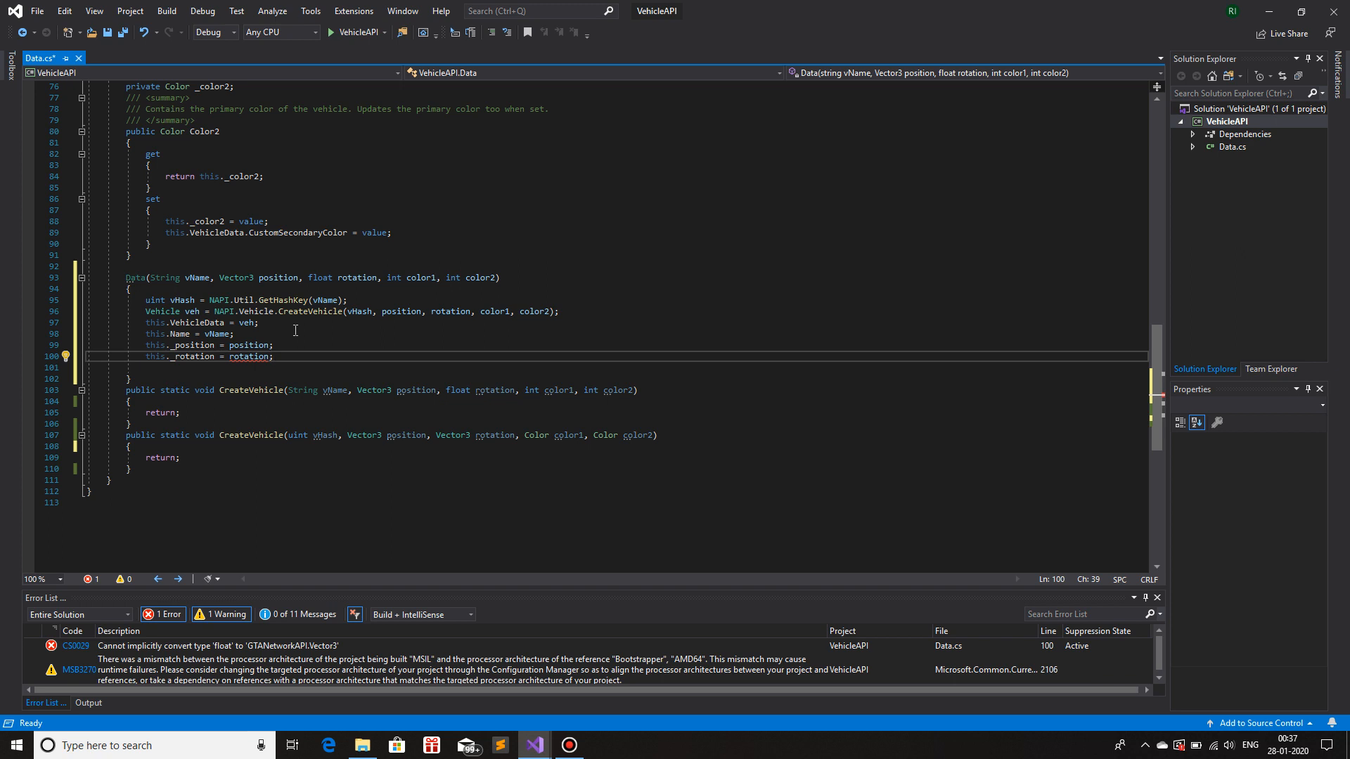
double_click(251, 357)
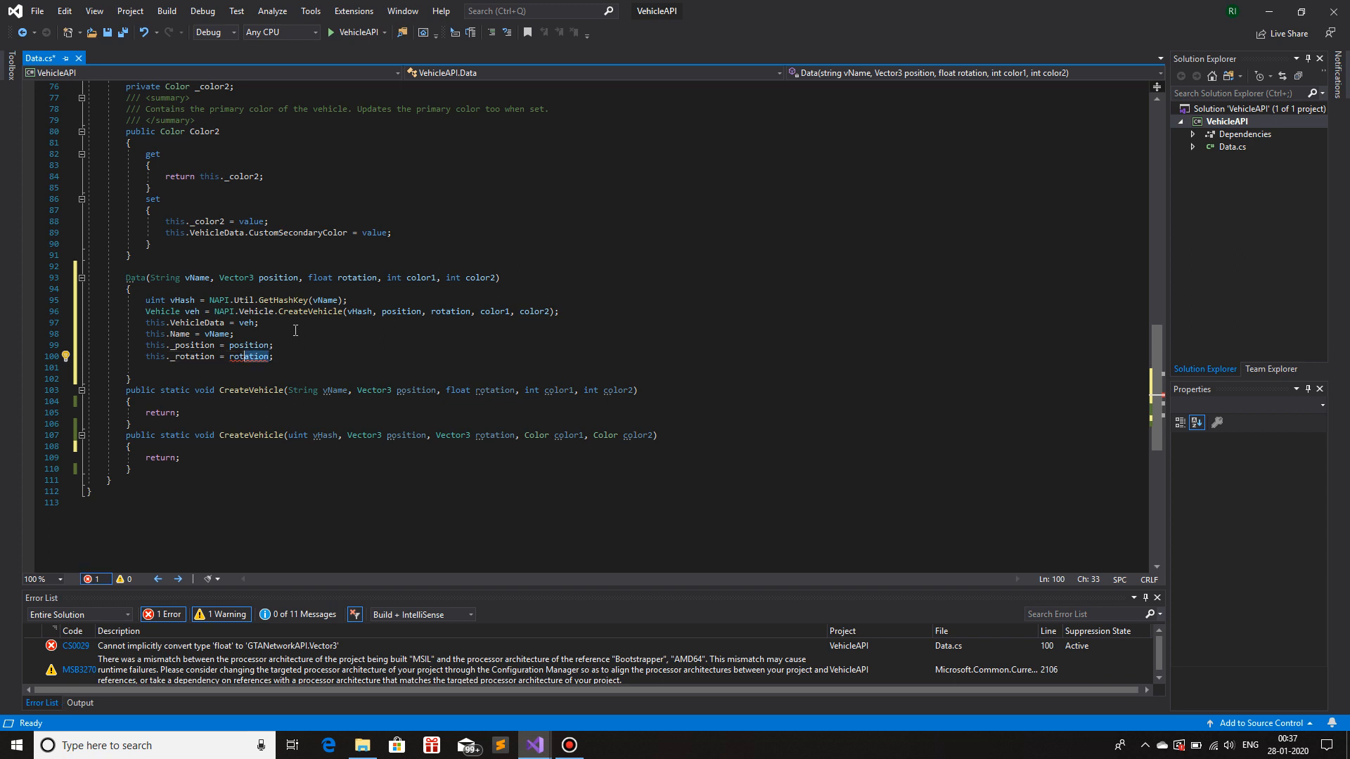
double_click(249, 357)
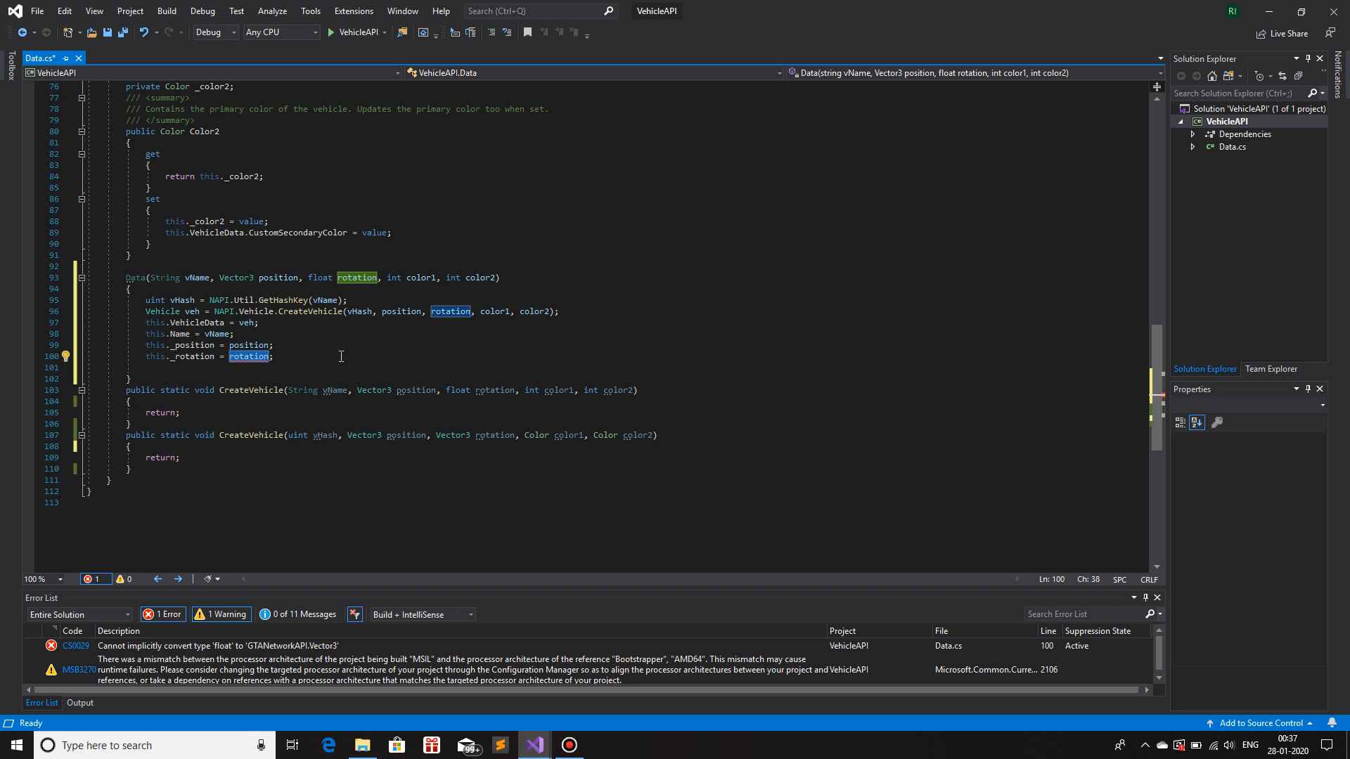
text(new vector3()
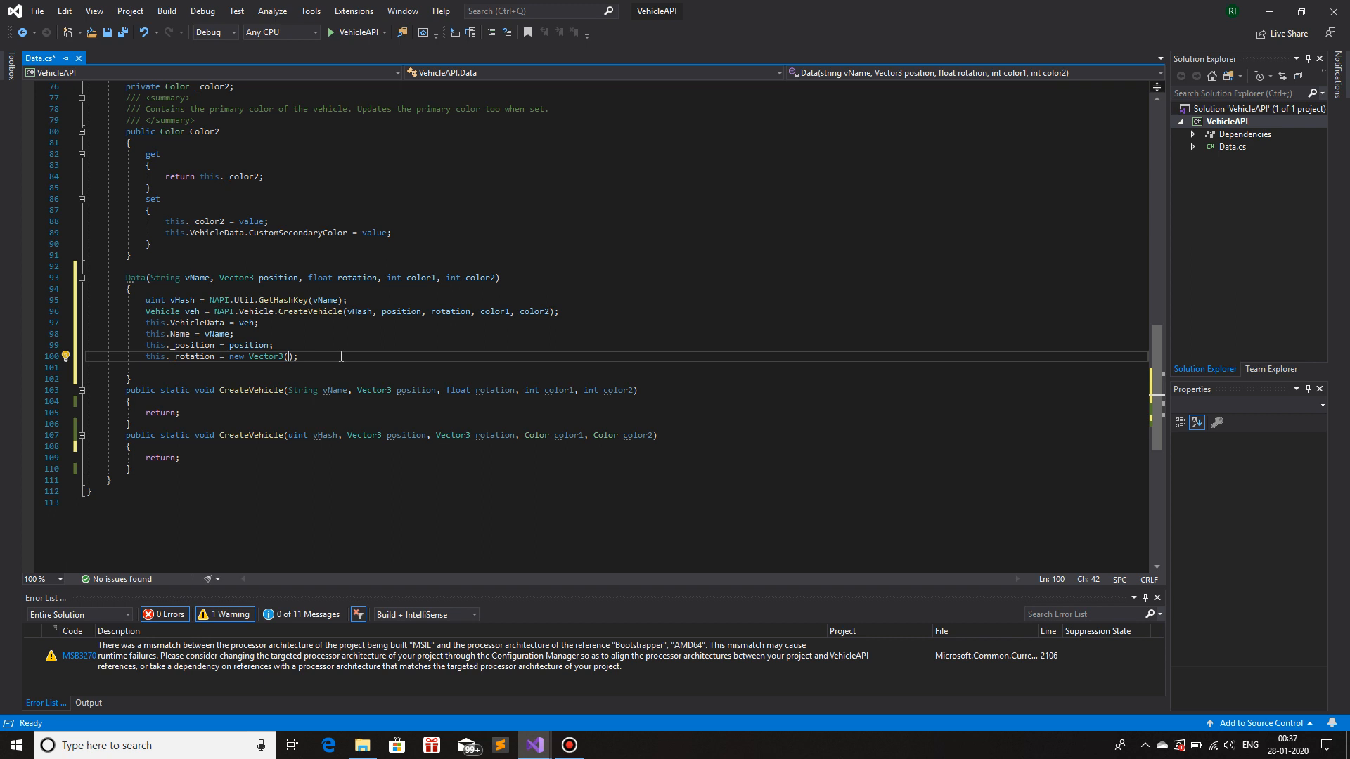
text(0,)
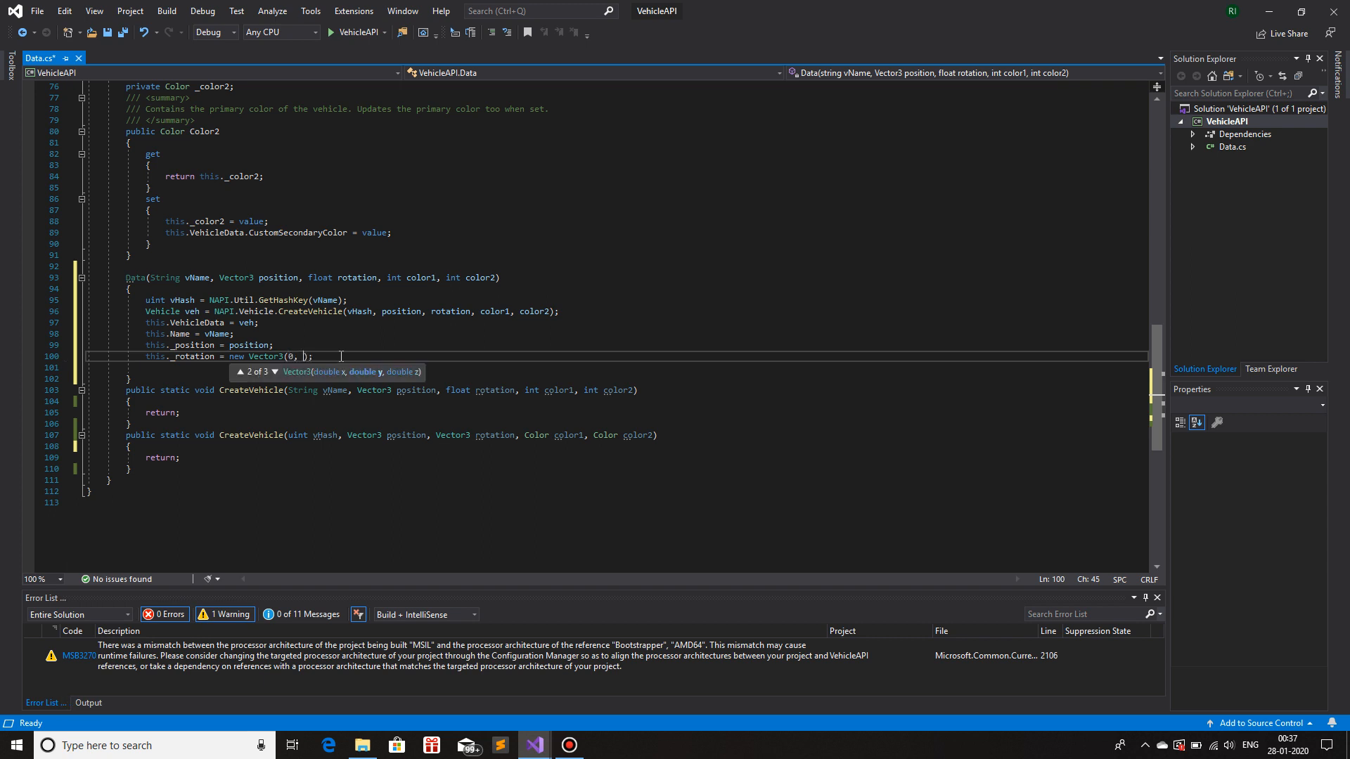
text(0,)
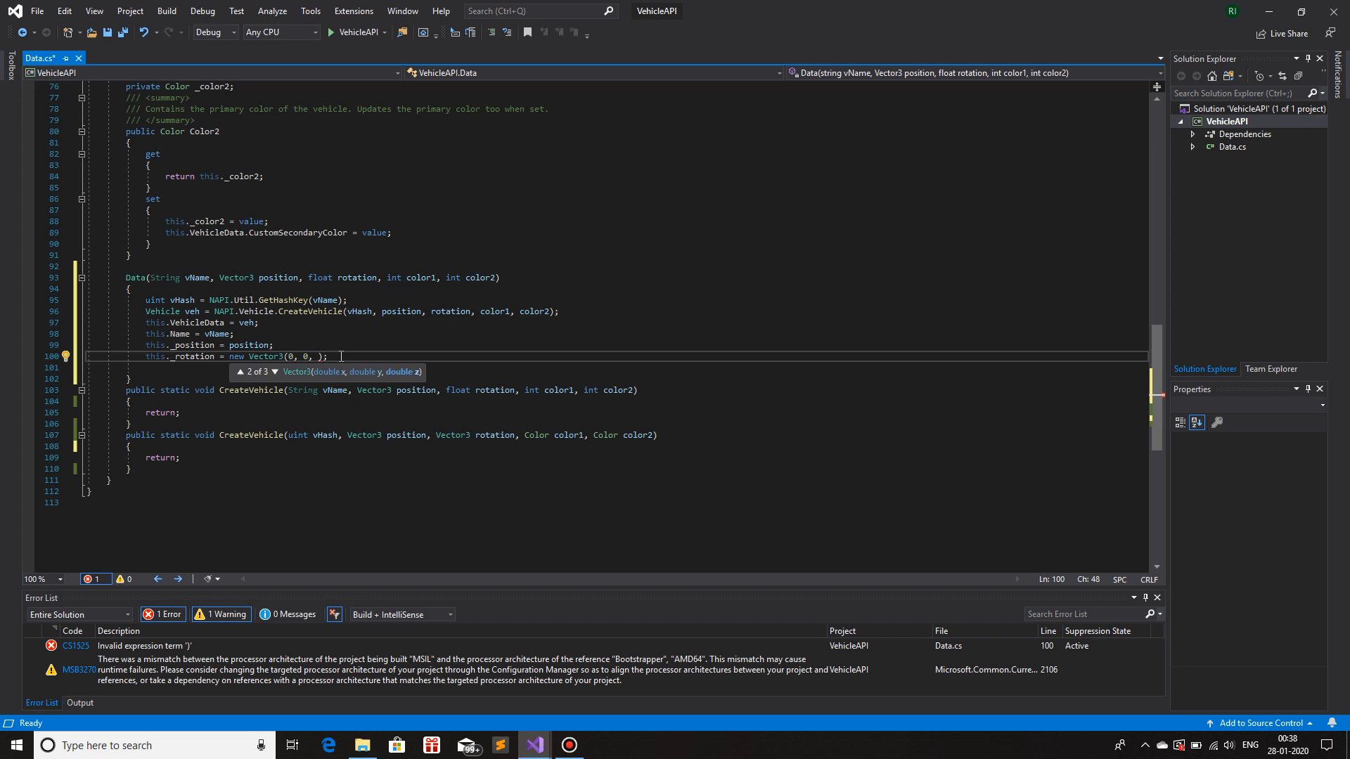
text(rotation)
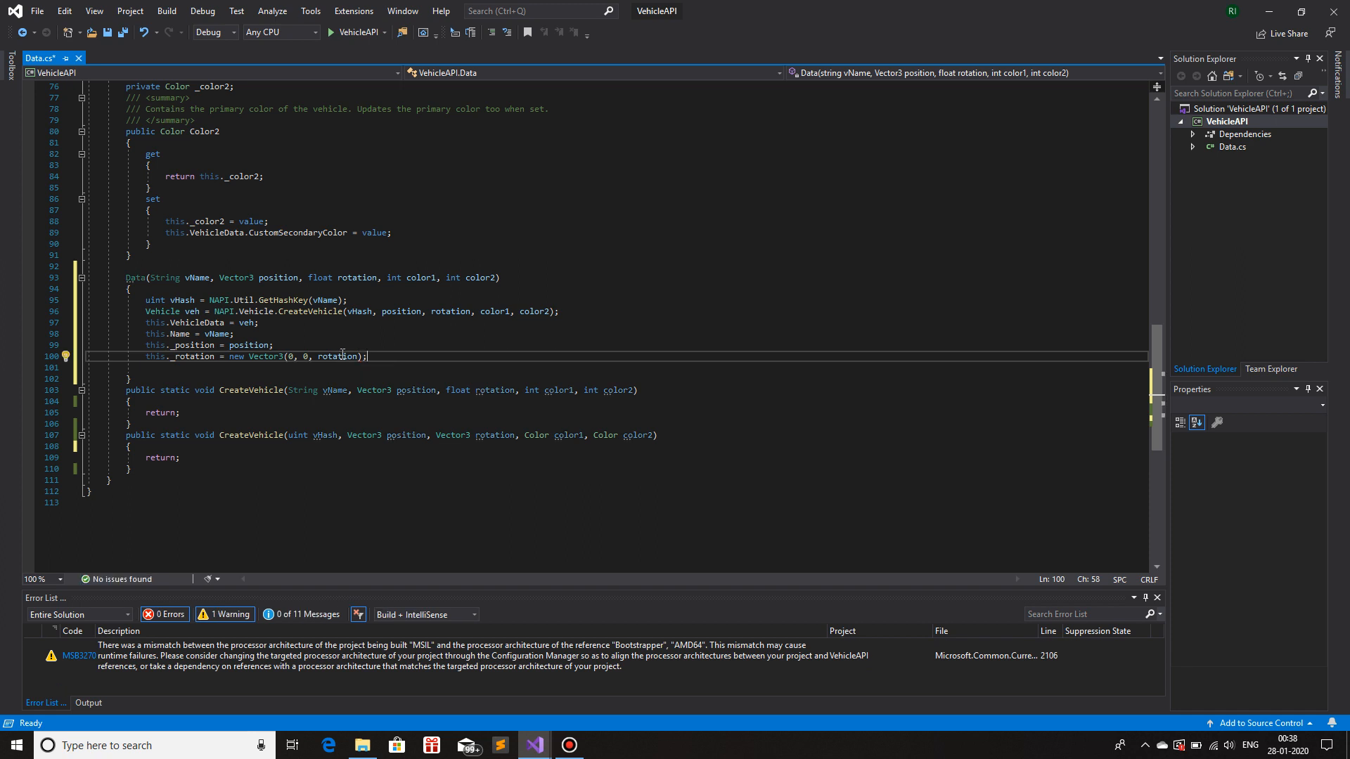
mouse_move(258, 357)
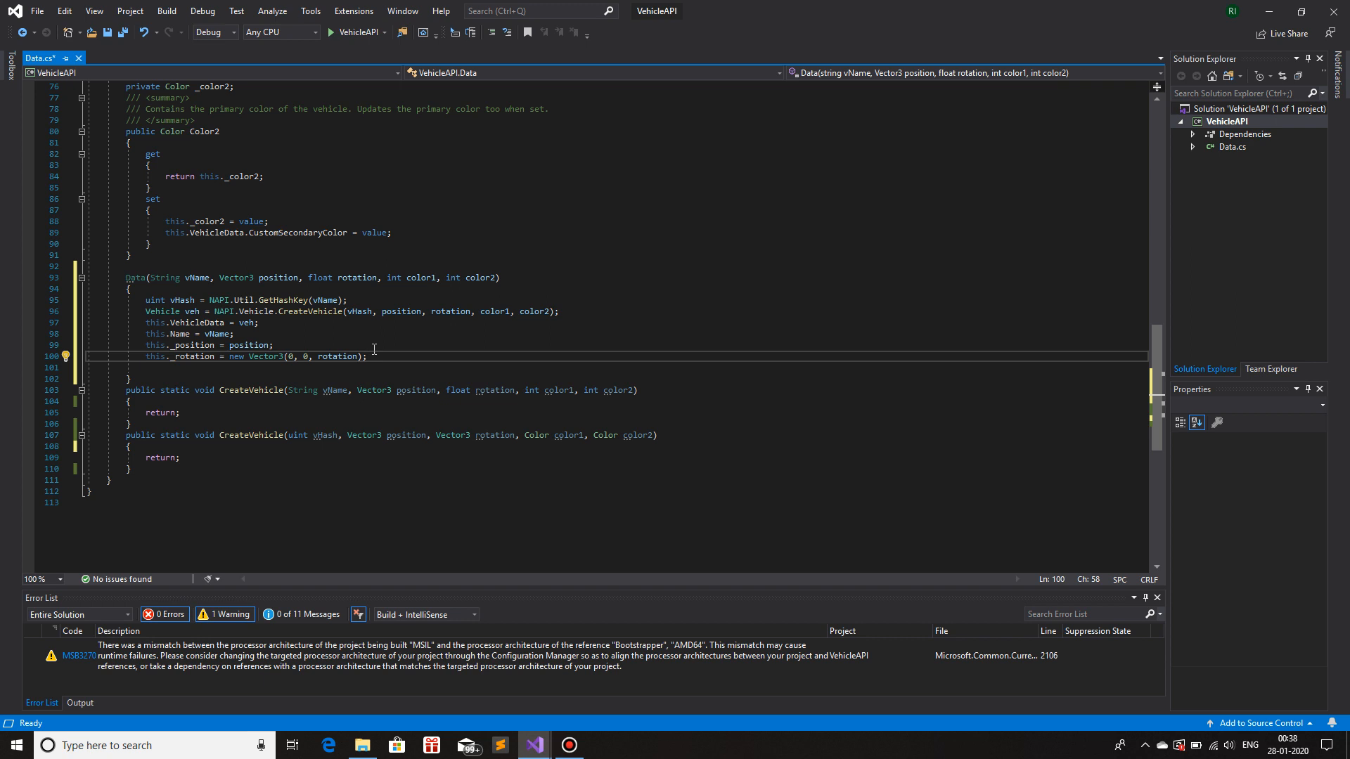
text(this)
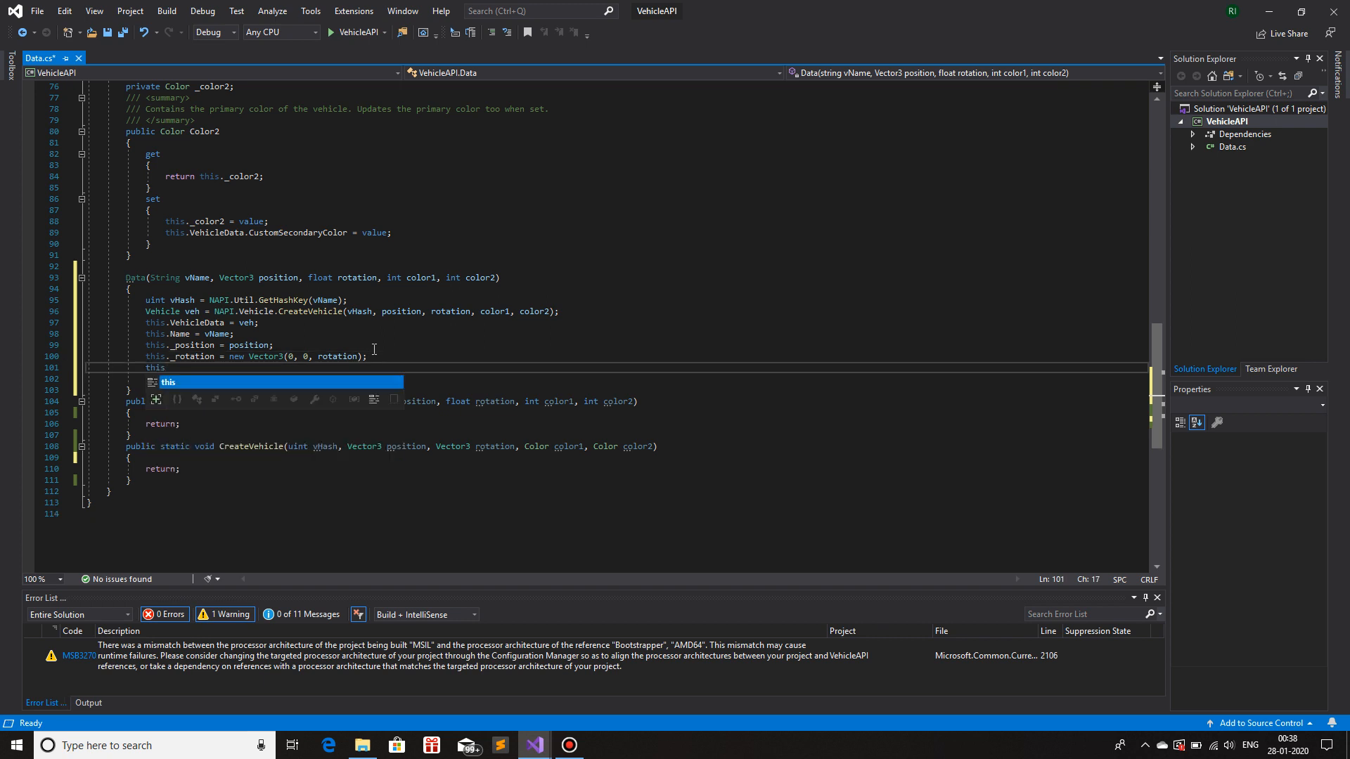
- Add this._color1 = new Color(color1) and new Color(color2) assignments on lines 101–102
text(._color1 =)
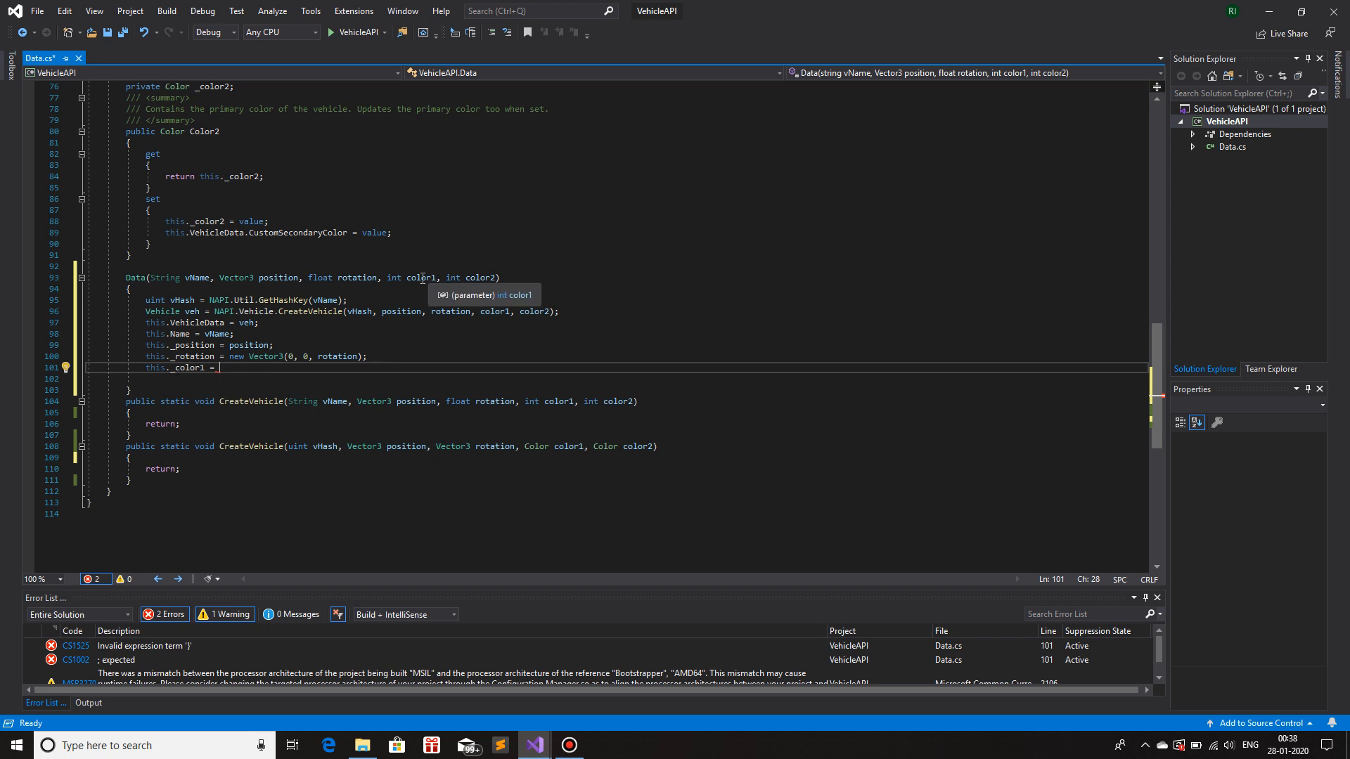
mouse_move(394, 277)
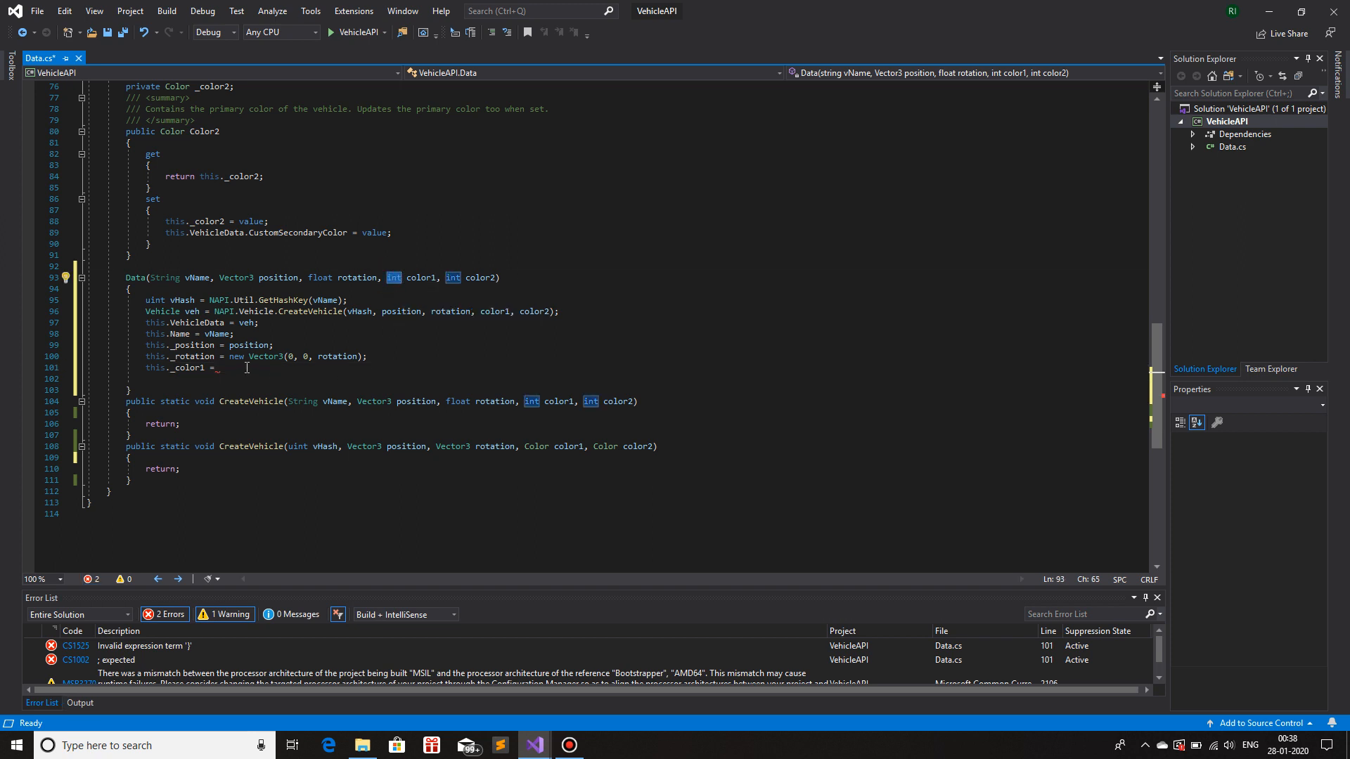
text(new Color();)
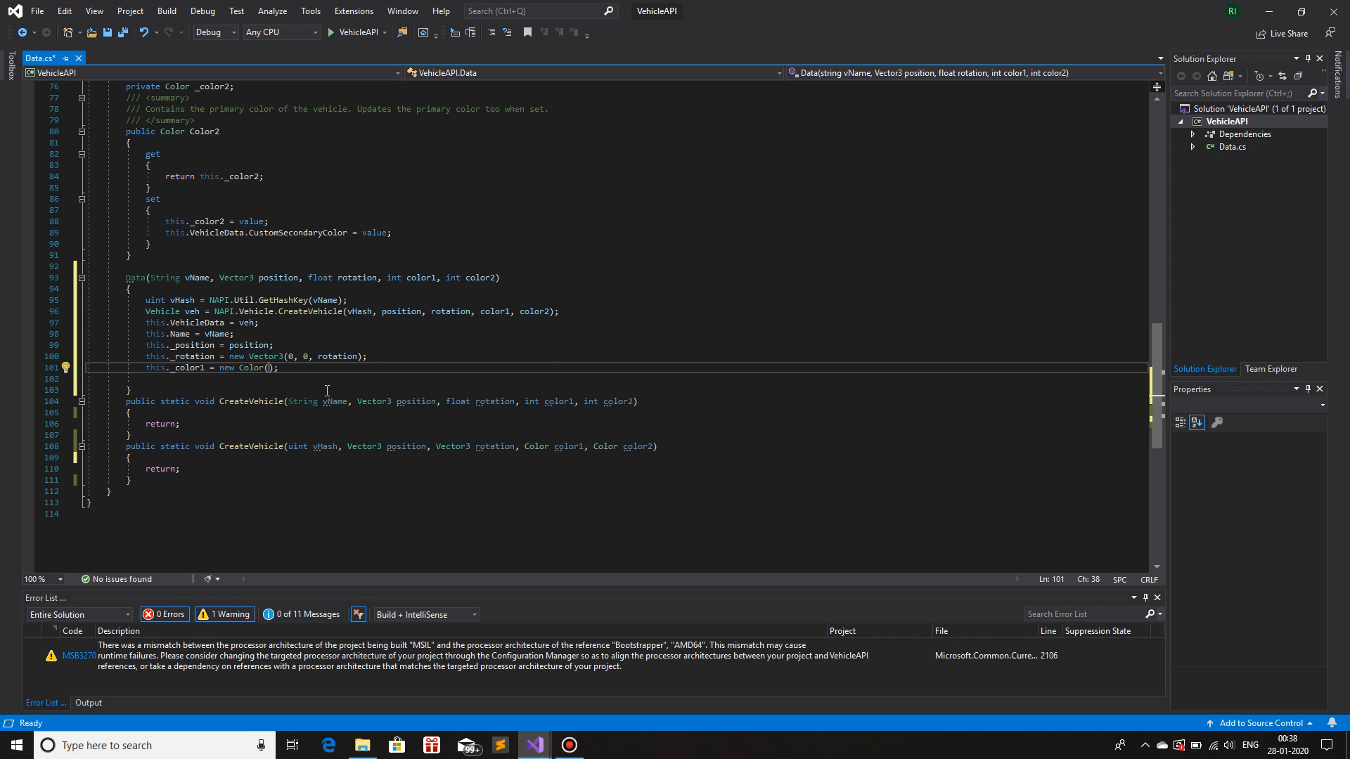
double_click(420, 277)
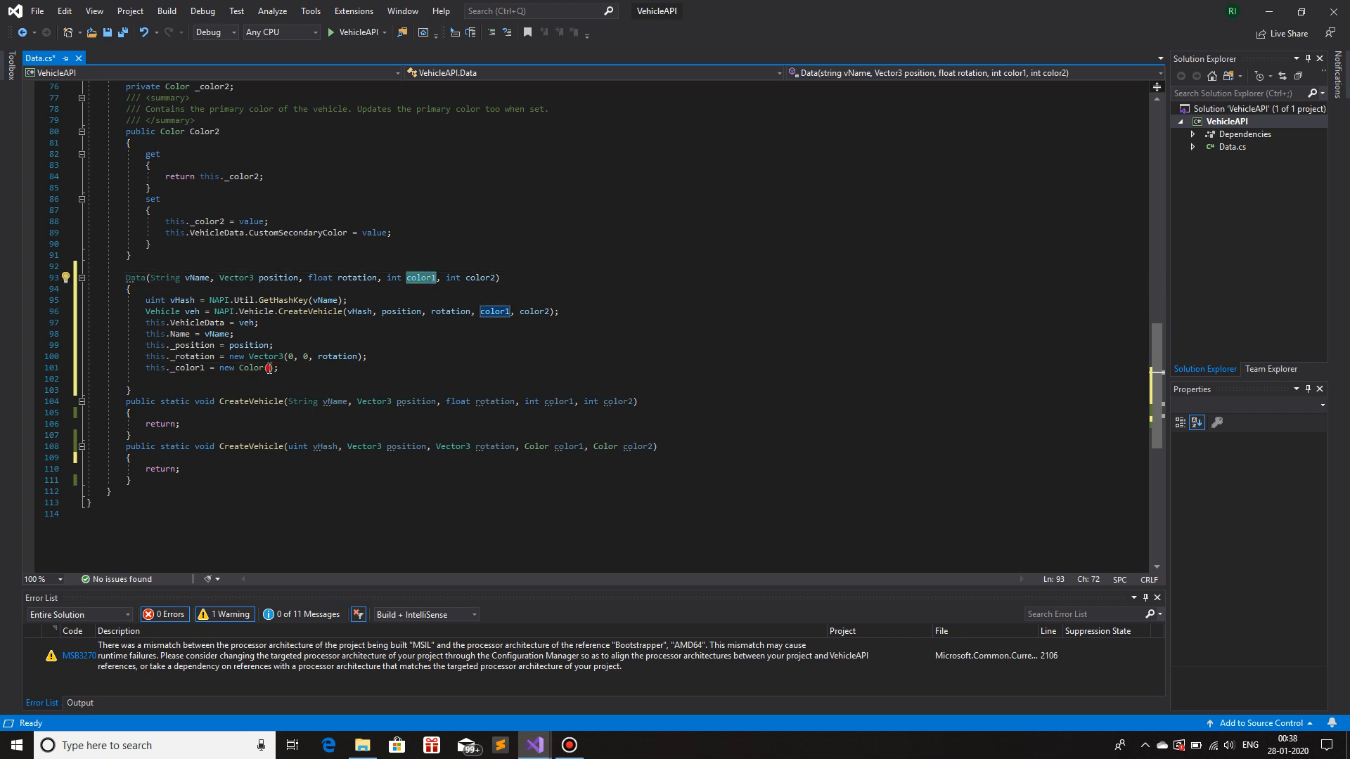
text(color1)
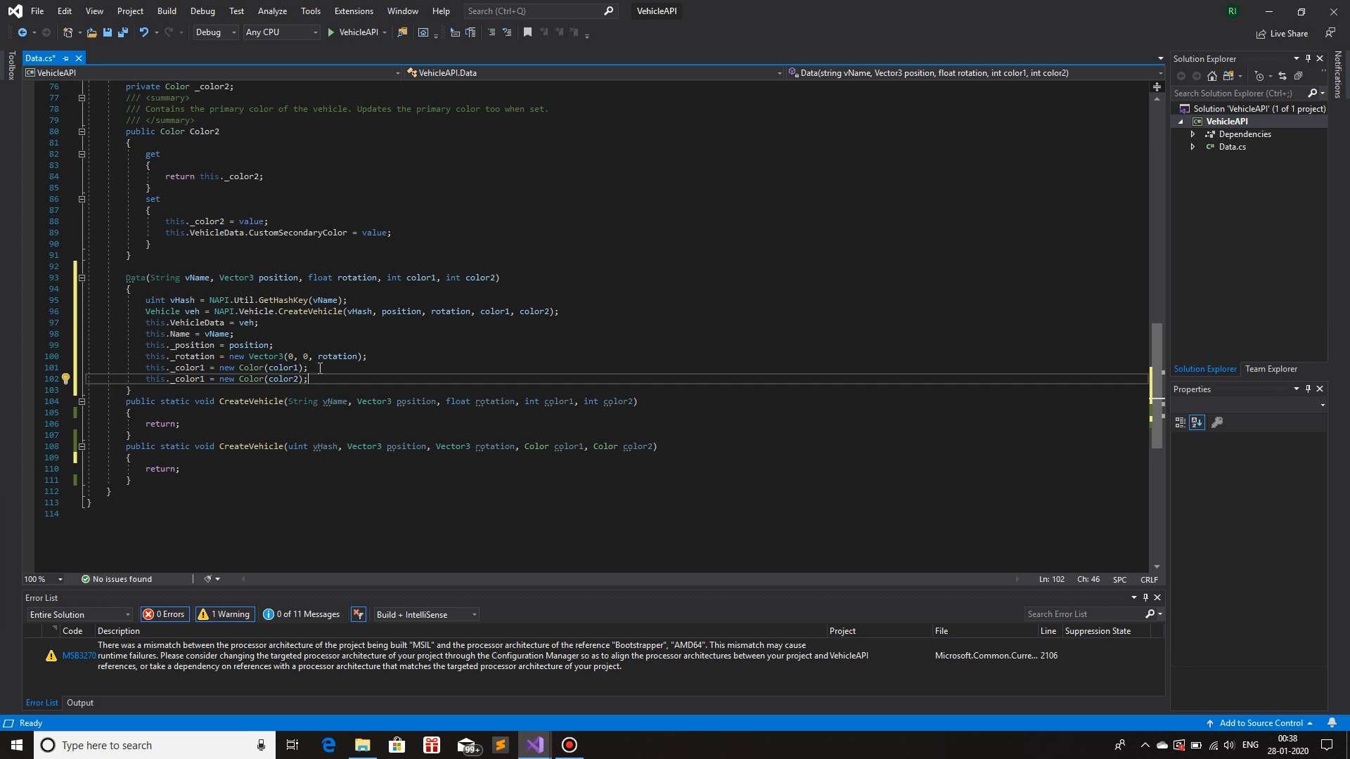
mouse_move(194, 311)
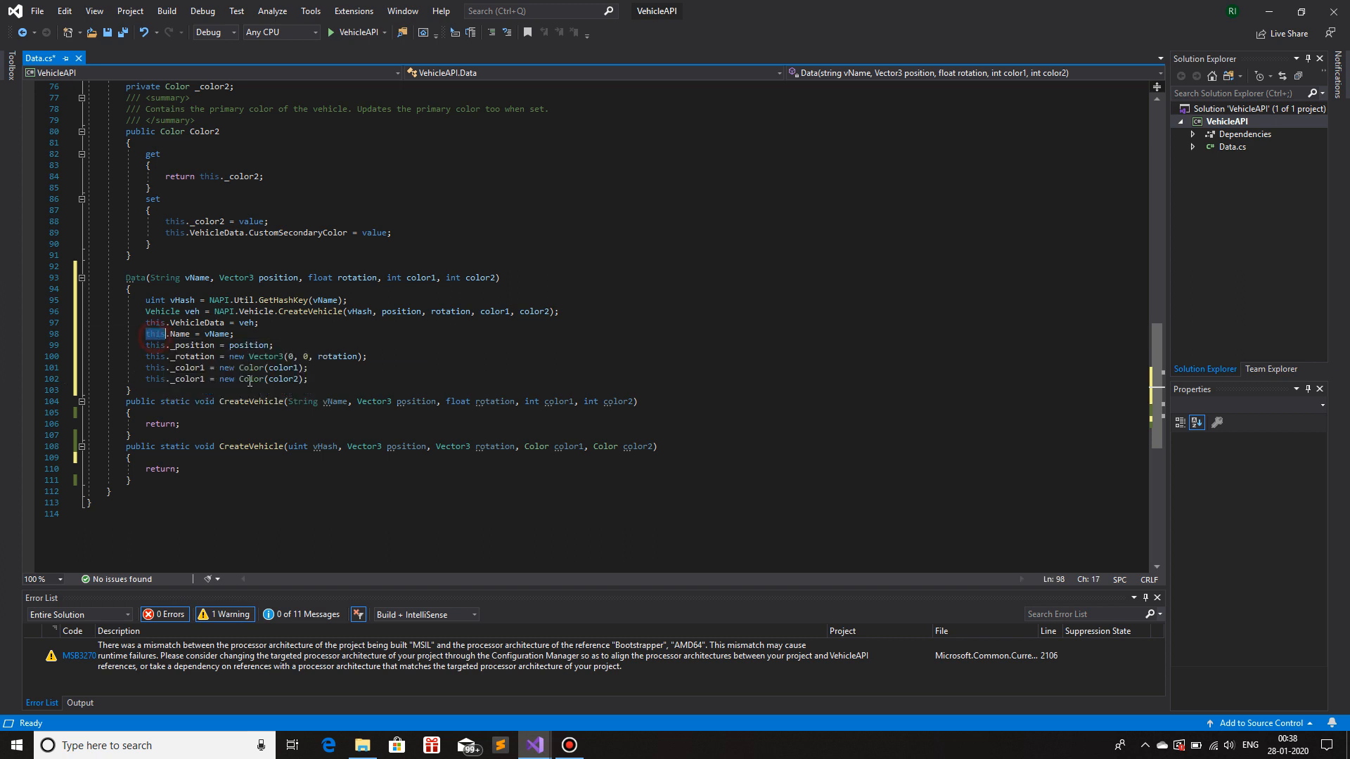
click(308, 379)
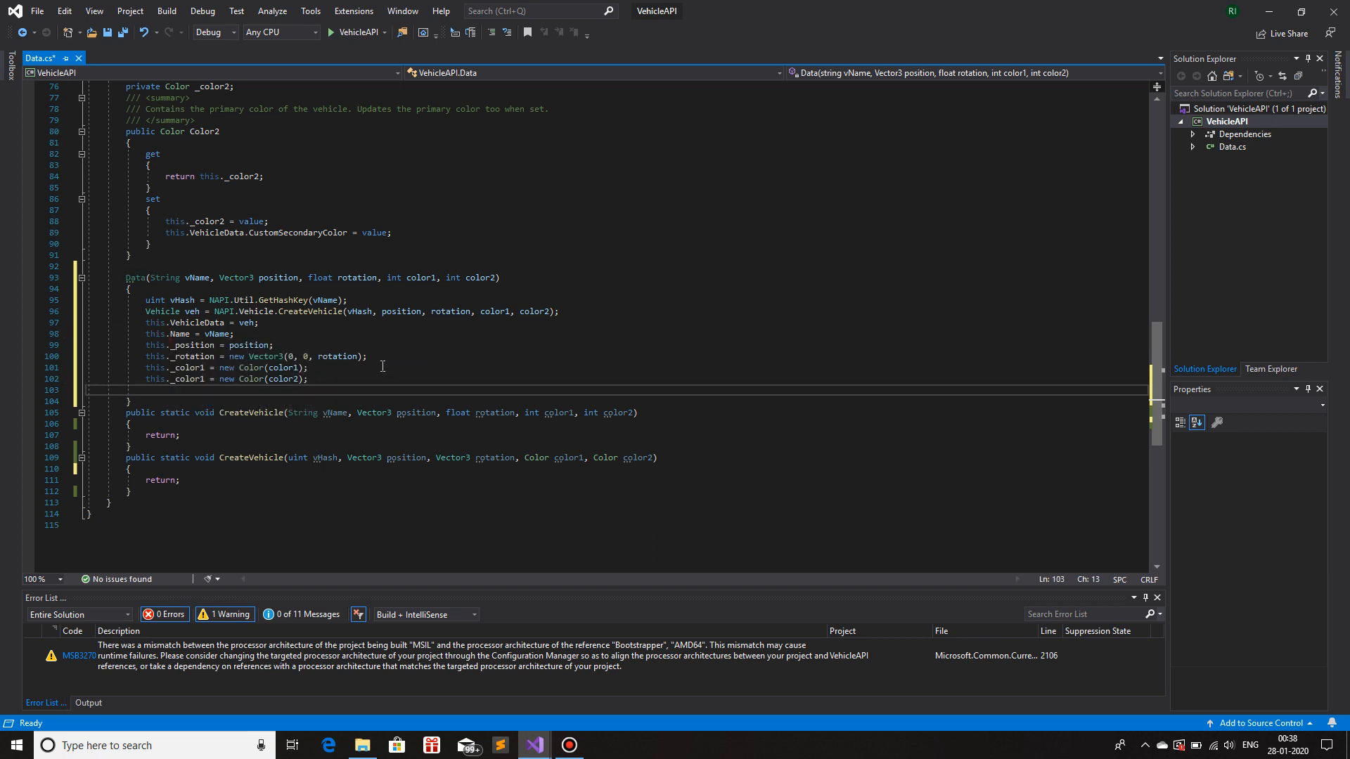
- Type AllVehicles.Add(this); as the constructor's final line
text(allvehic)
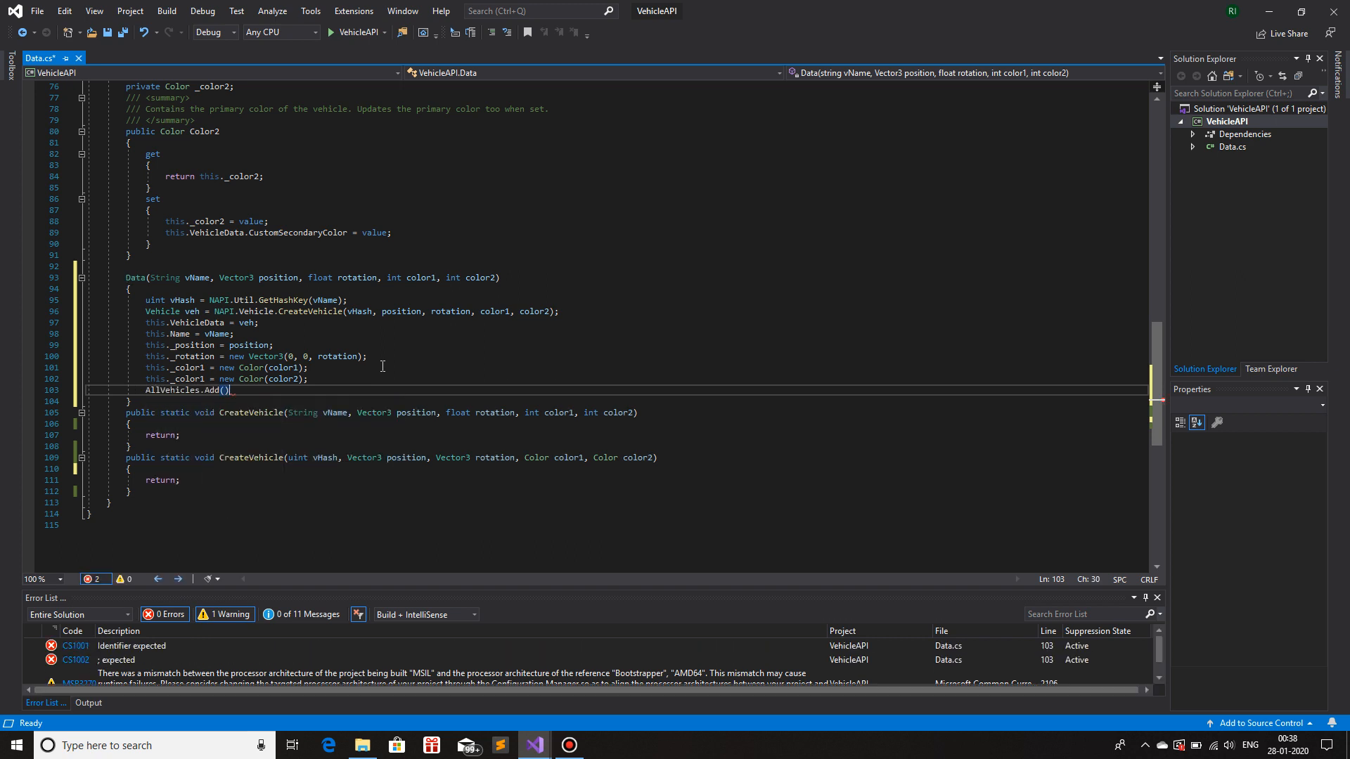
text(this)
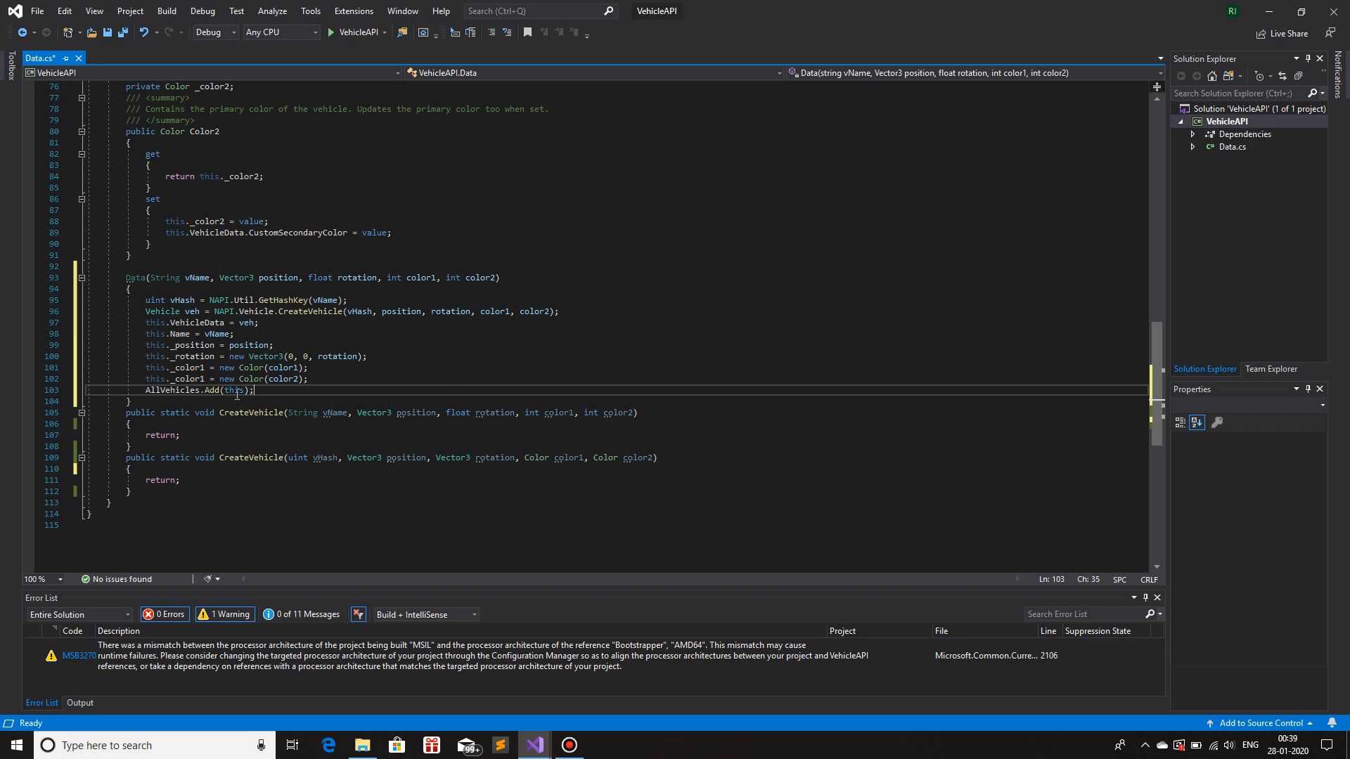
double_click(176, 390)
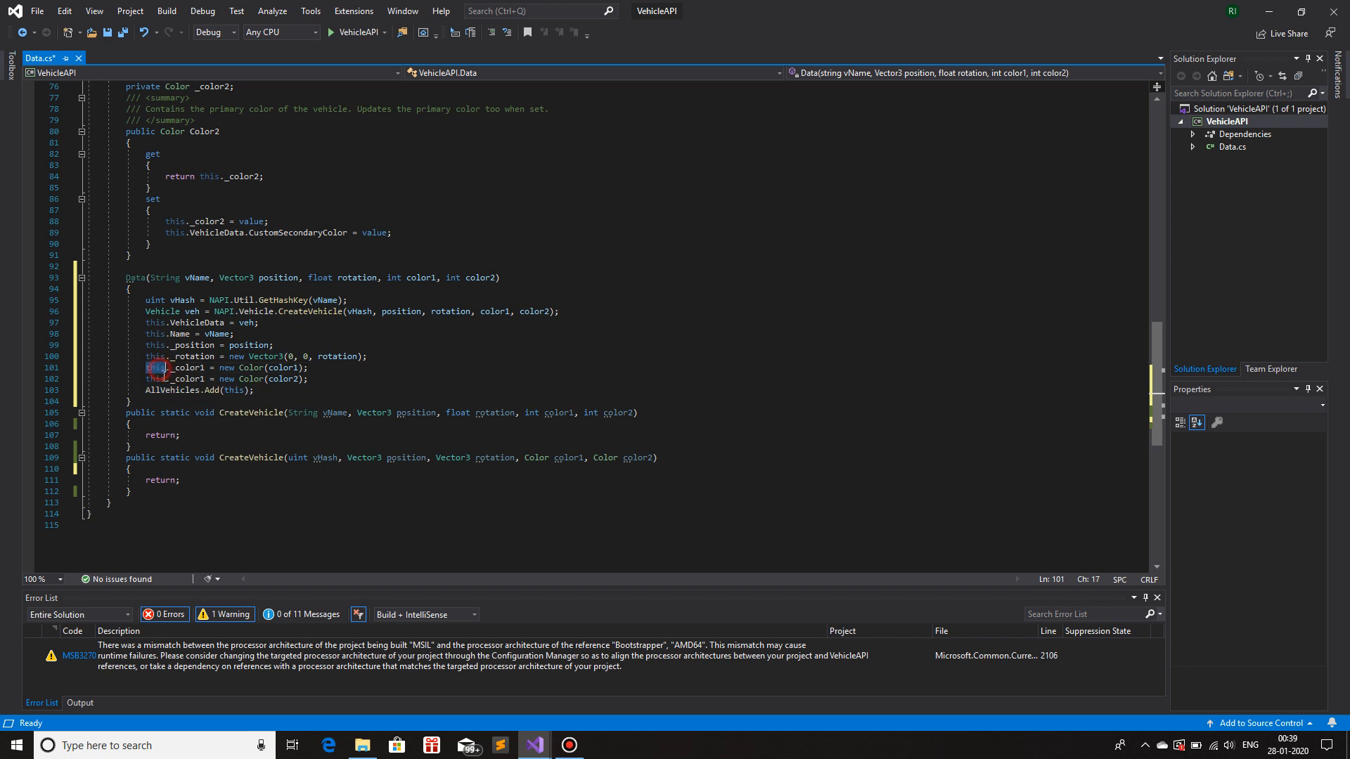
click(254, 390)
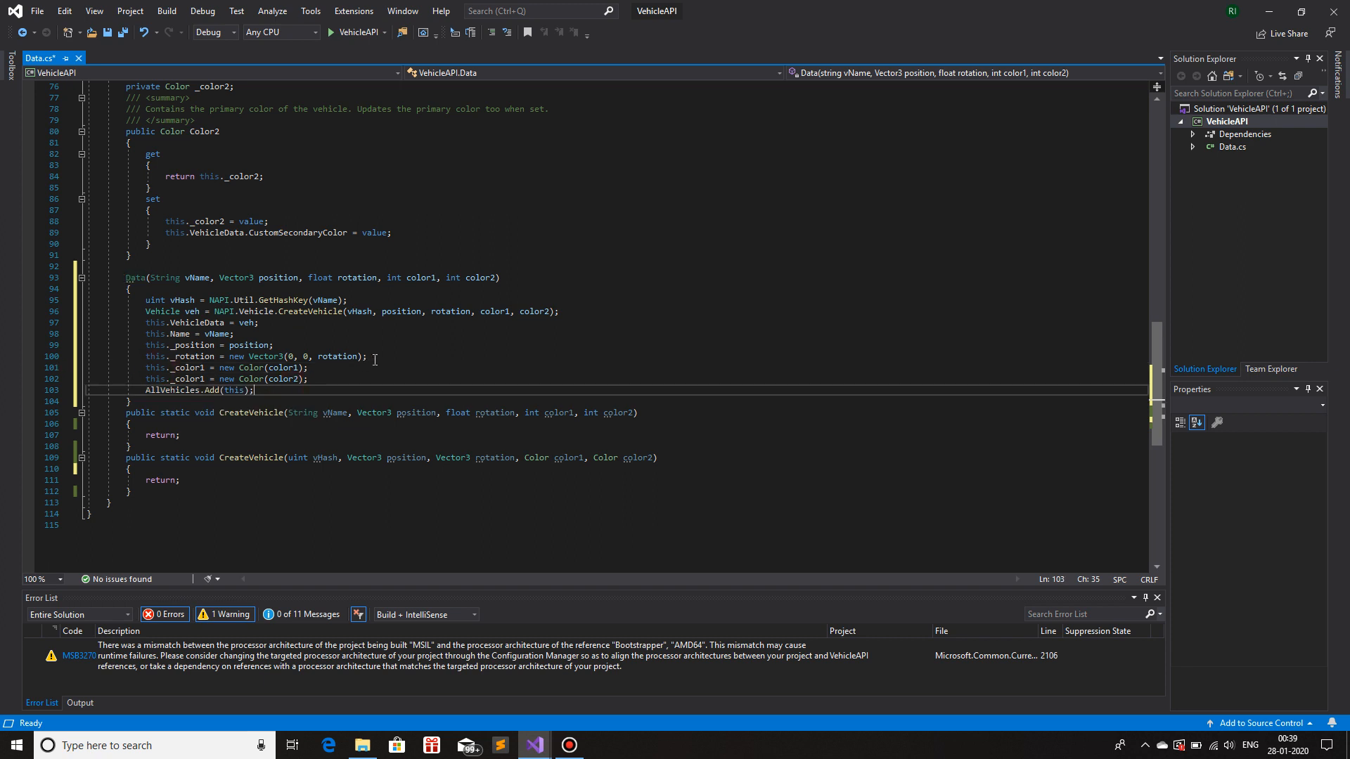
mouse_move(207, 429)
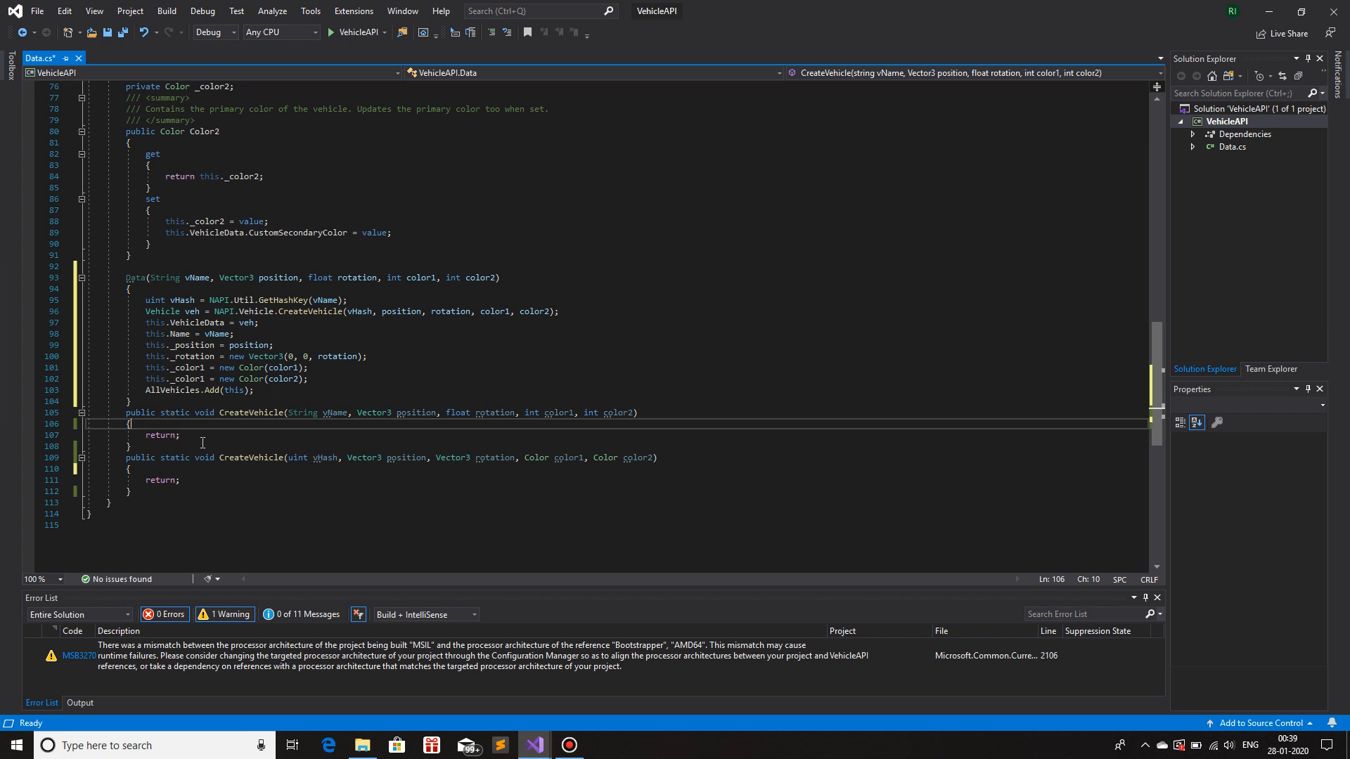
mouse_move(243, 431)
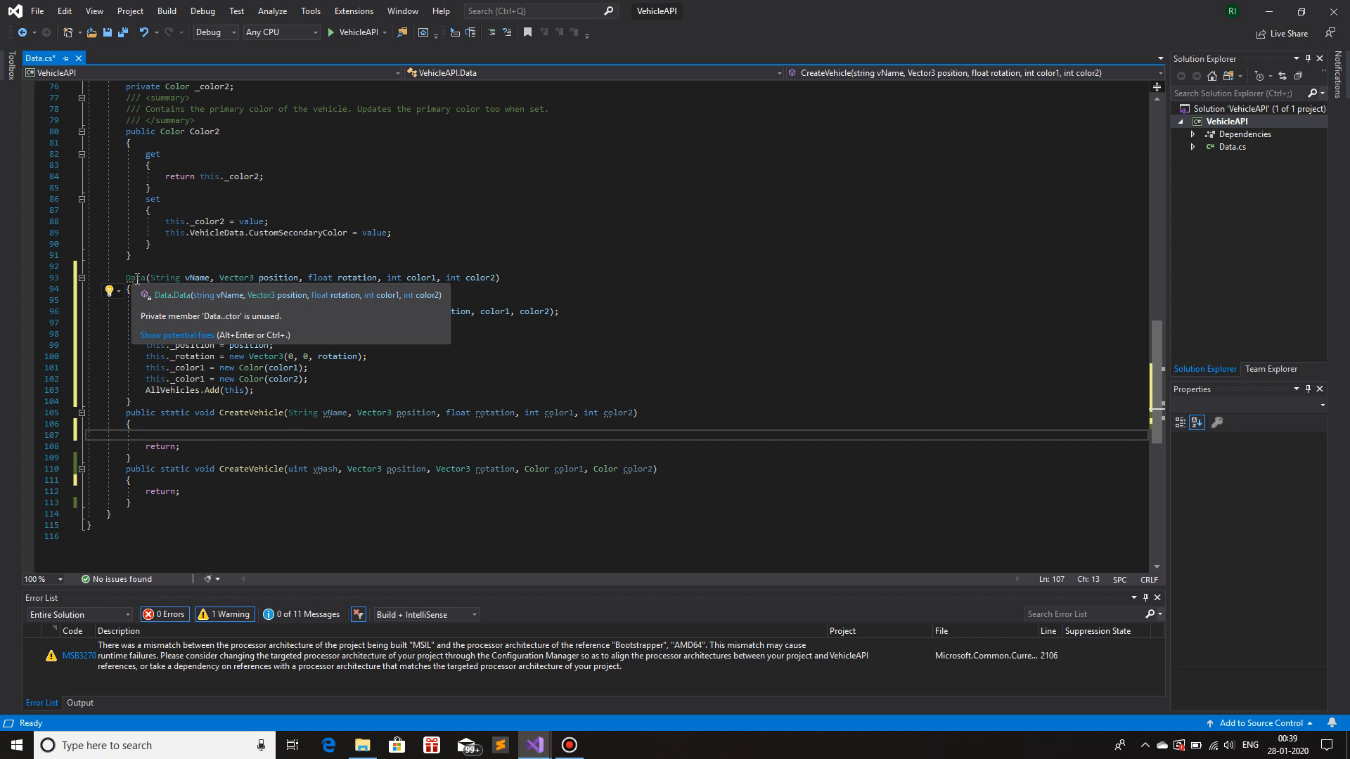
- Insert Data temp = new Data(vName, position, rotation, color1, color2); in CreateVehicle
text(Data temp)
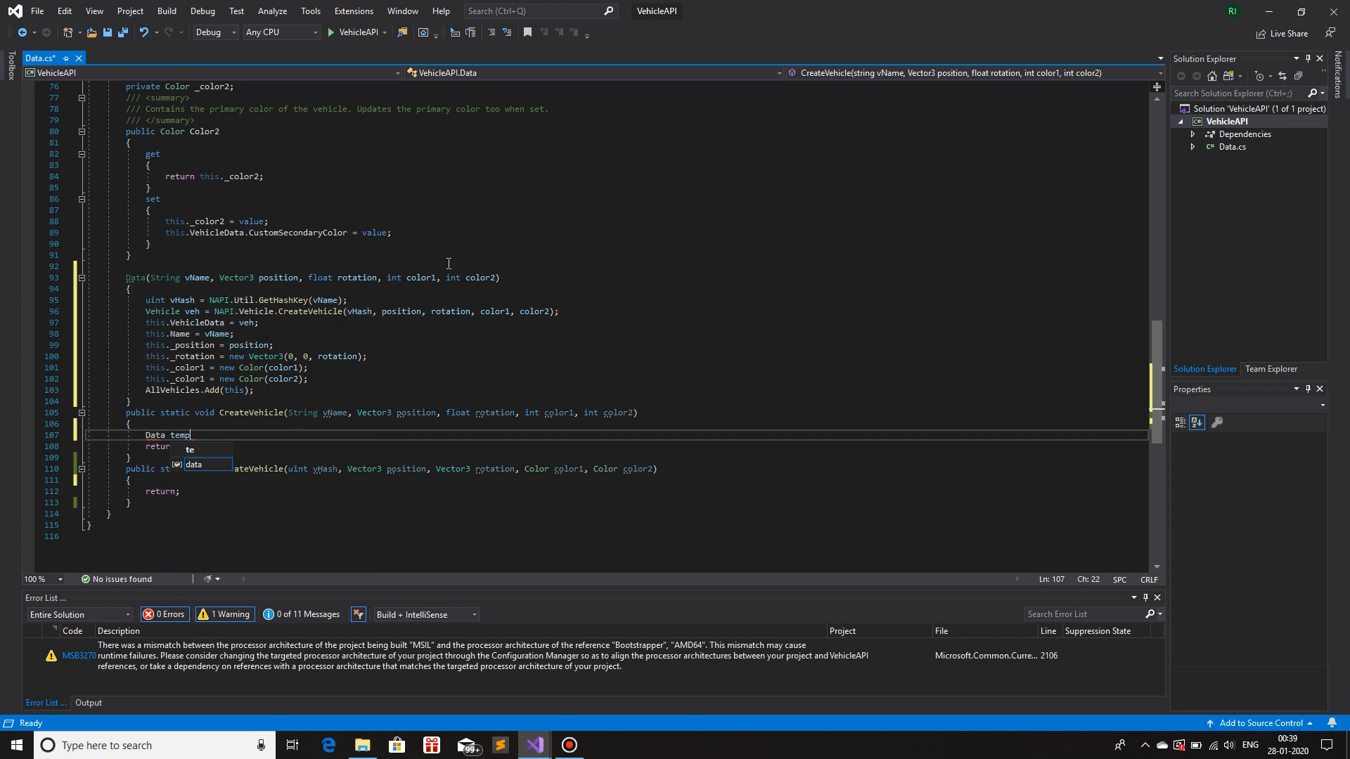
text(= new Data)
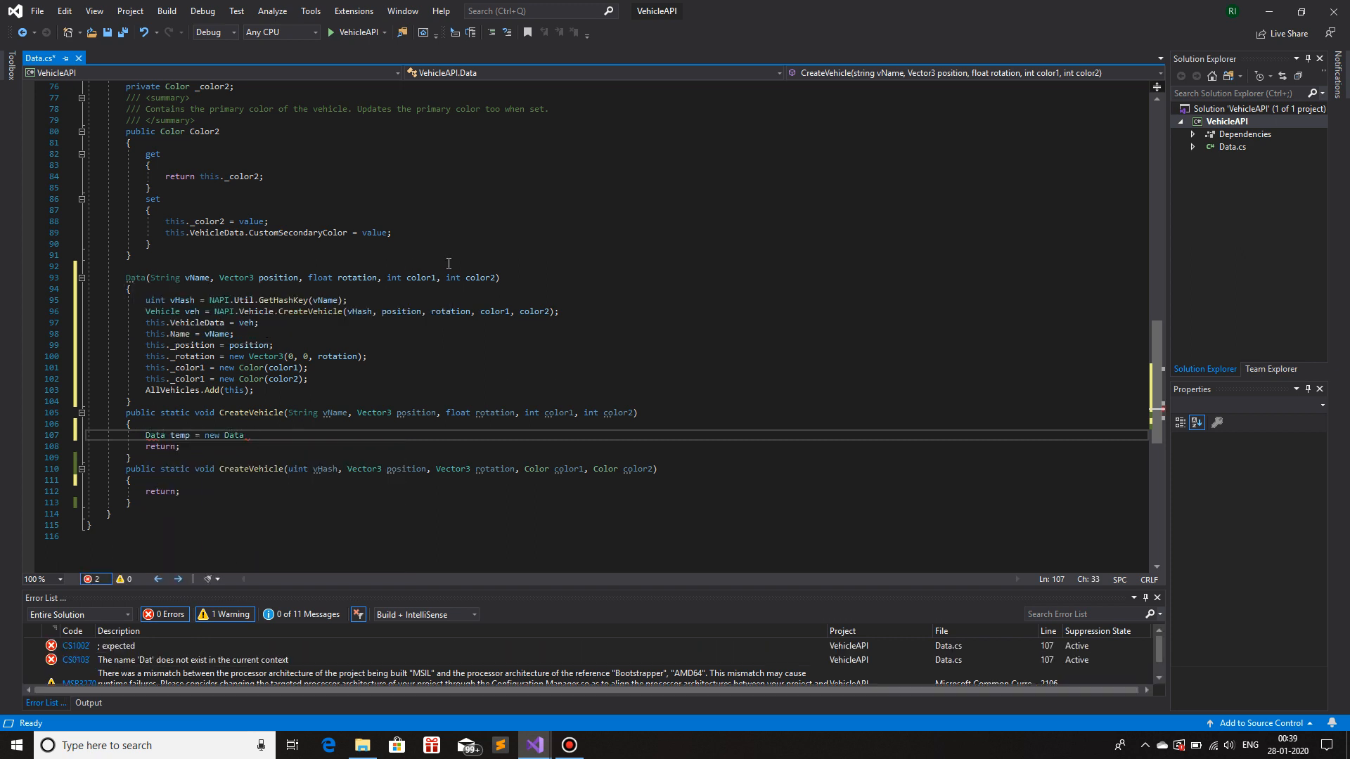
text(();)
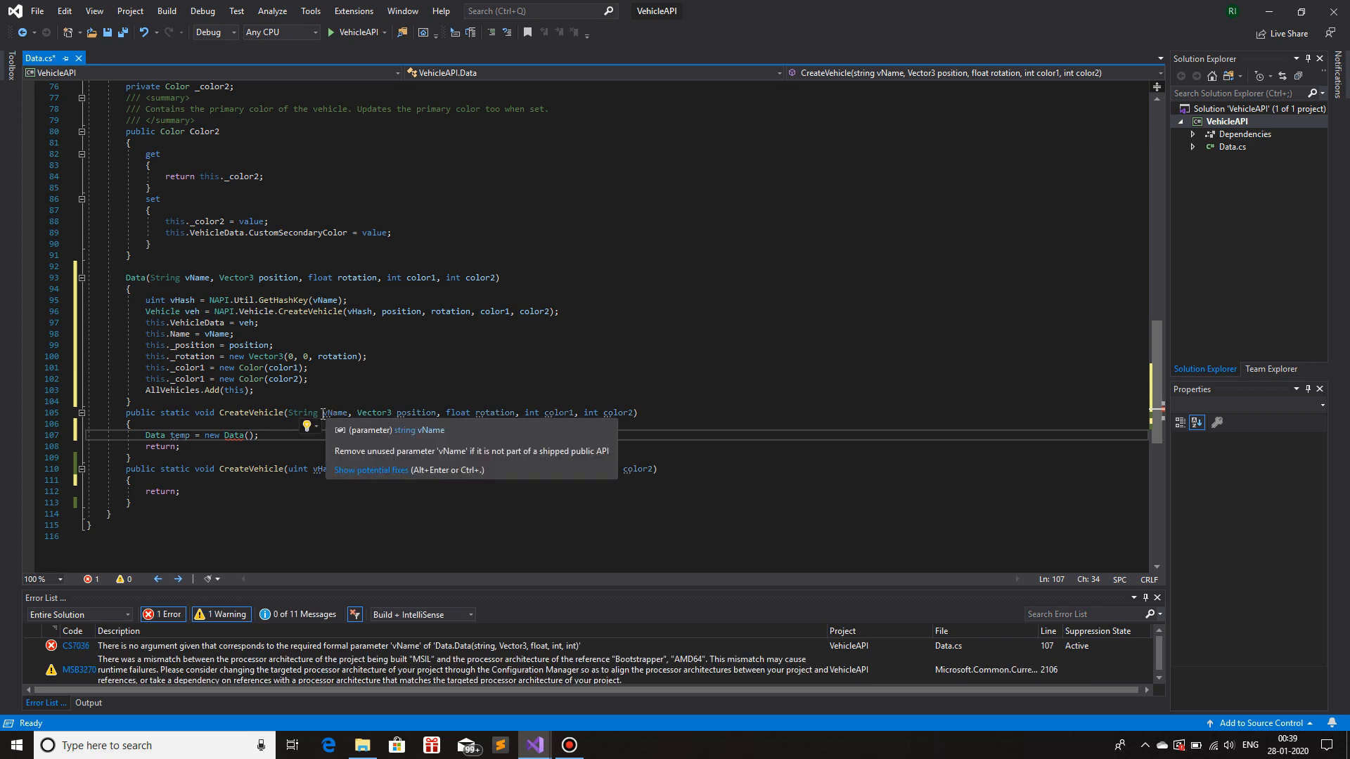
text(vName,)
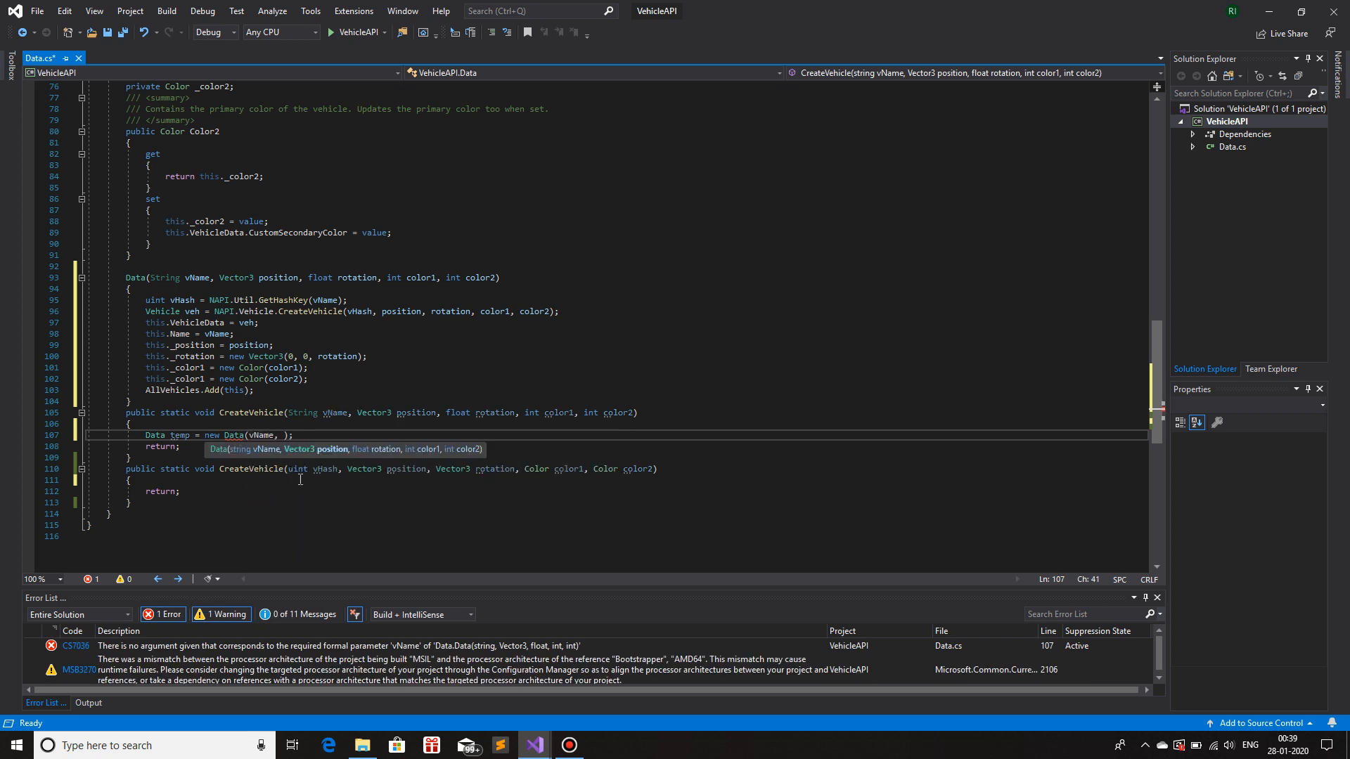
text(position,)
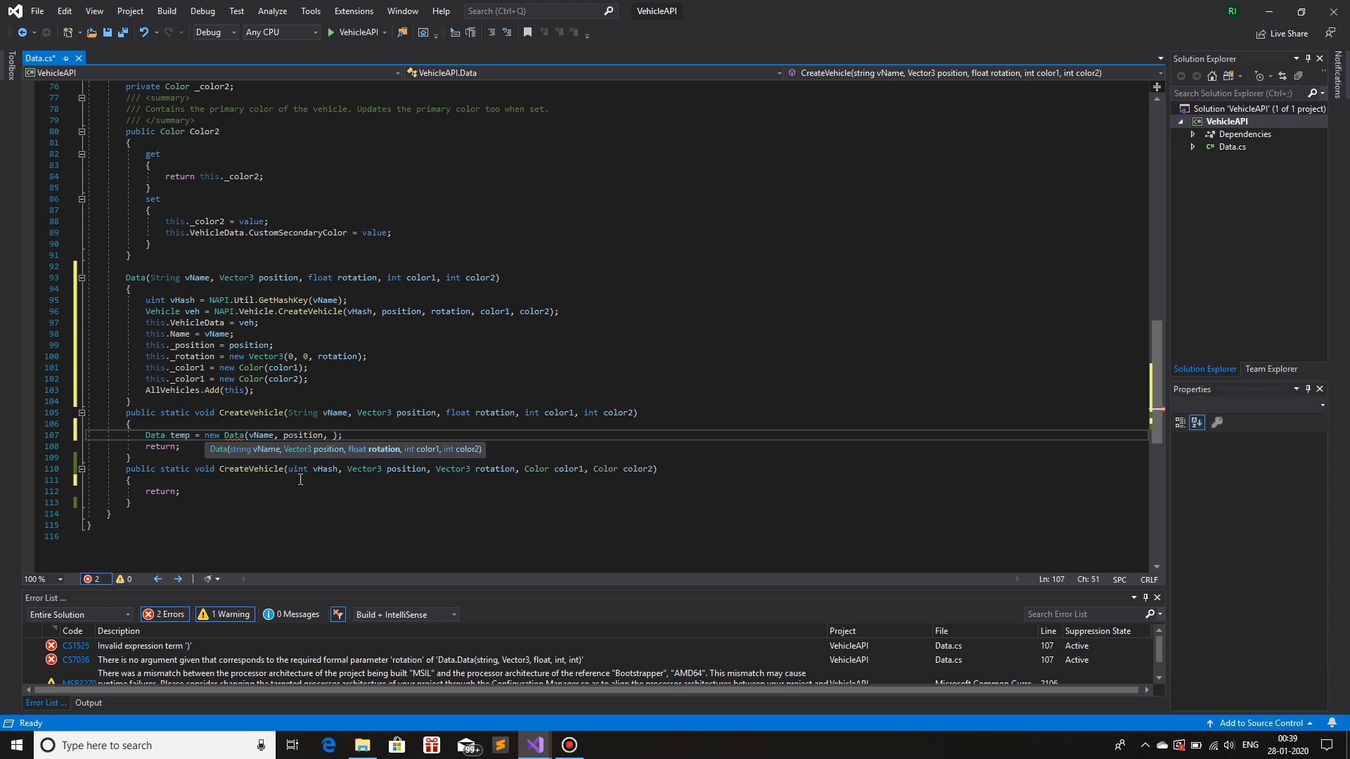
text(rotation, color1, color2)
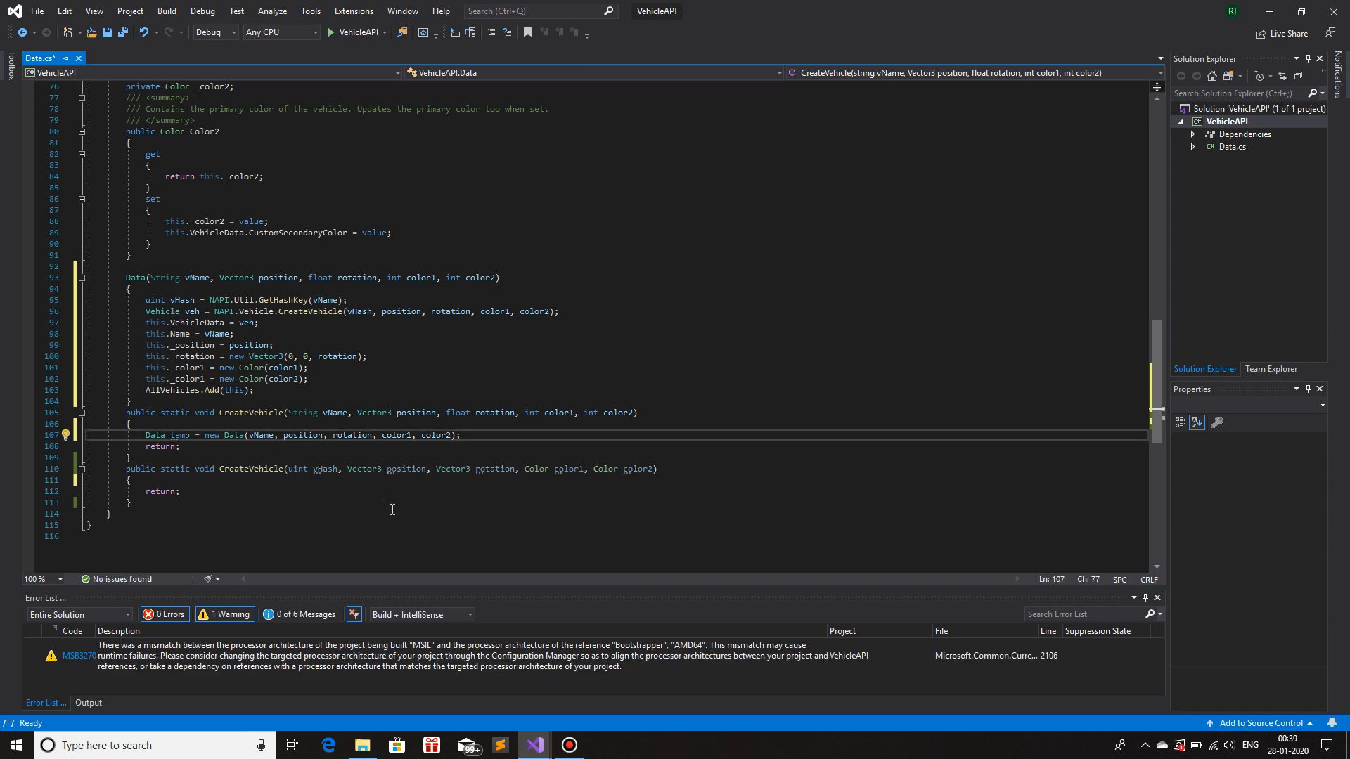
mouse_move(268, 413)
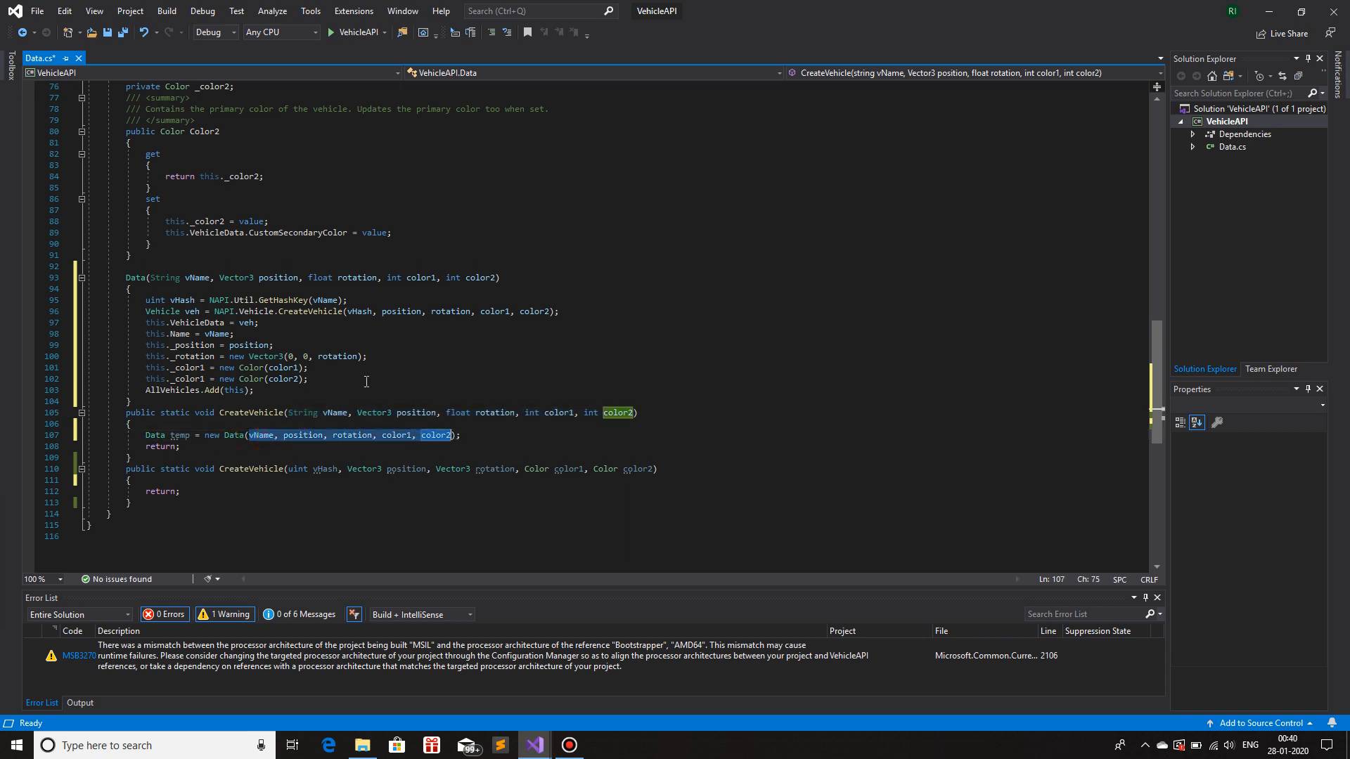
mouse_move(166, 277)
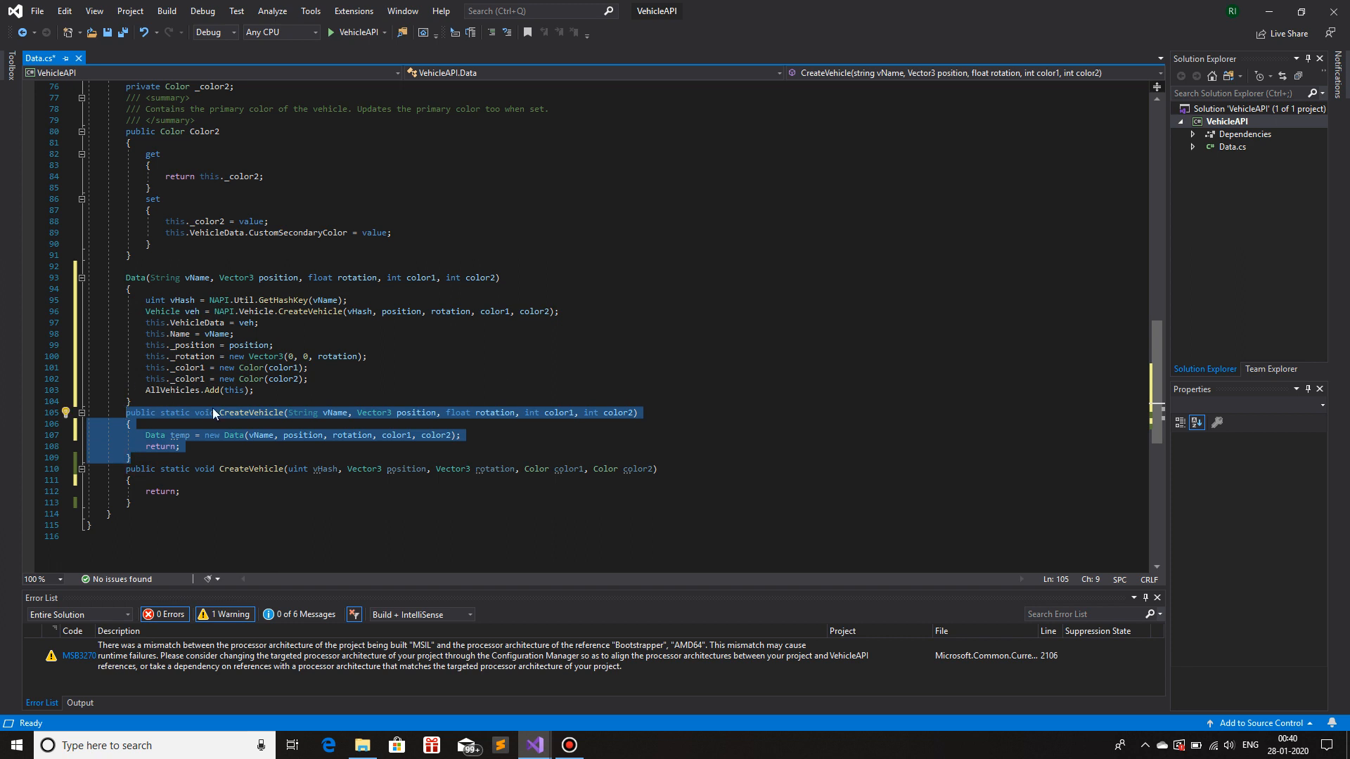
- Place the cursor on the line just above the first CreateVehicle overload
click(127, 401)
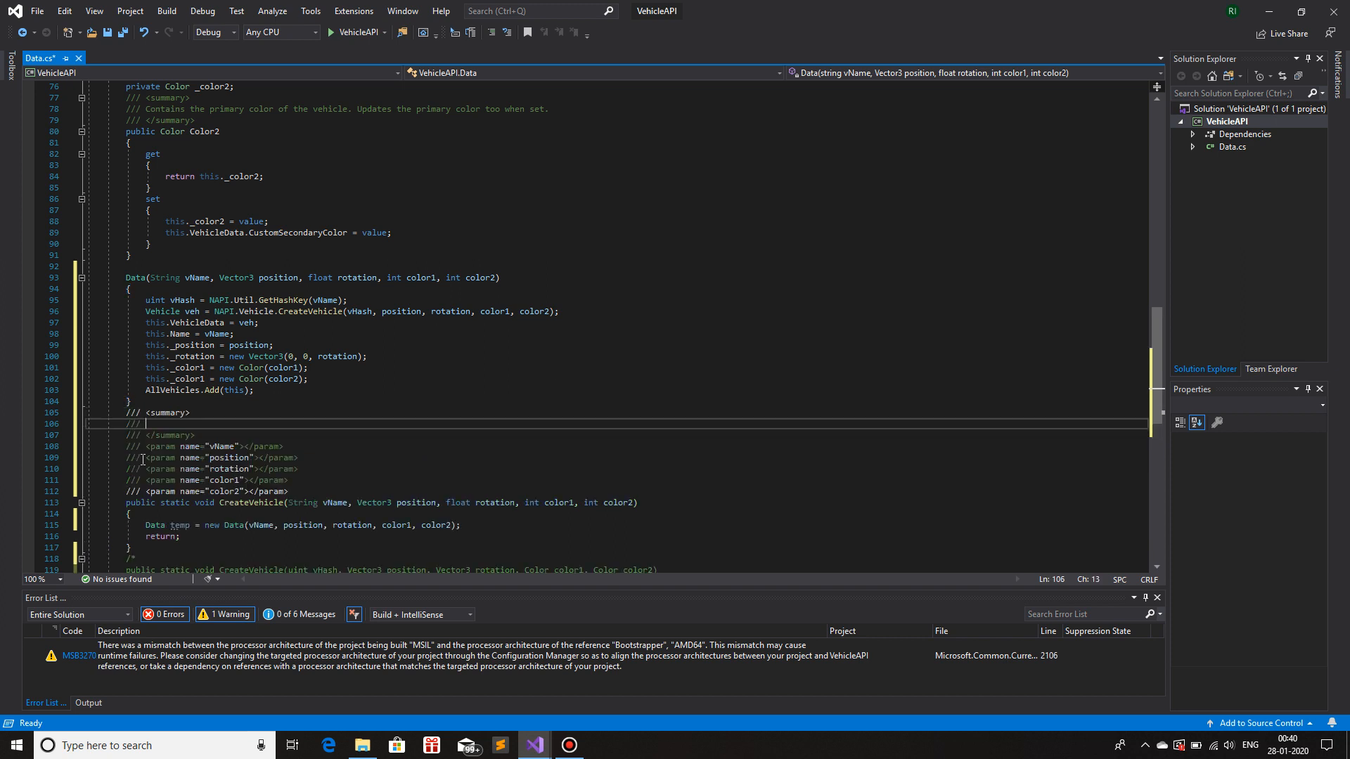
- Write the CreateVehicle summary describing the user-defined vehicle it creates
text(This fu)
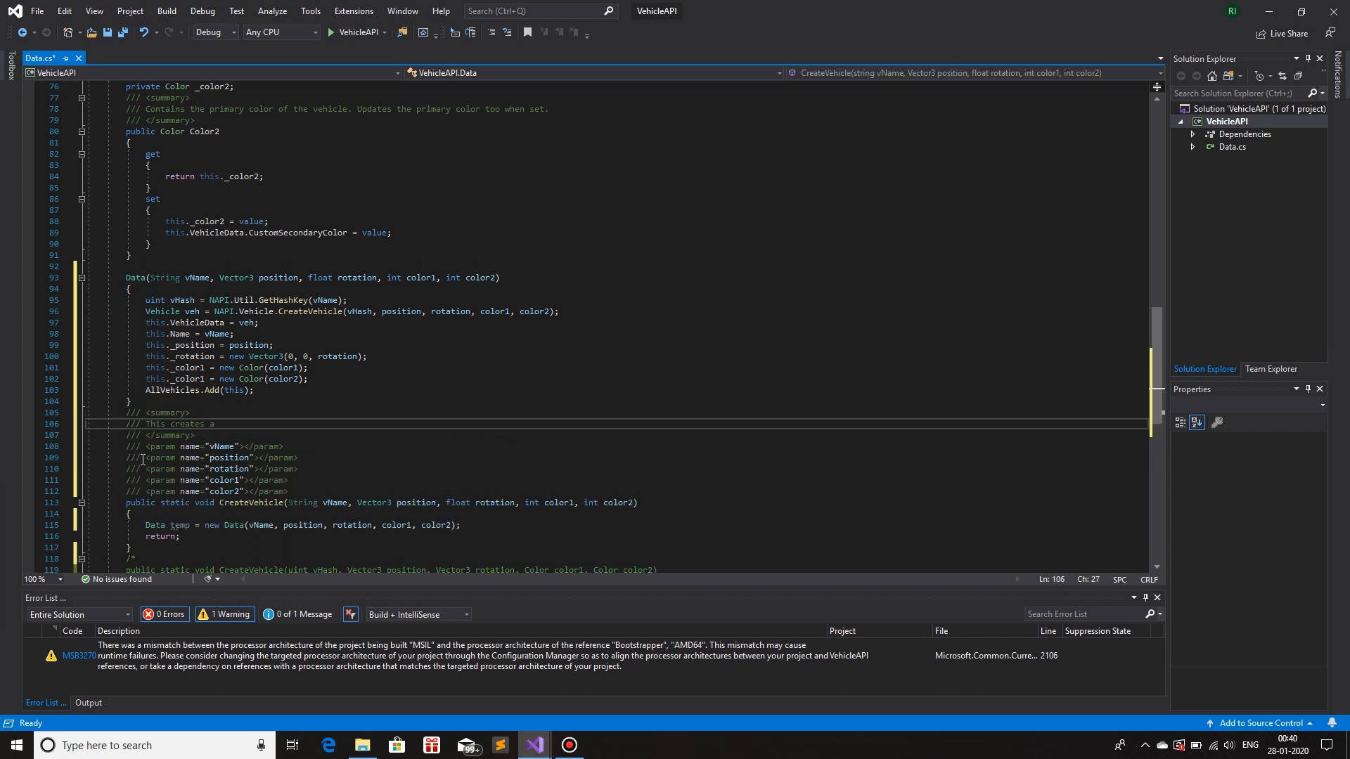
text(user-defined f)
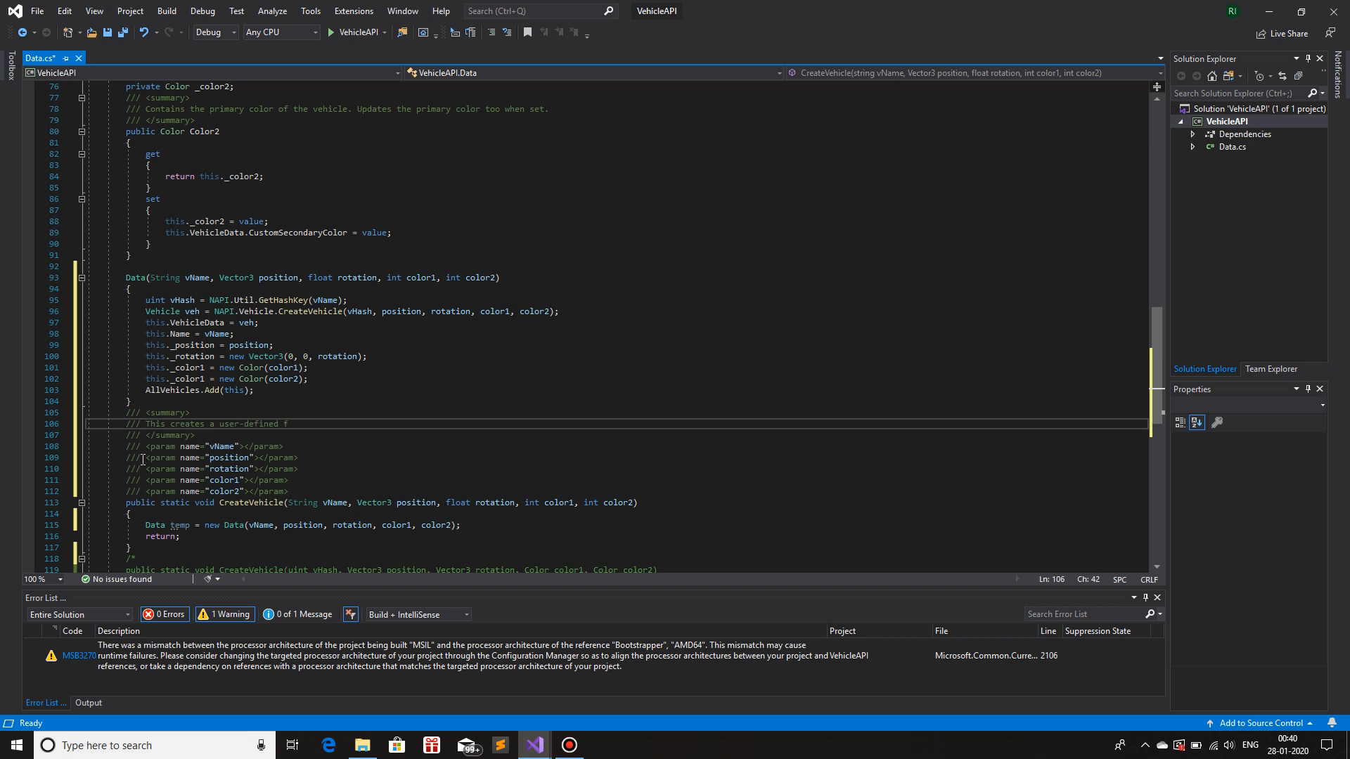
text(ehicle and saves it attributes in the class.)
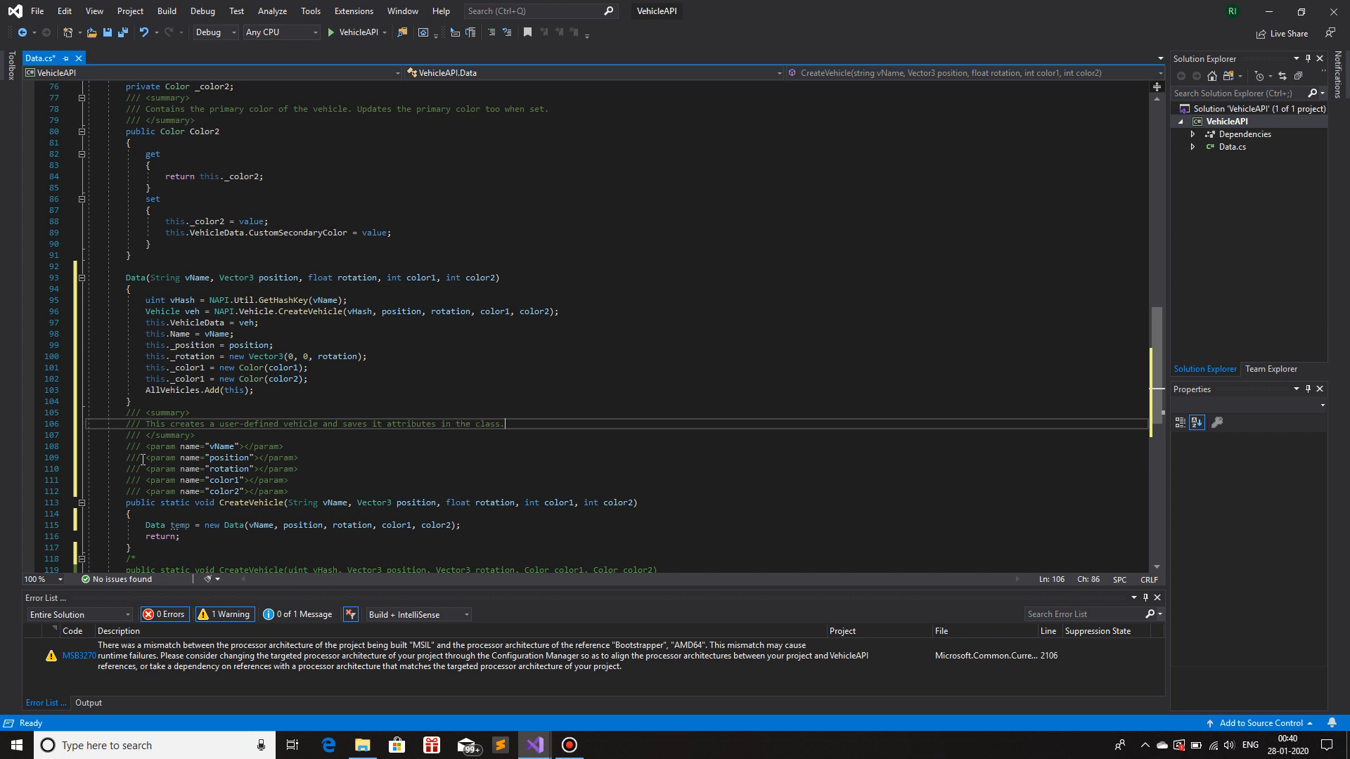
- Fill the param tags: vName 'The name', position, rotation, and both colours
click(215, 445)
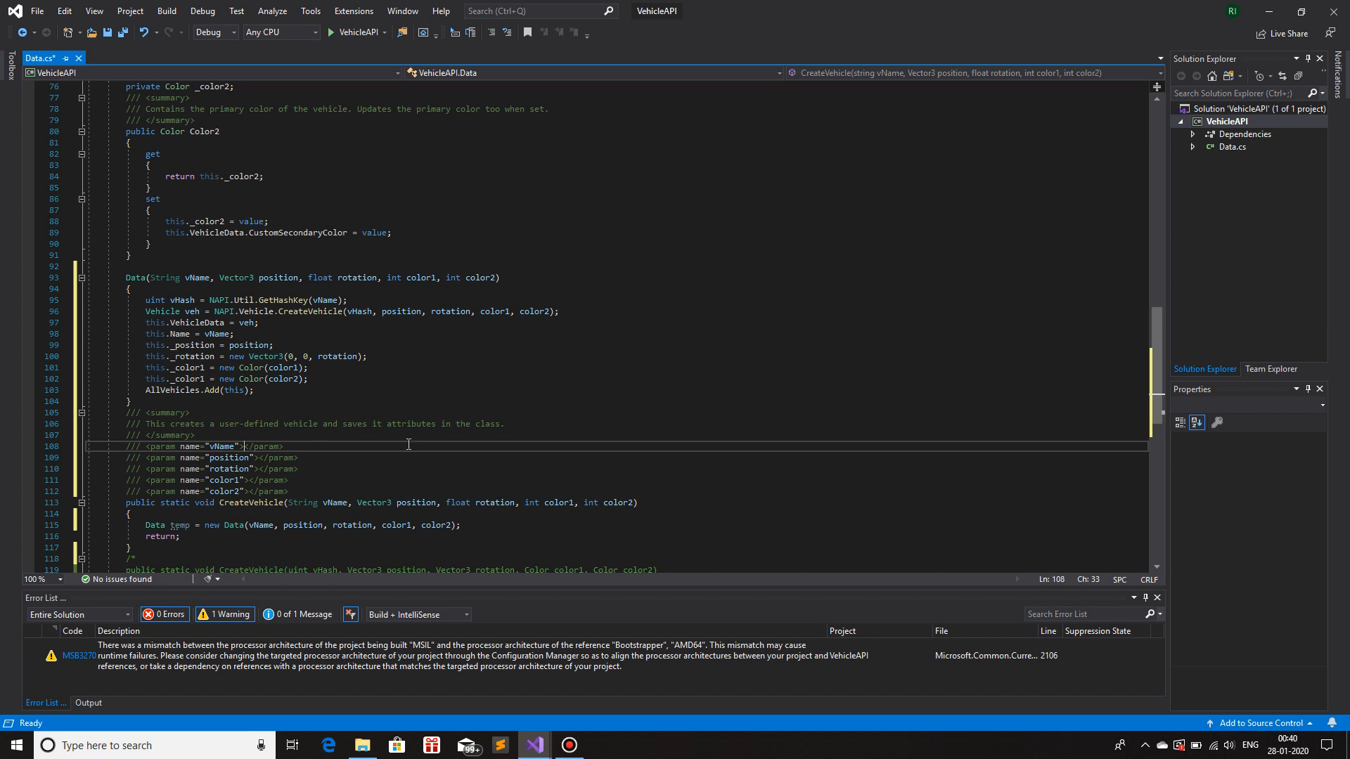
text(The name of the vehicle.)
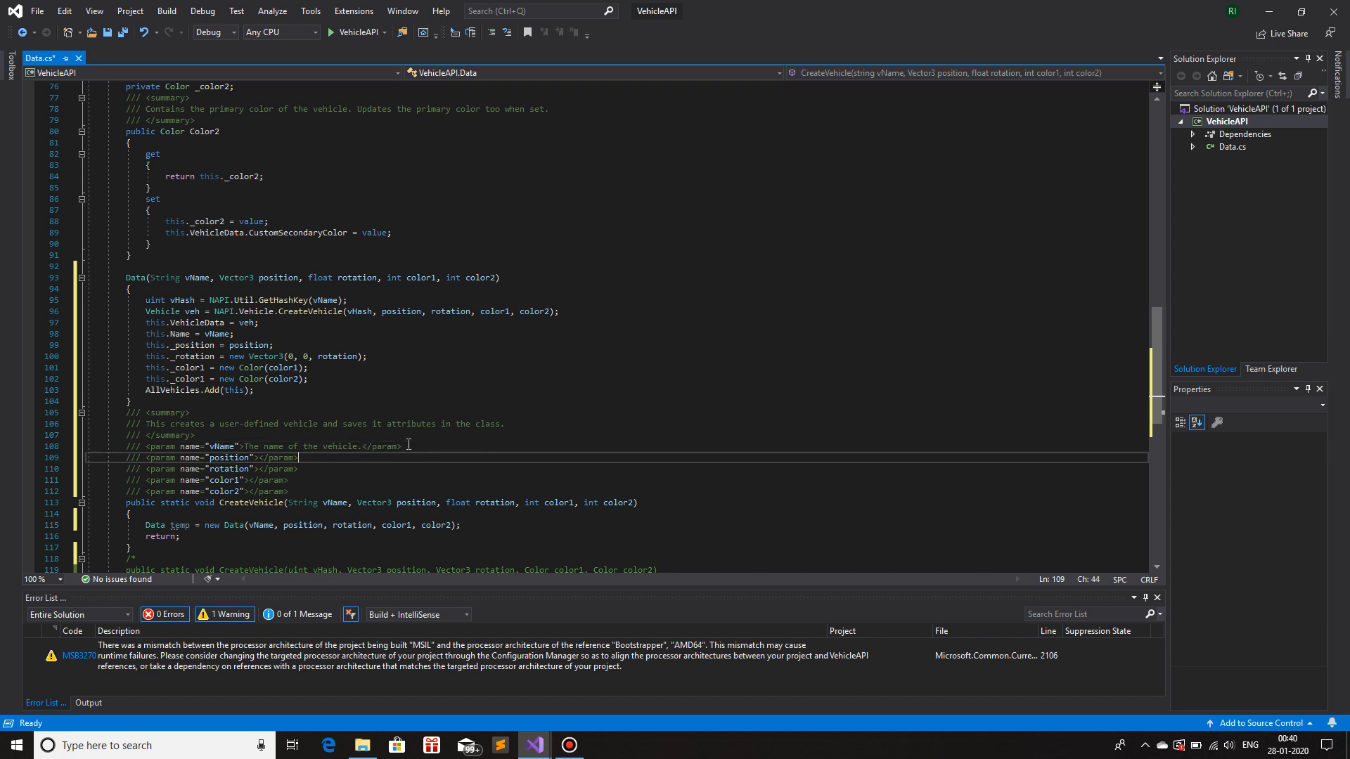
text(The Vector3)
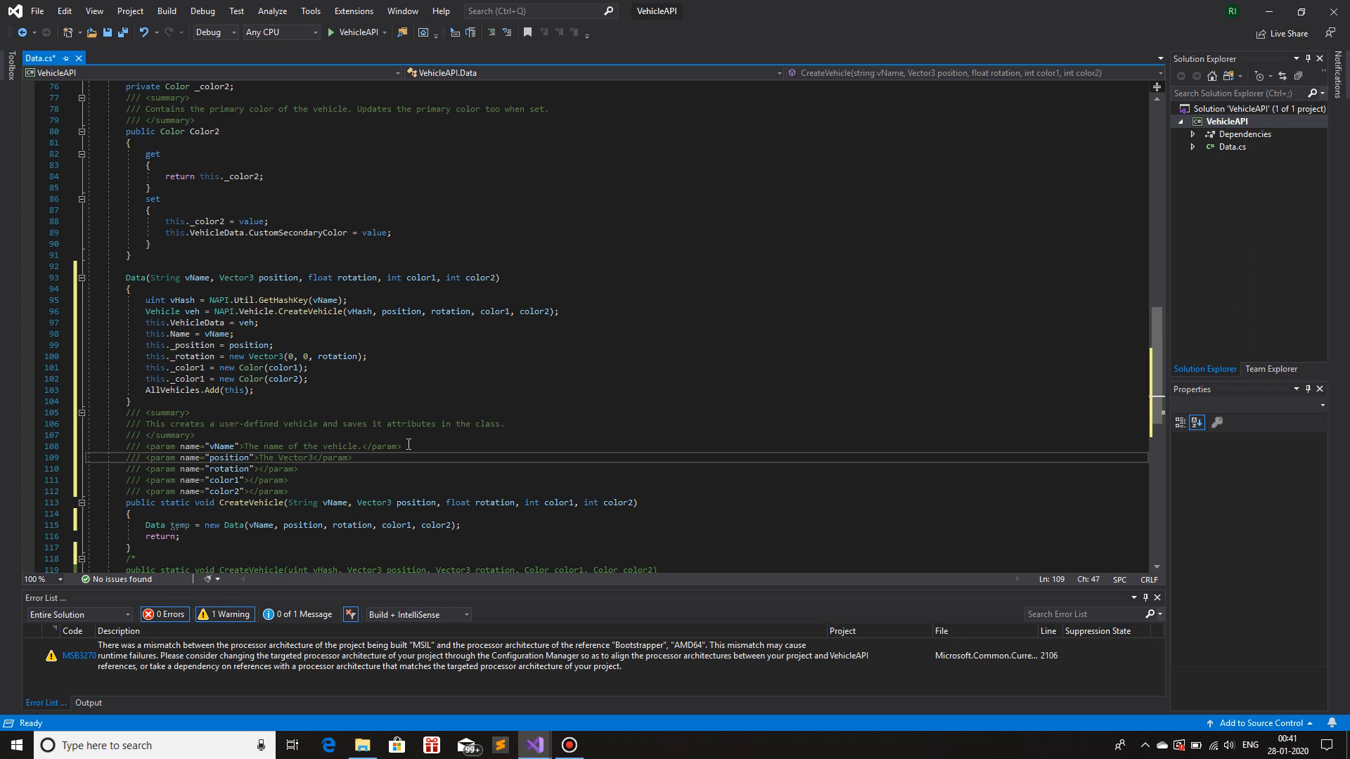
text(position of the vehicle)
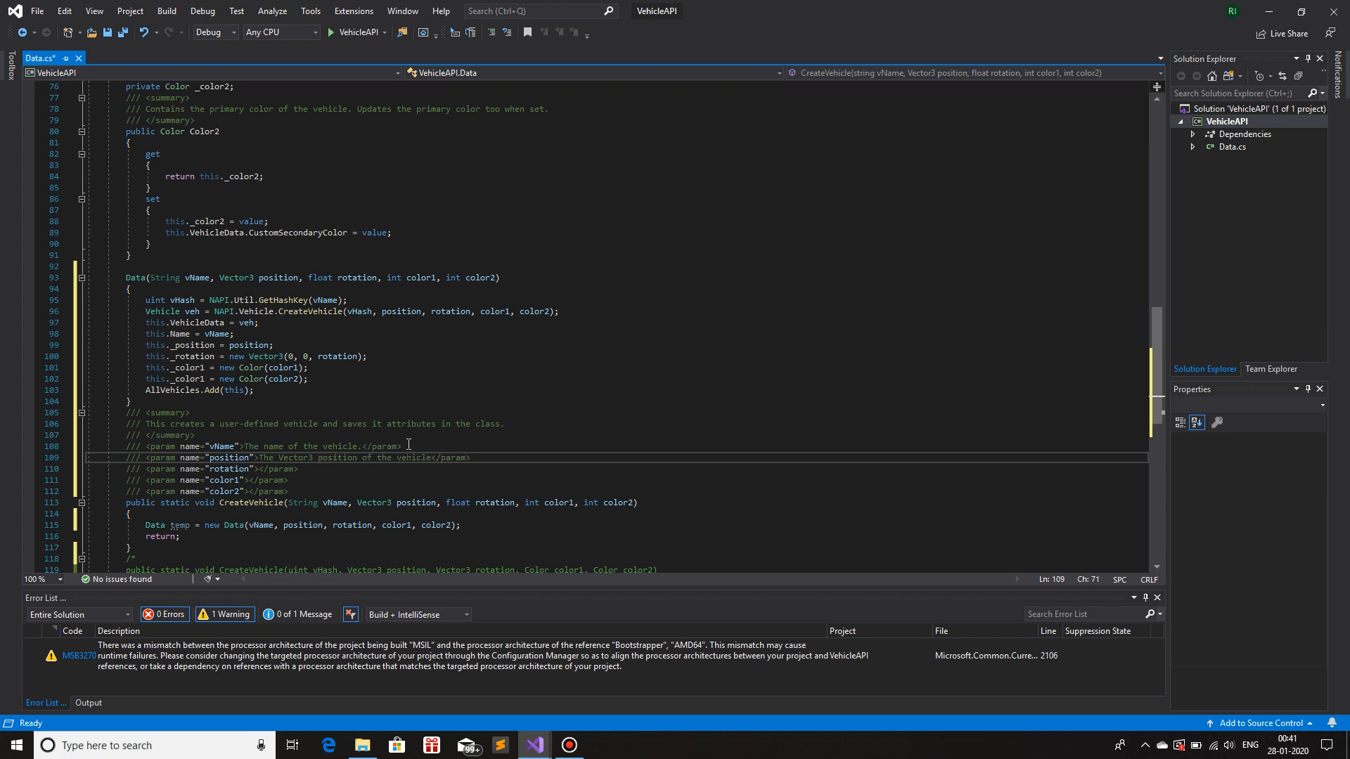
click(258, 468)
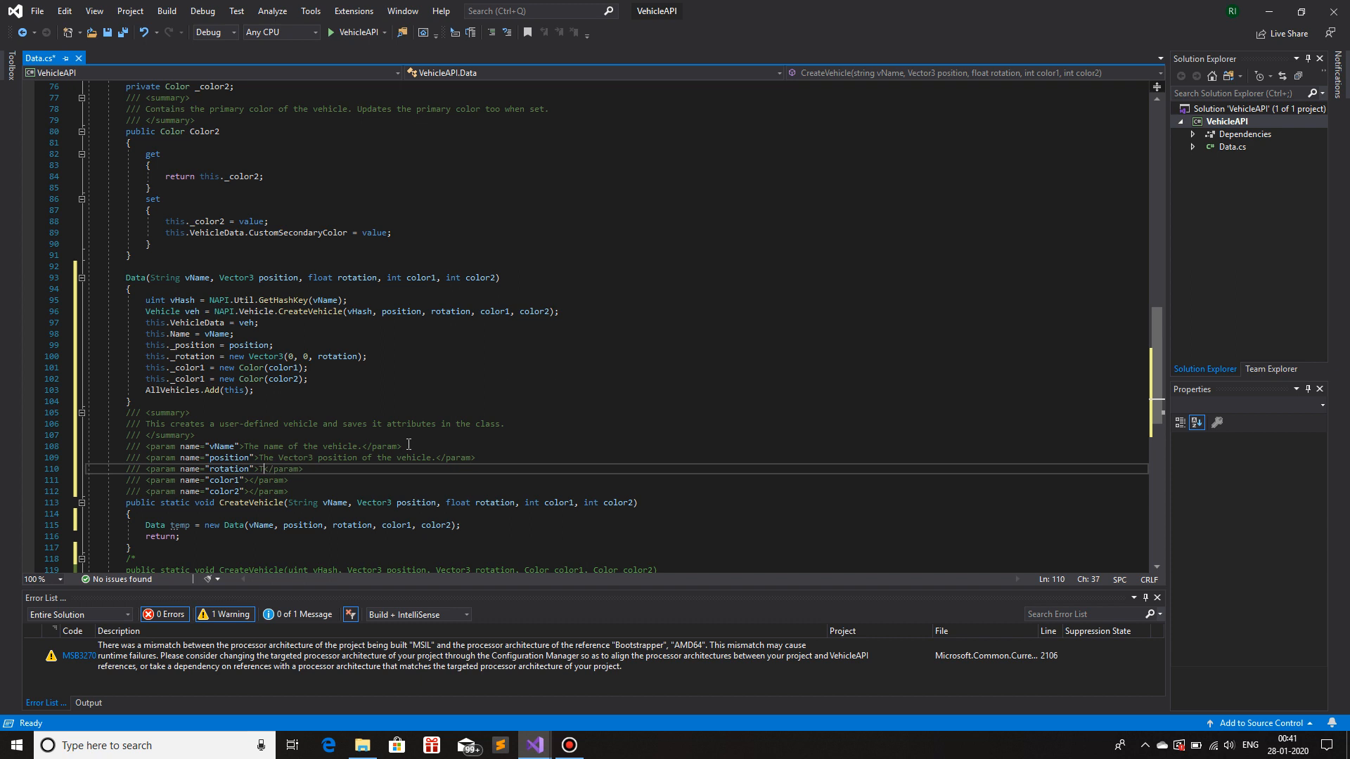
text(The rotation of the vehicle.)
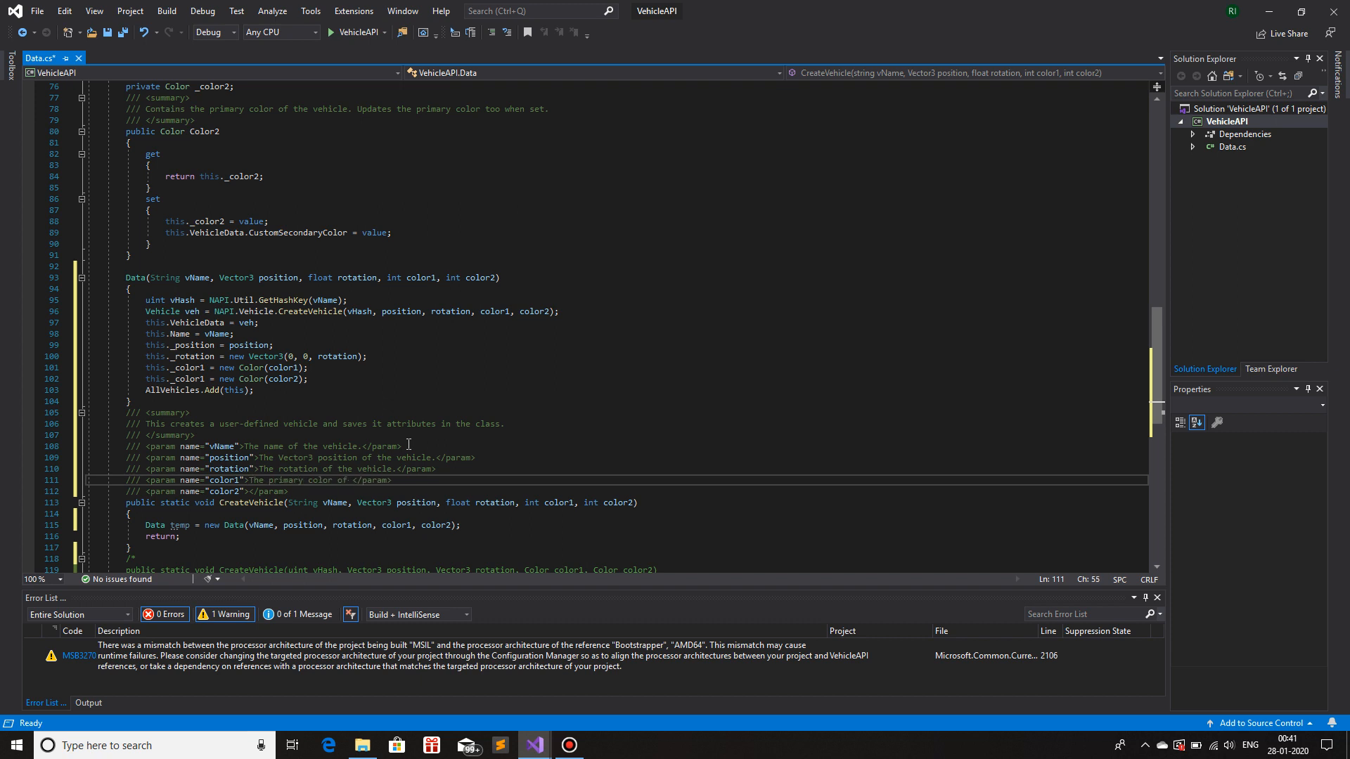
click(258, 492)
text(The secondary color for the vehicle.)
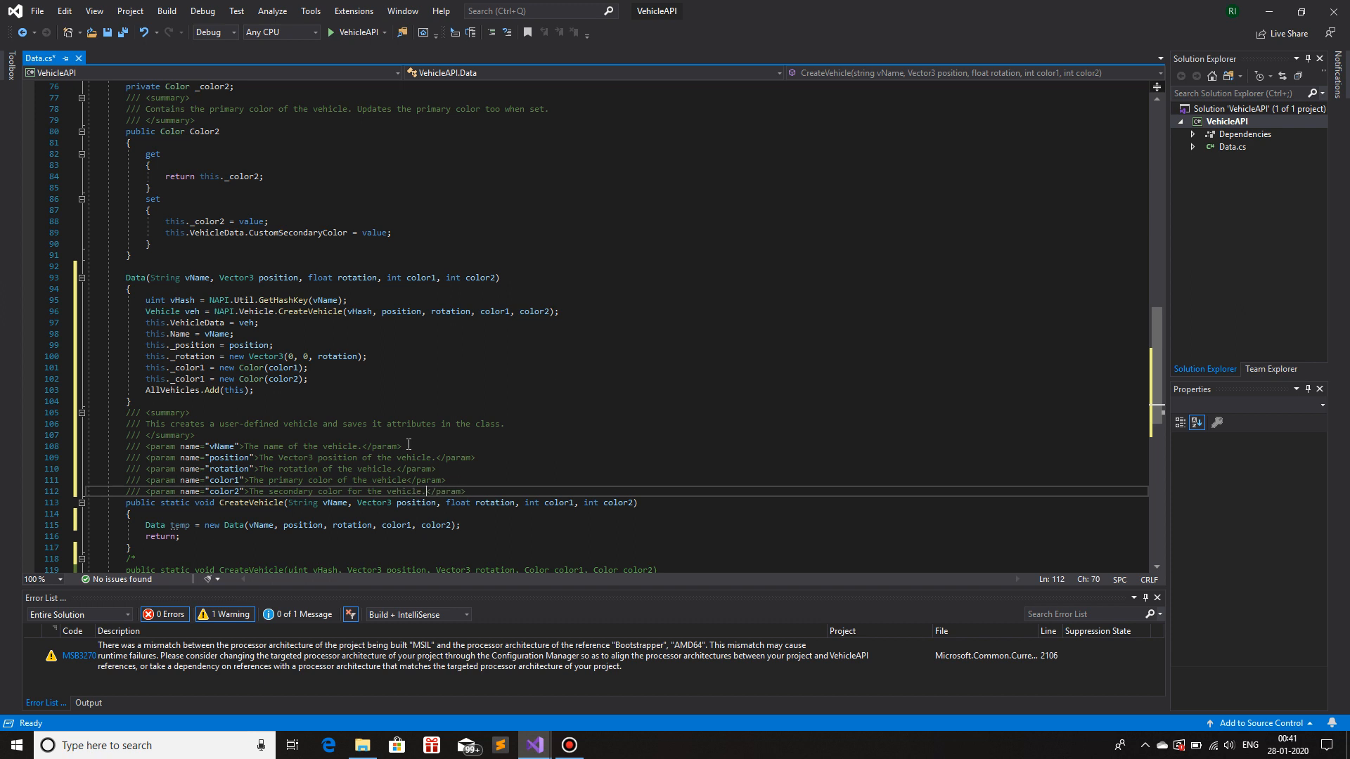
click(131, 514)
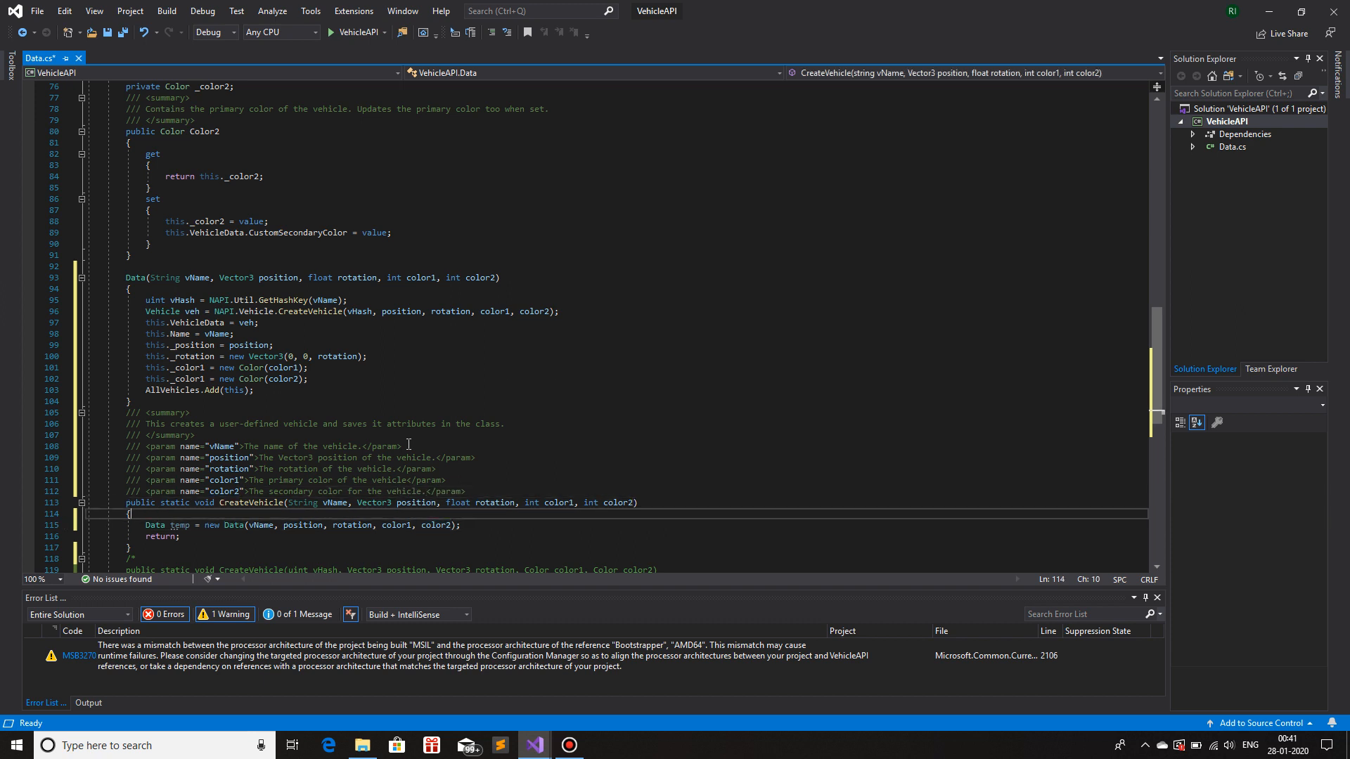